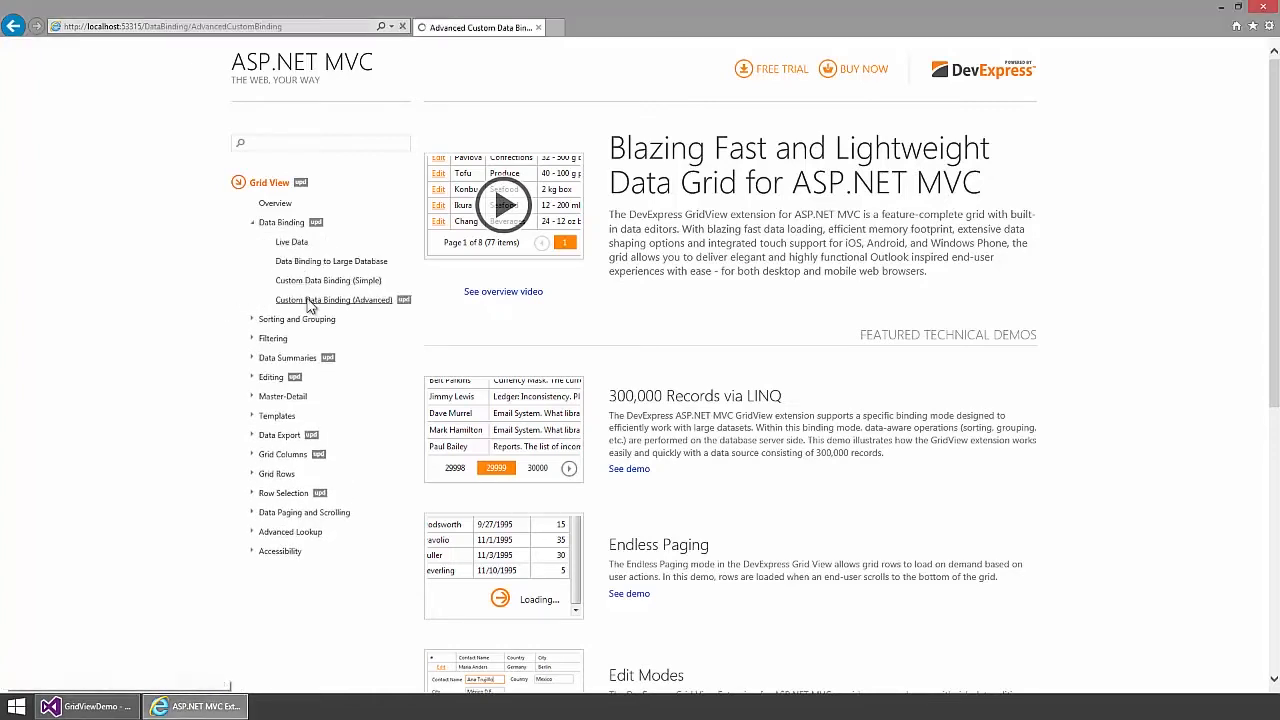
Open the Custom Data Binding (Advanced) grid demo and show its Controller source code.
click(332, 300)
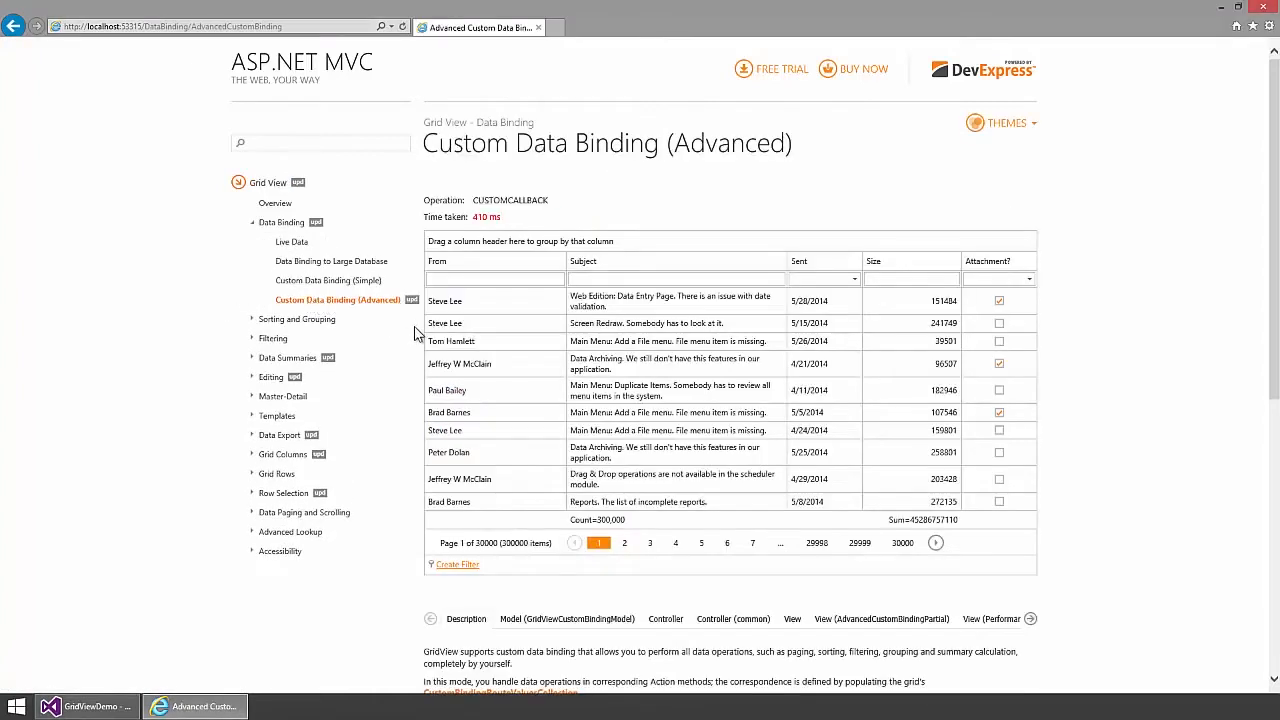
scroll(down, 3)
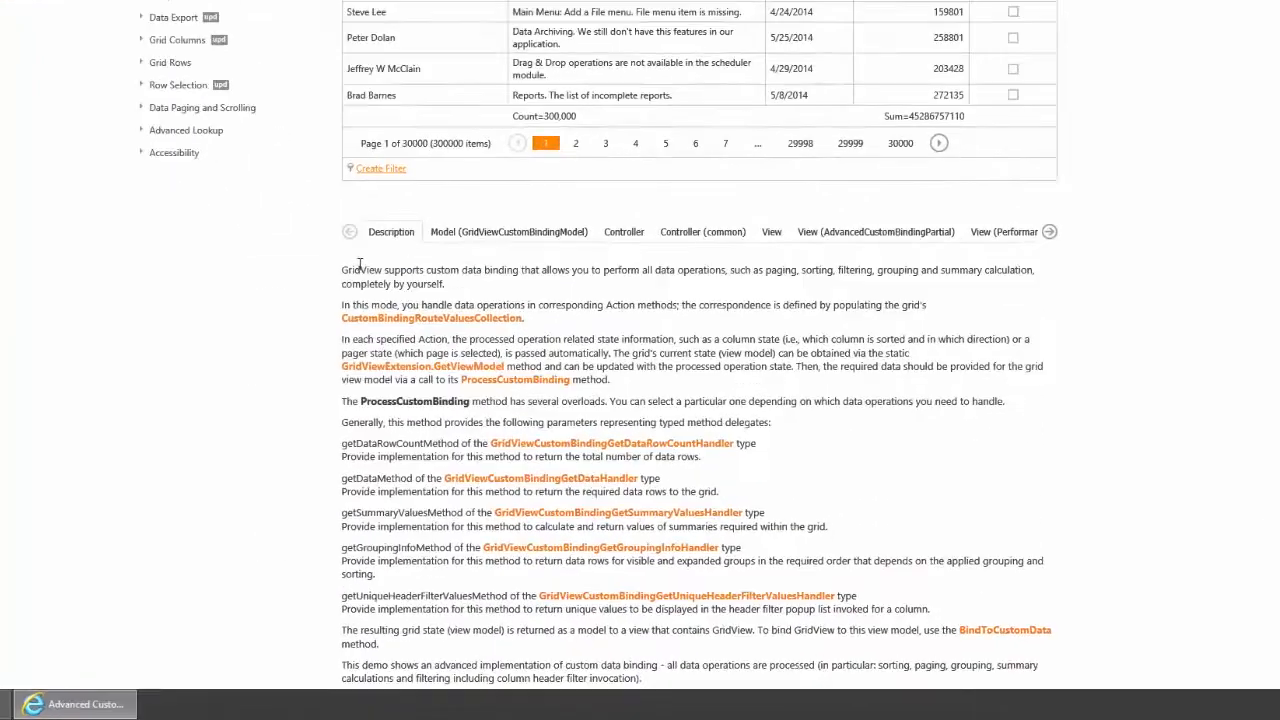
click(624, 232)
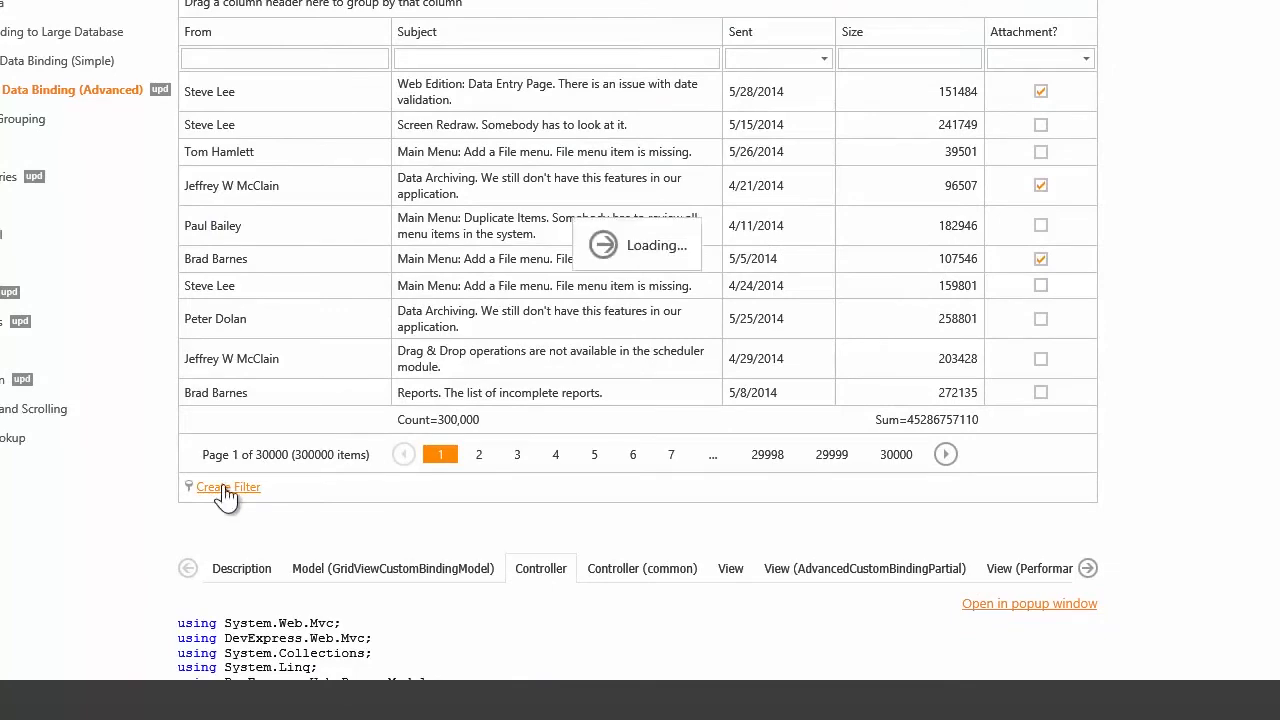
Build a filter with From beginning 'Ray' and Subject beginning 'Main', narrowing the grid to 1,894 records.
click(228, 488)
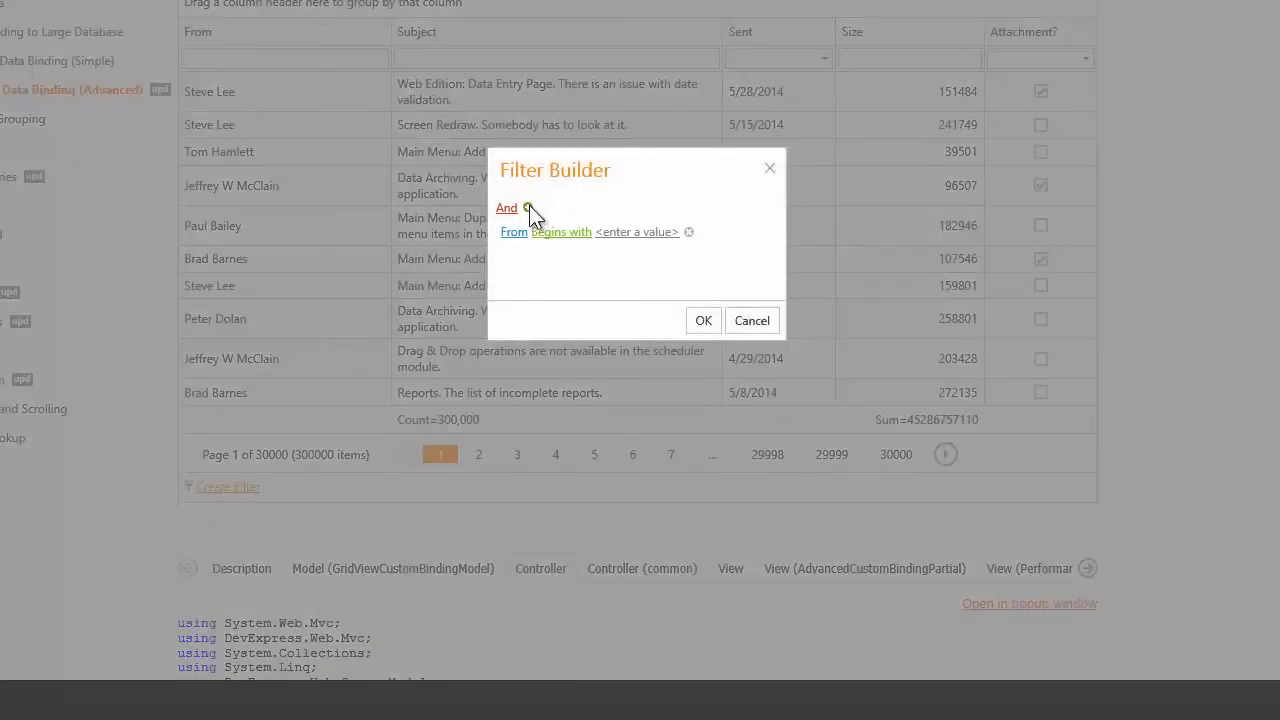
text(Ray)
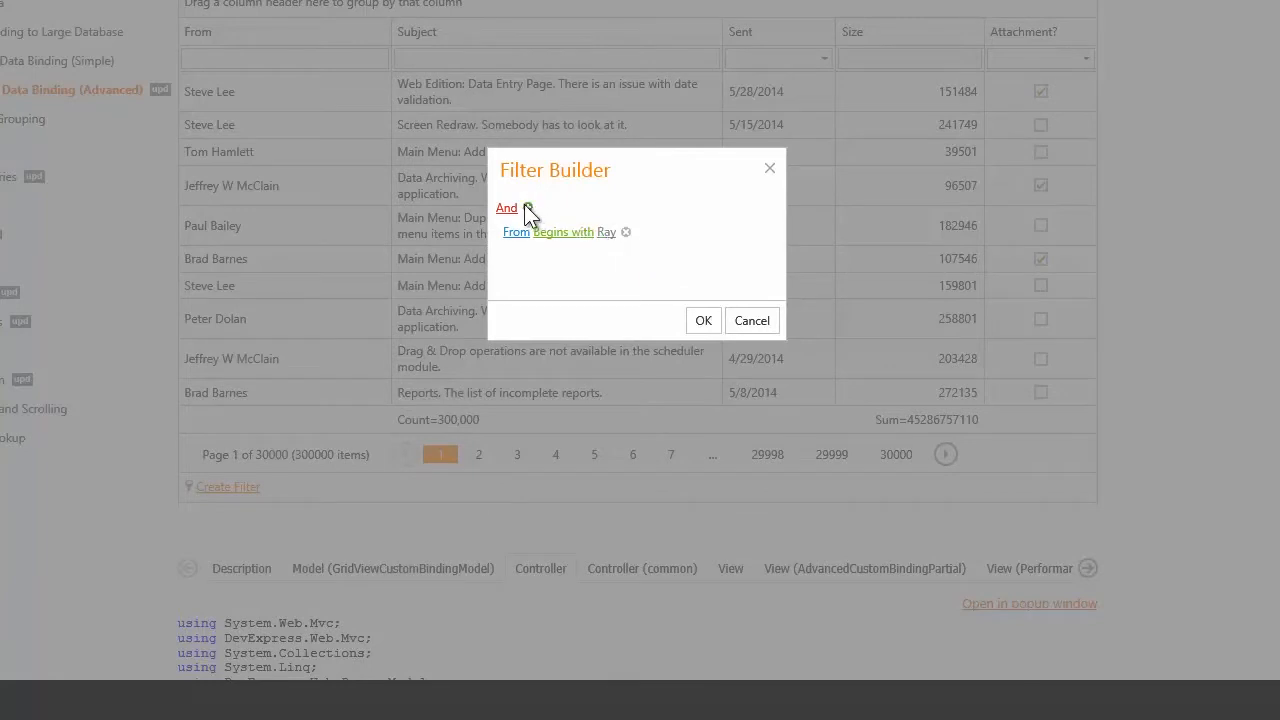
click(528, 206)
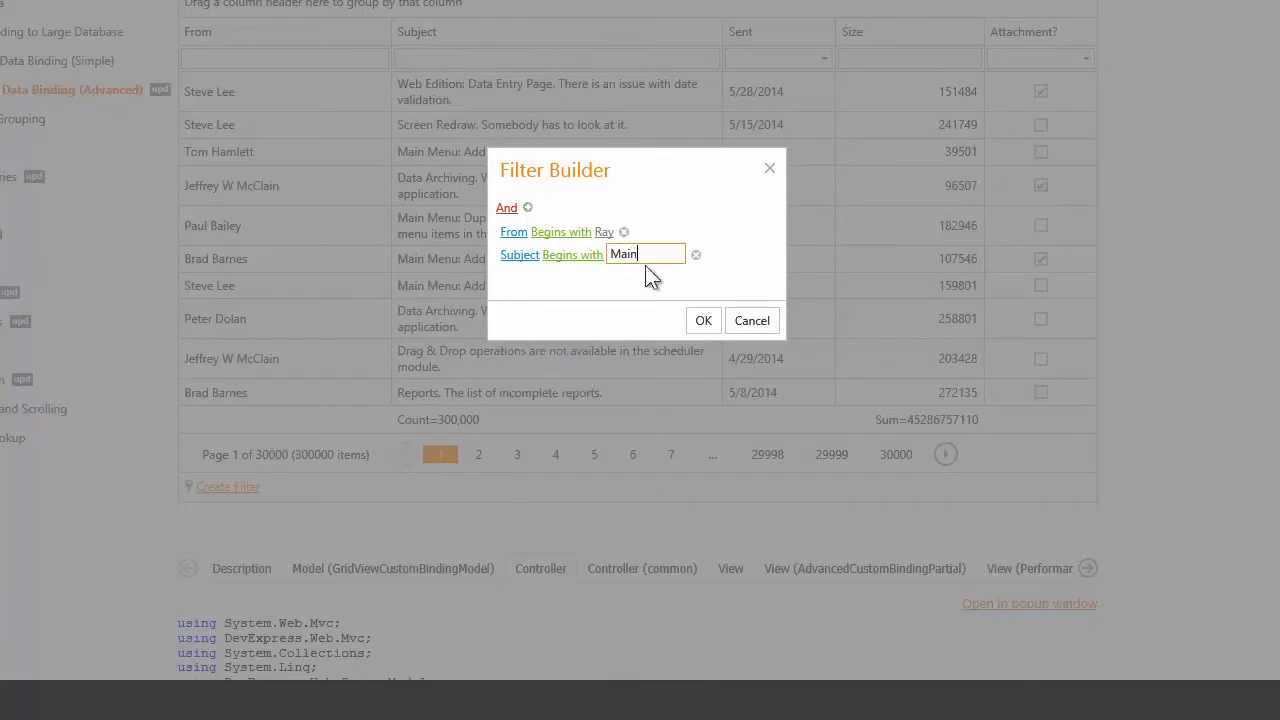
click(704, 320)
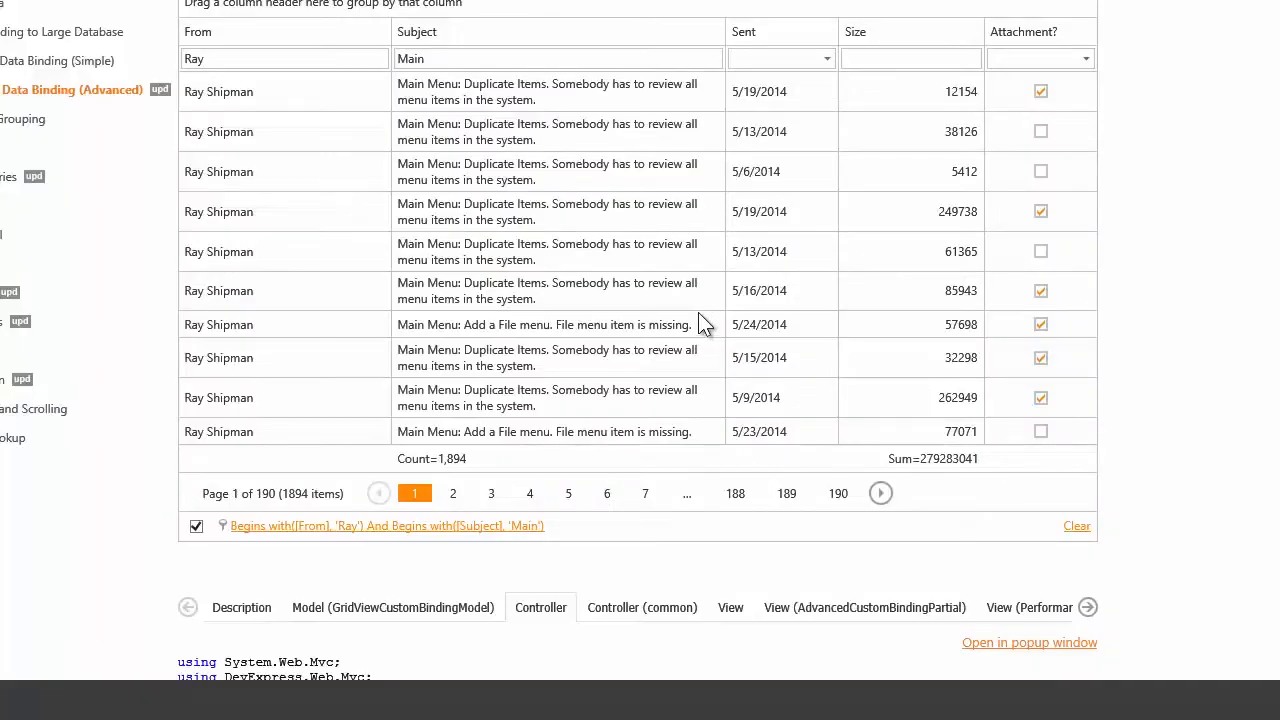
mouse_move(378, 248)
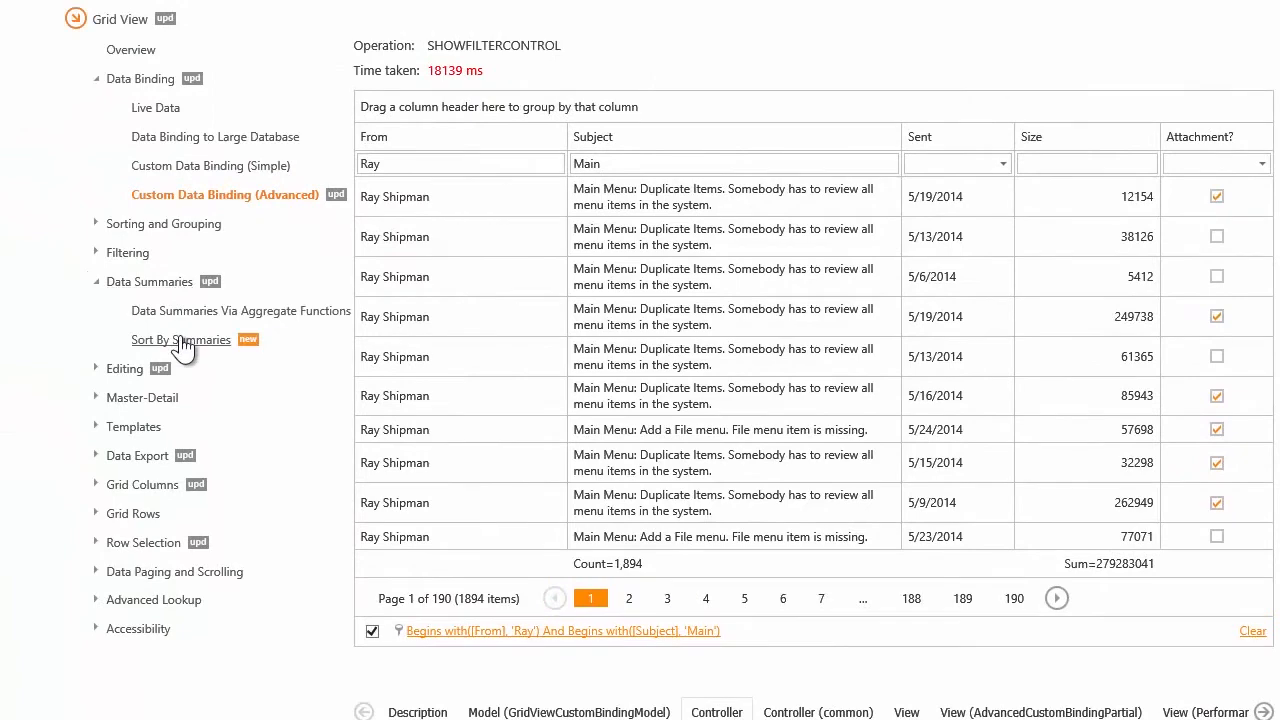
In the Sort By Summaries demo, order country groups by summary Descending, then Ascending.
click(184, 340)
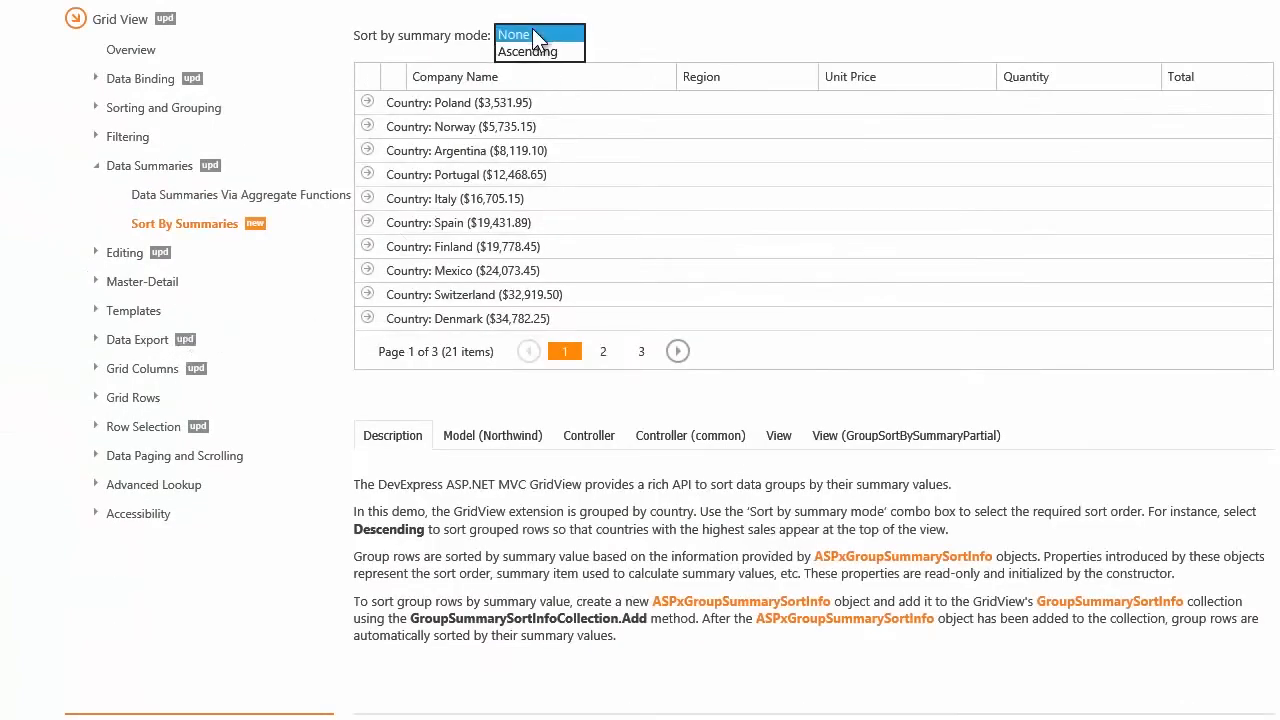
click(530, 52)
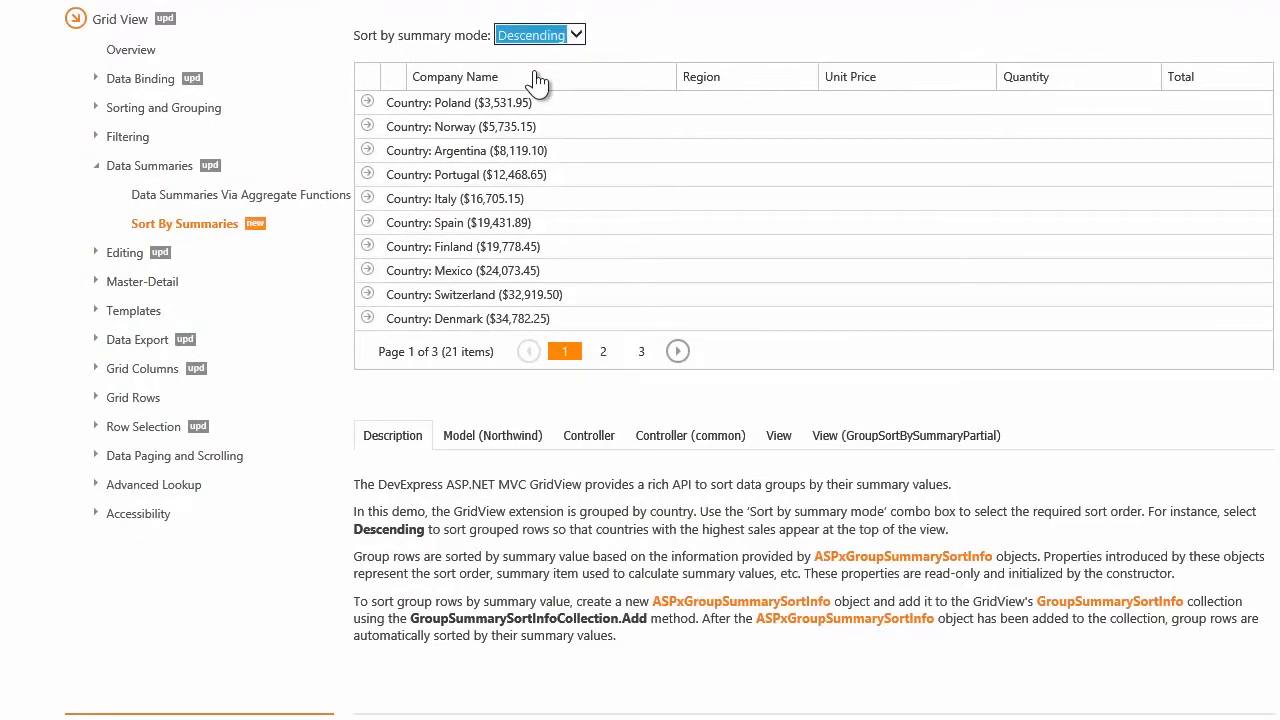
click(538, 36)
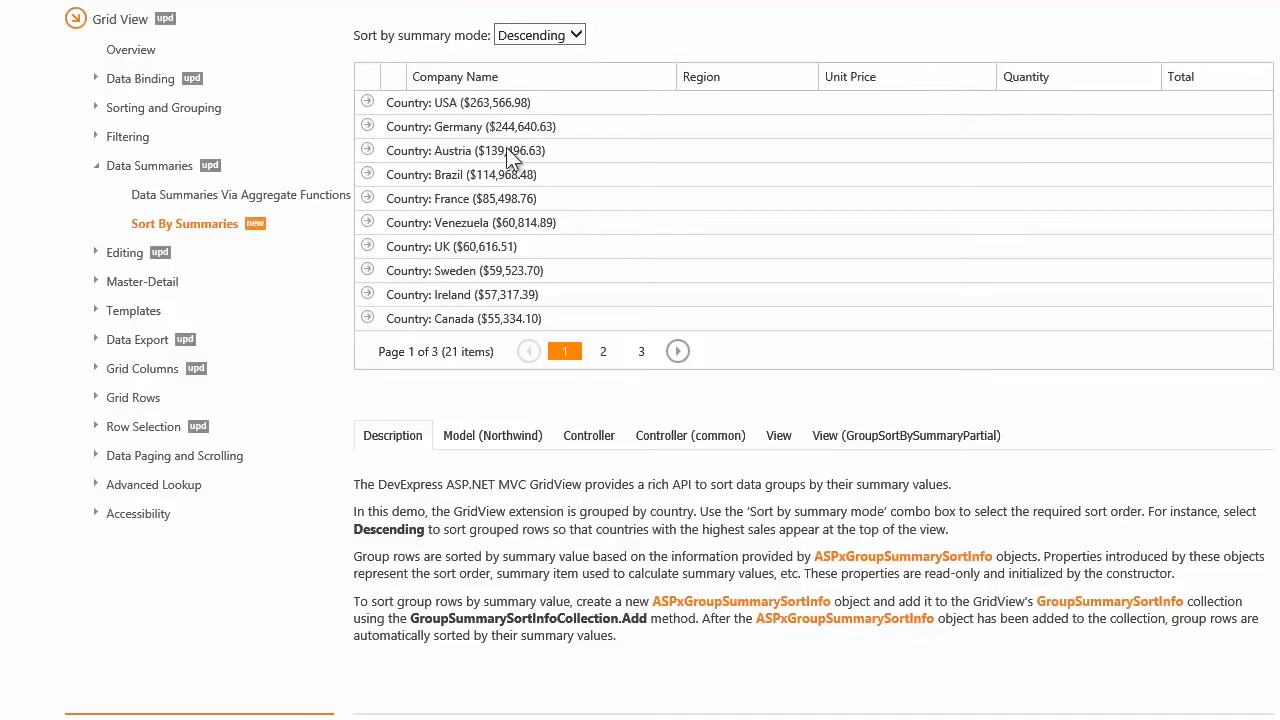
click(538, 34)
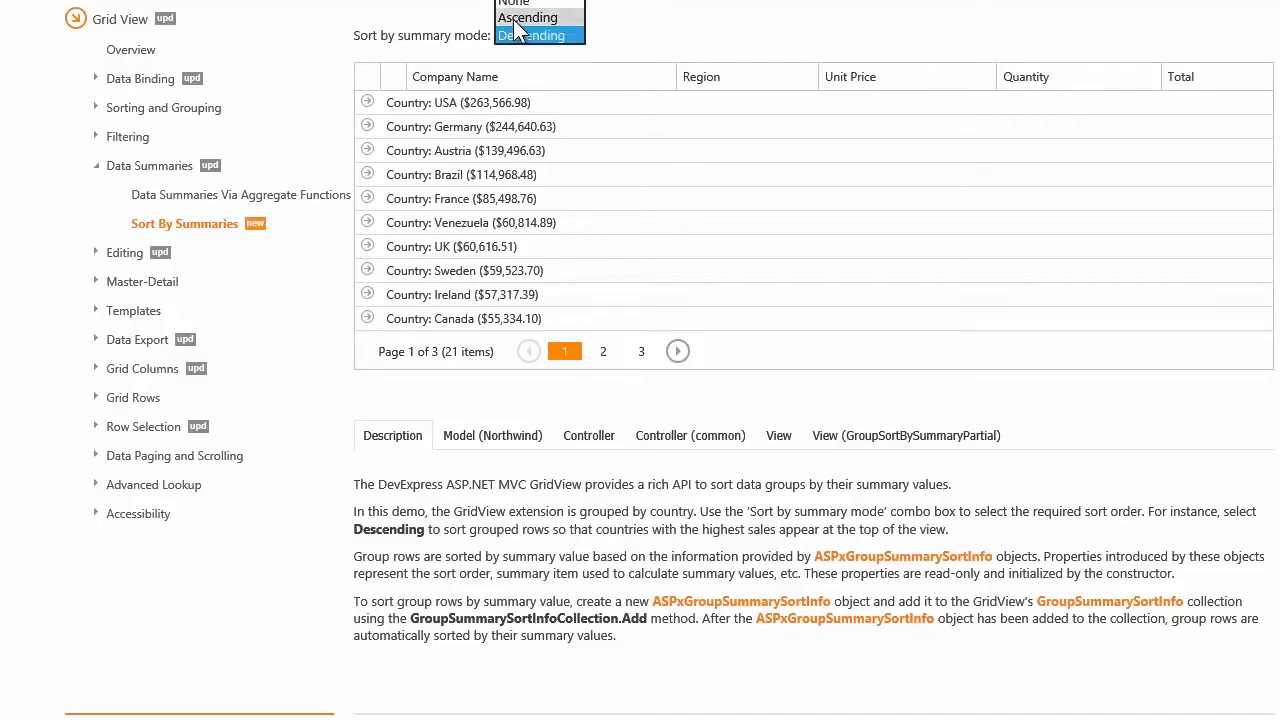
click(528, 18)
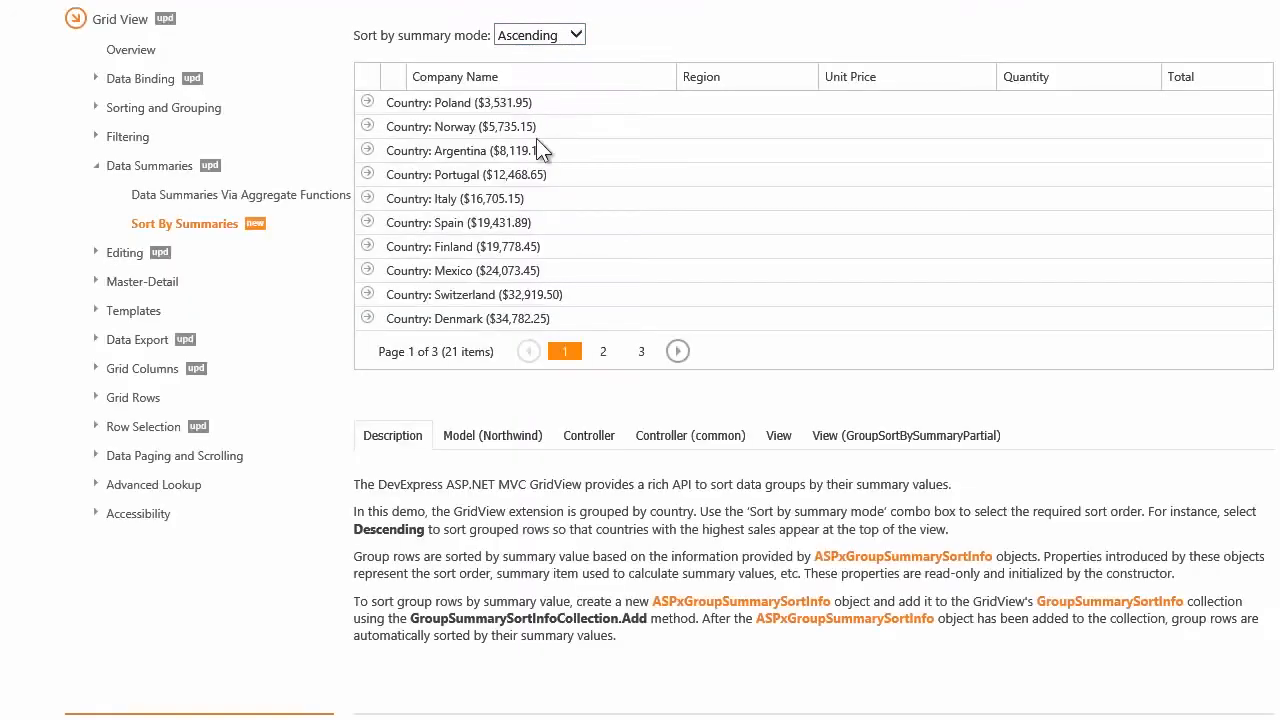
click(640, 352)
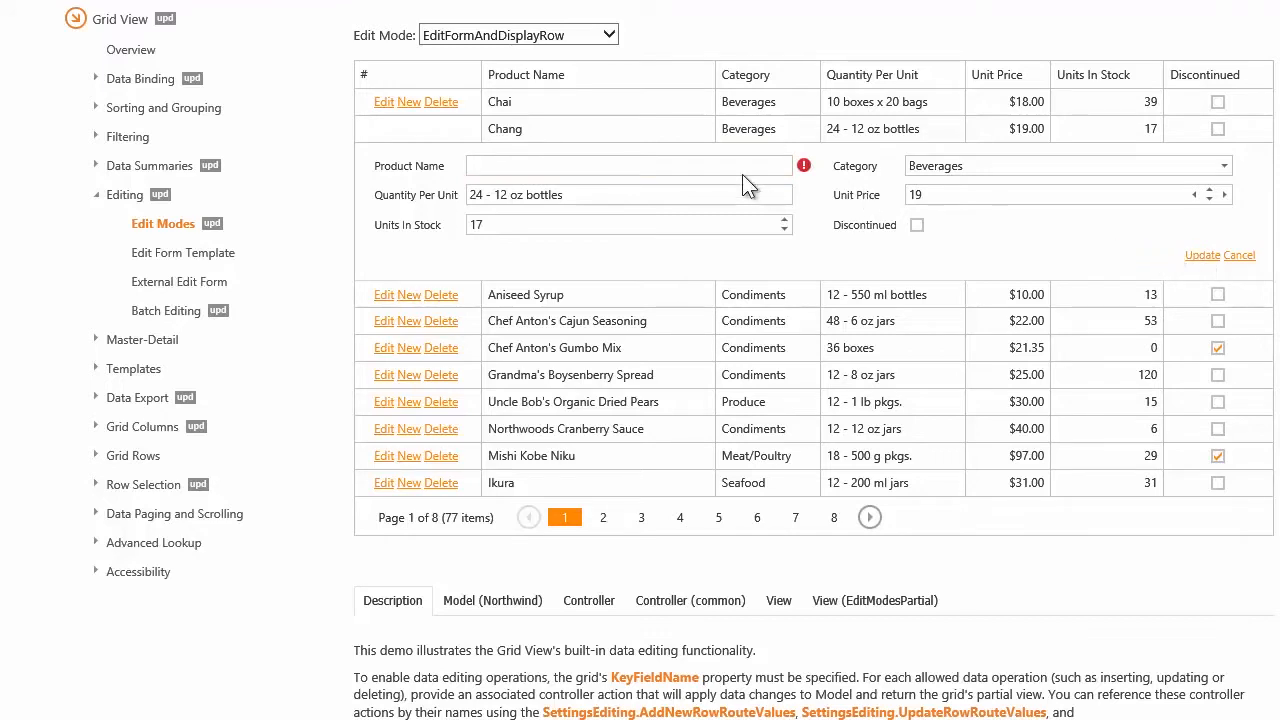
Re-enter the product name 'Chang' and update the row to close the edit form.
text(Chang)
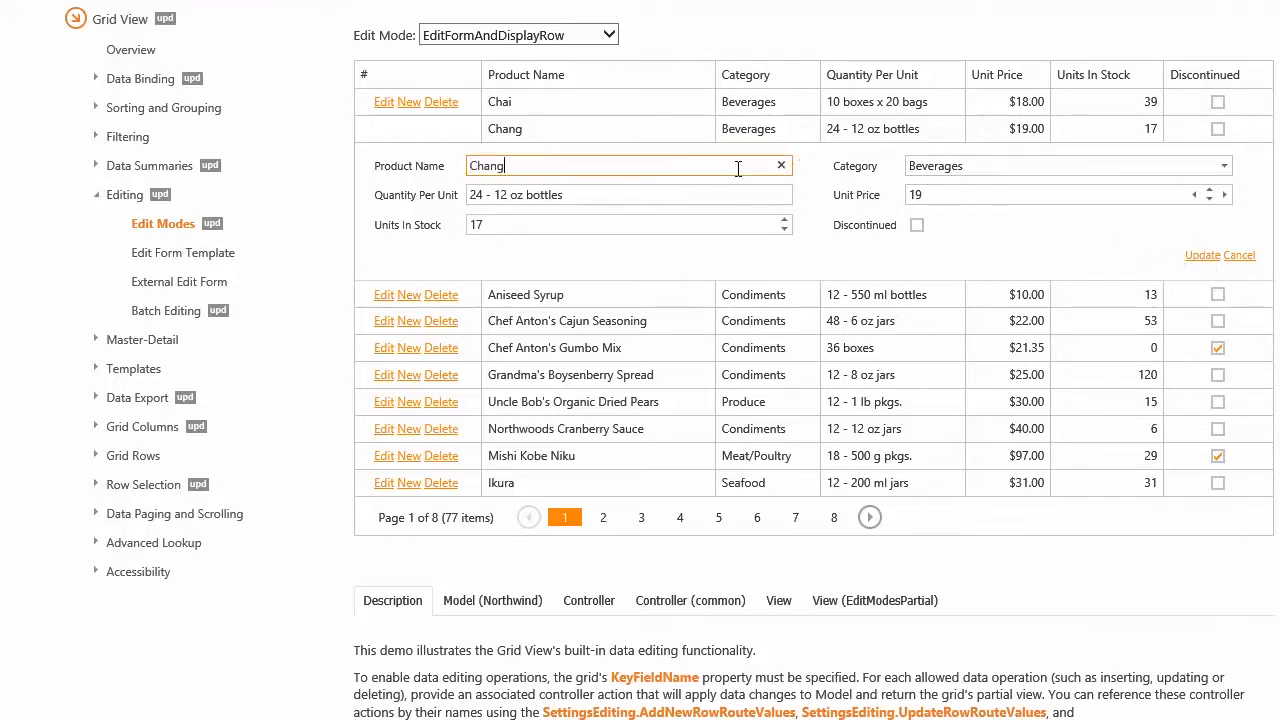
click(1240, 256)
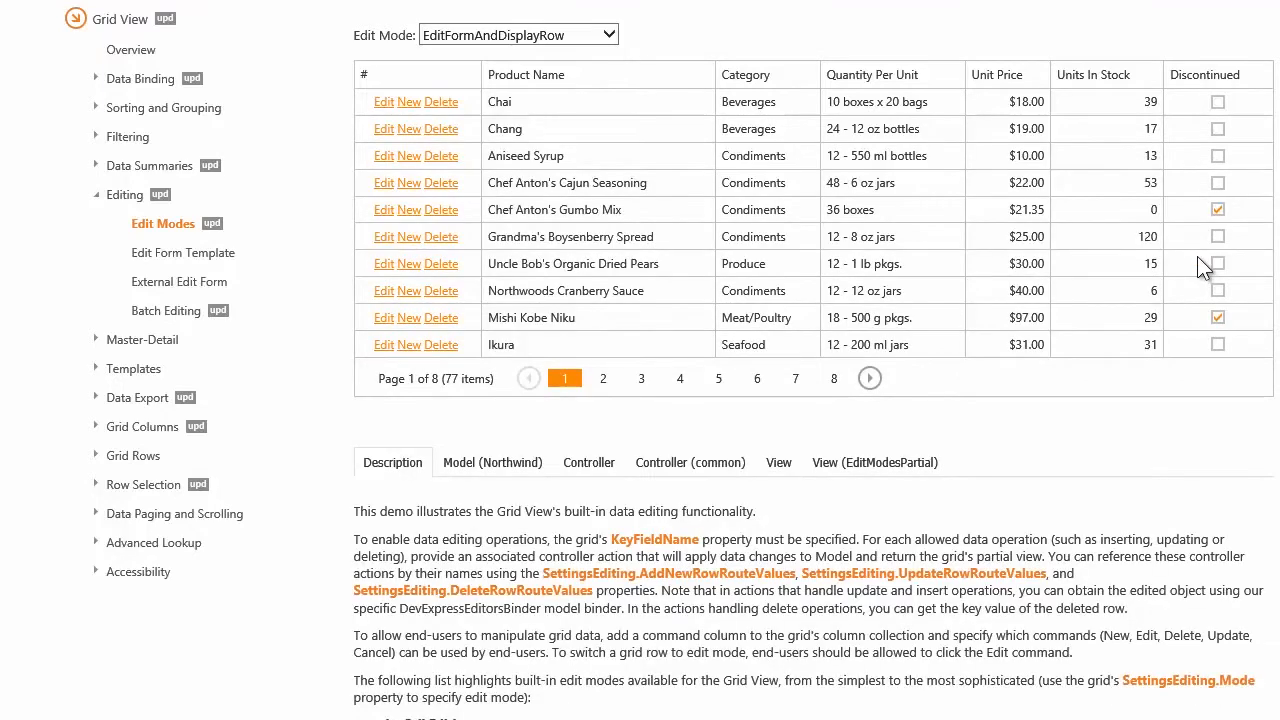
mouse_move(128, 398)
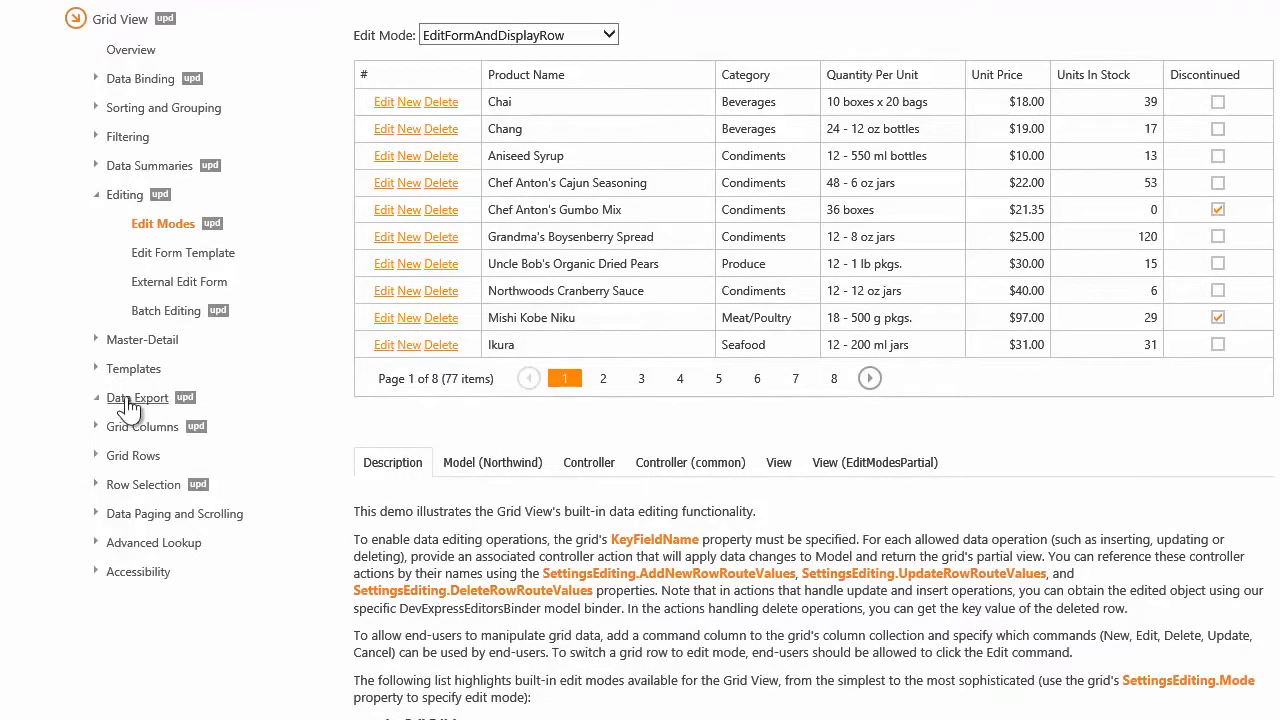
In Export Master-Detail Records, keep Expanded detail mode and expand the Condiments category's products.
click(138, 396)
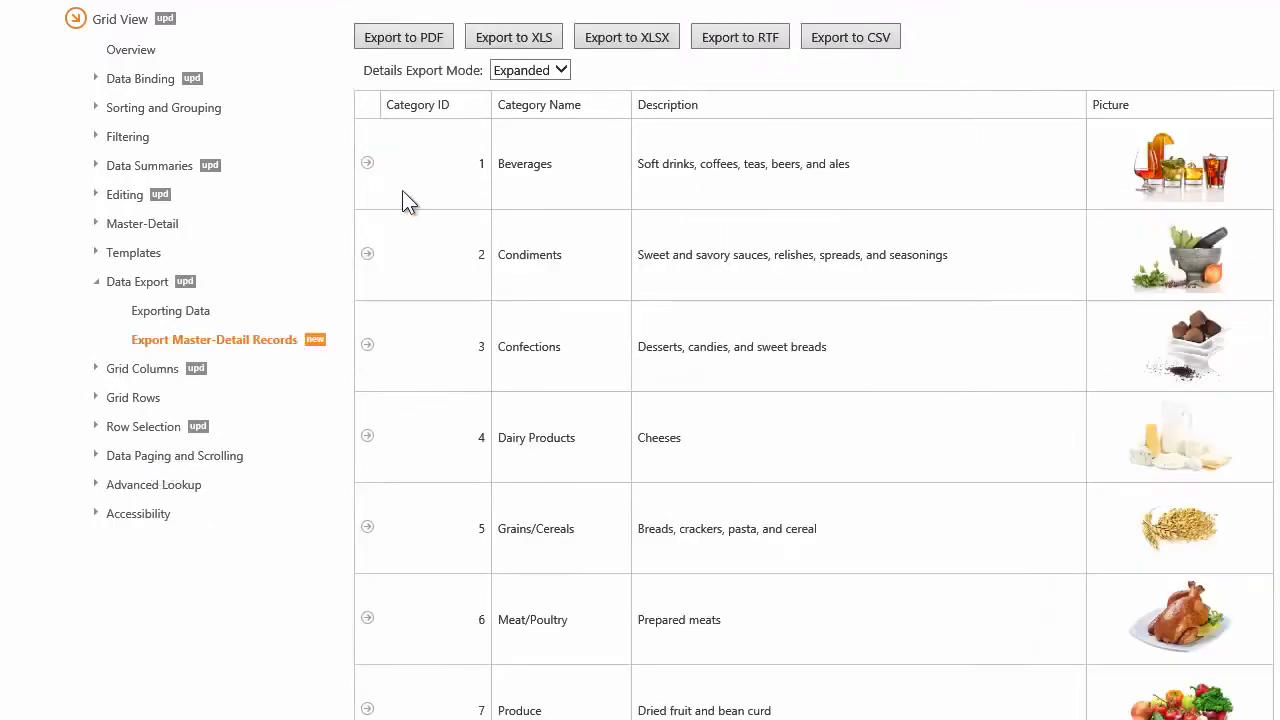
click(530, 70)
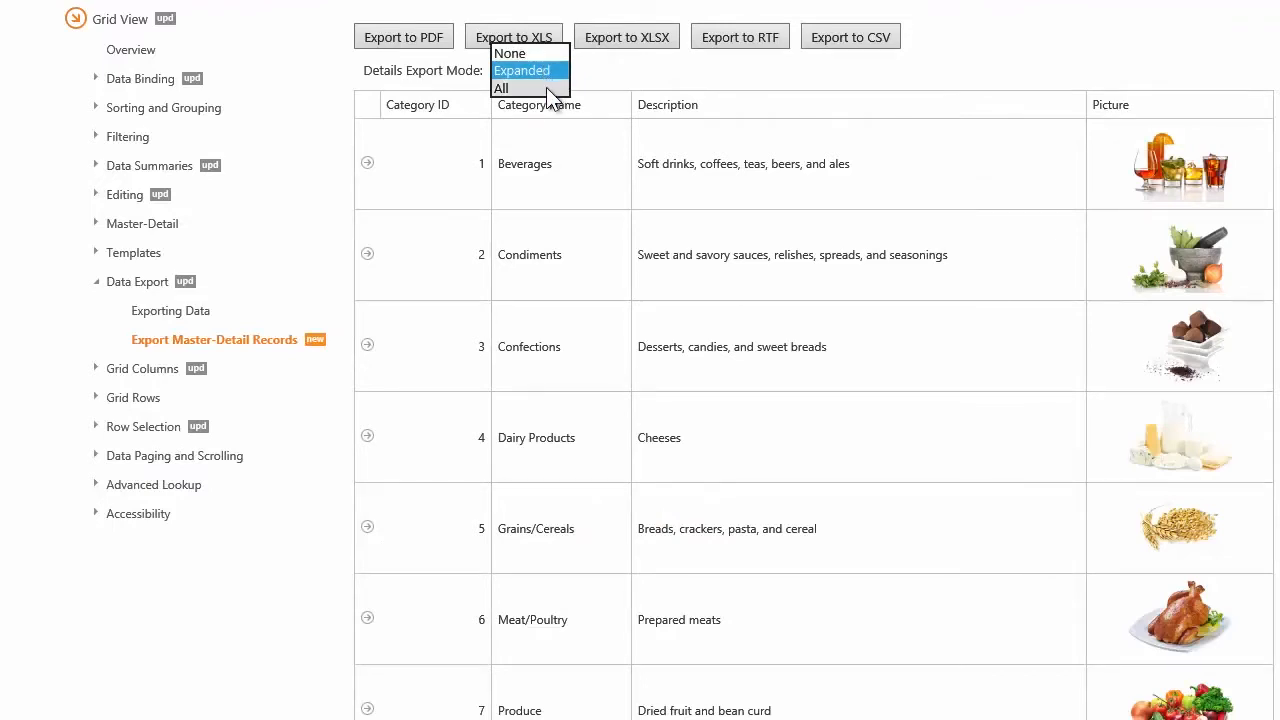
click(522, 70)
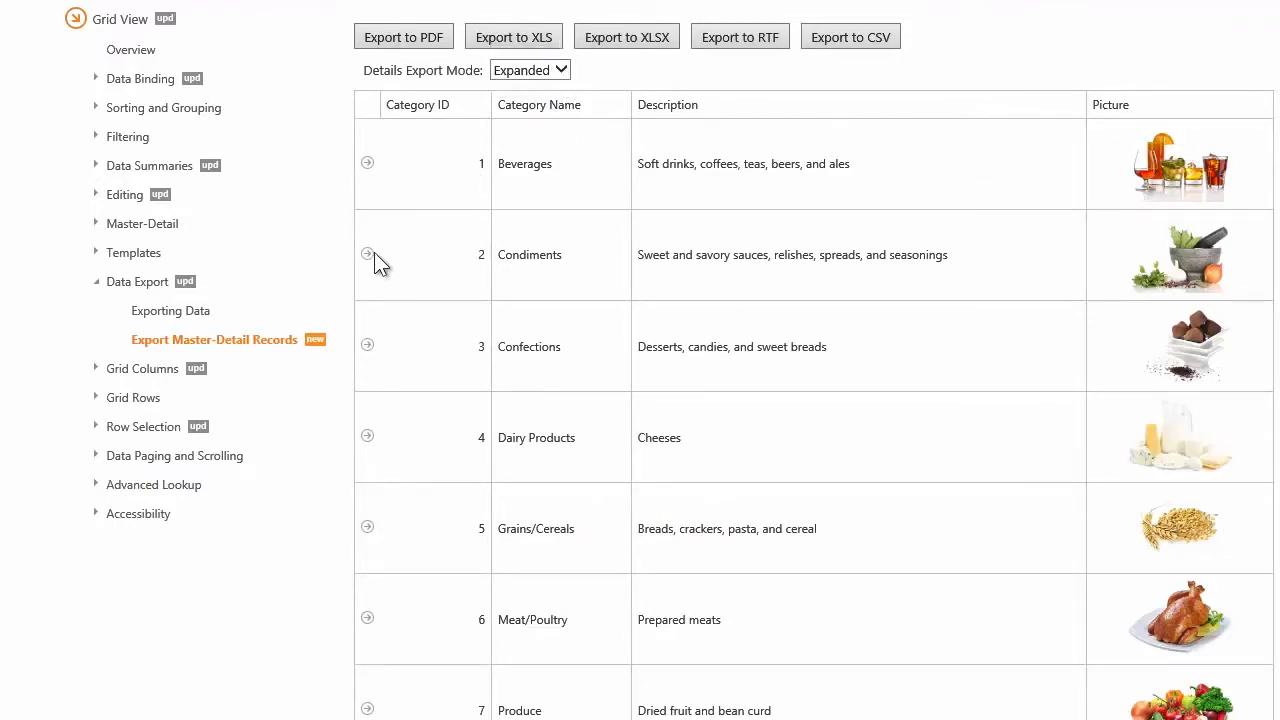
click(368, 252)
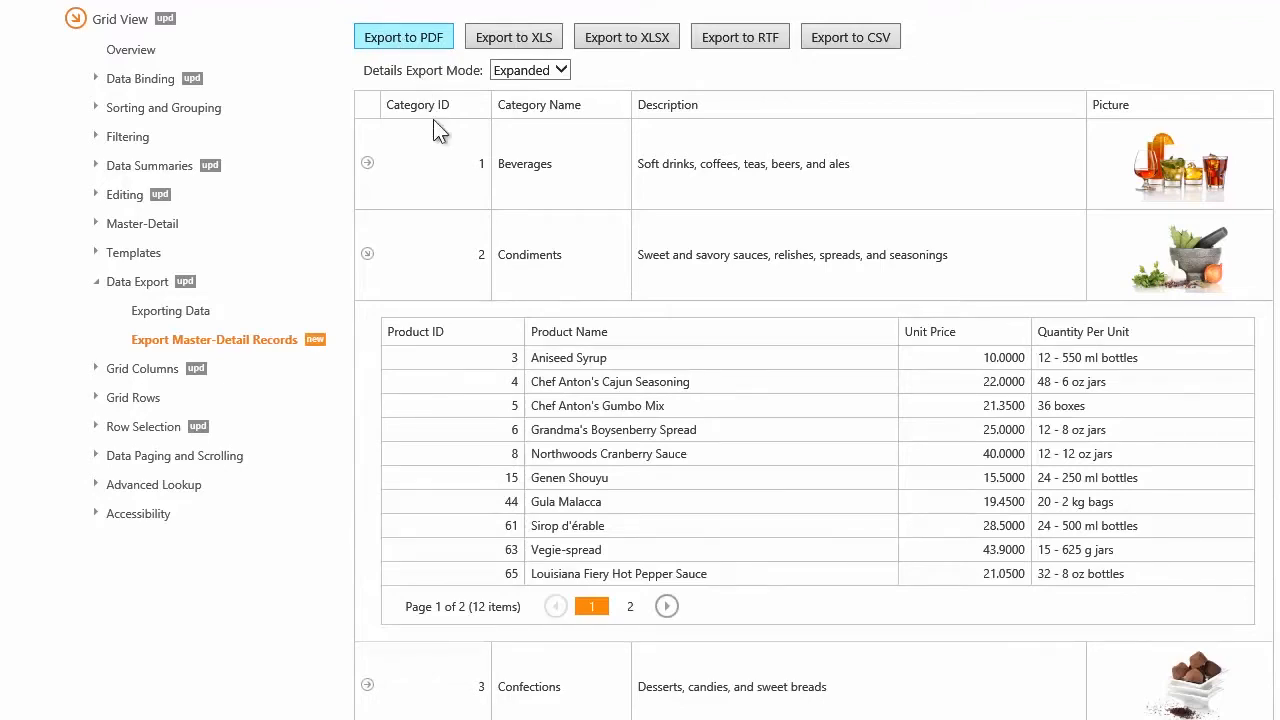
Review the exported PDF in Adobe Reader and close the document.
scroll(down, 3)
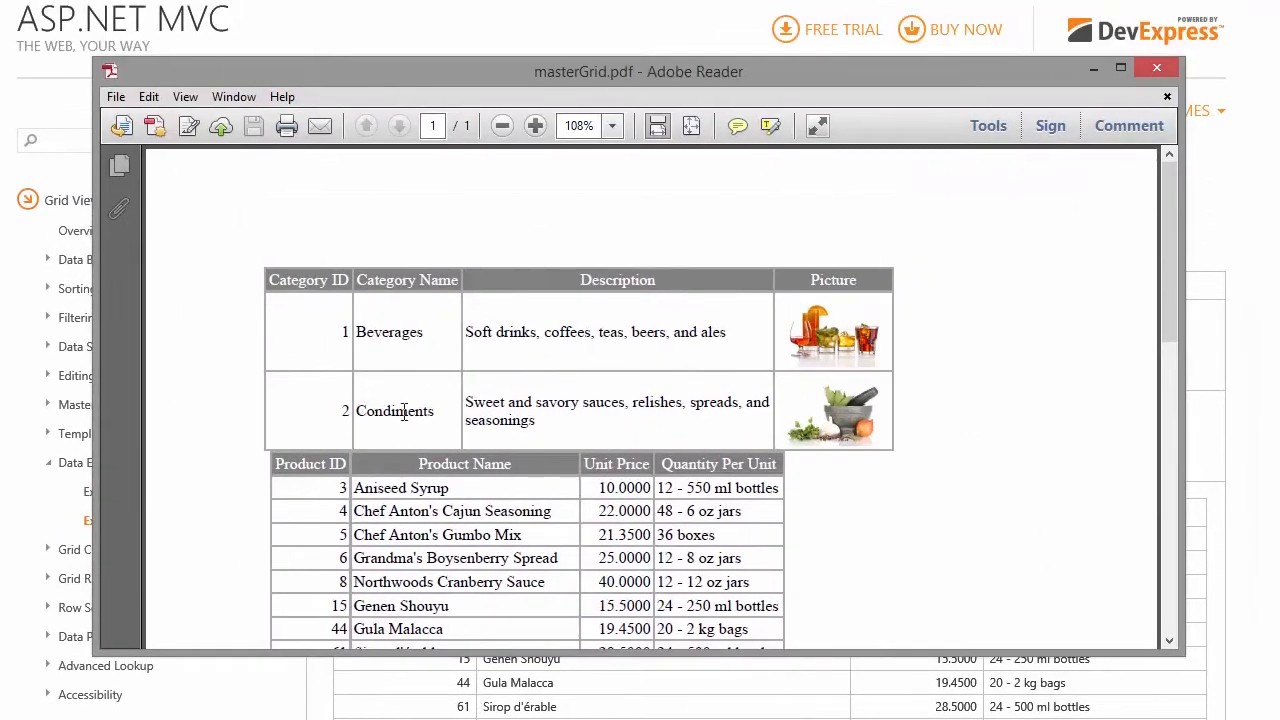
scroll(down, 3)
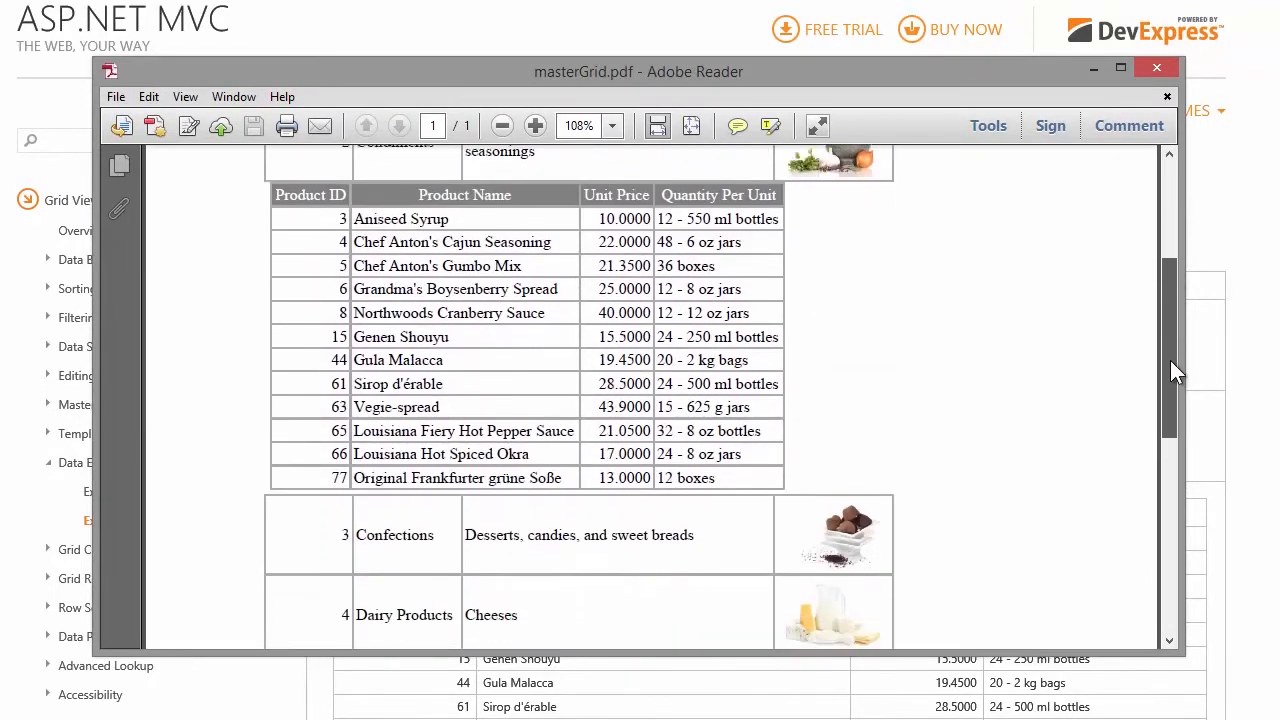
scroll(down, 3)
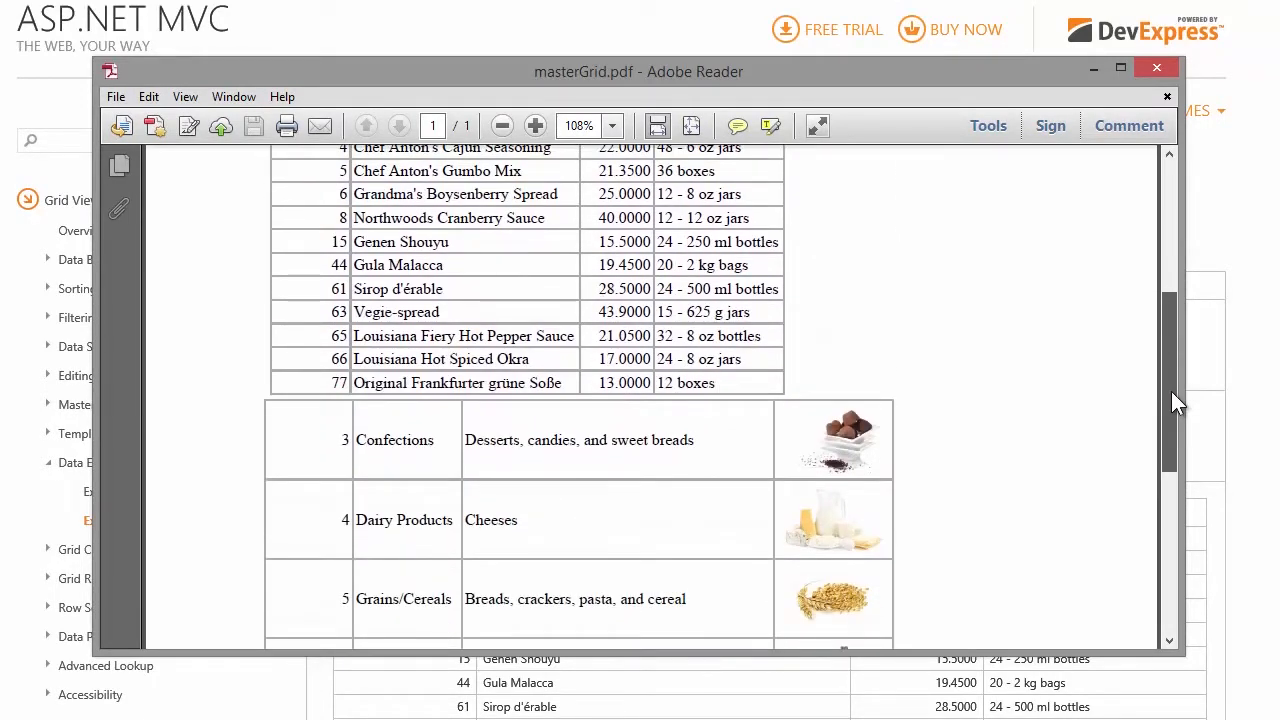
click(1156, 68)
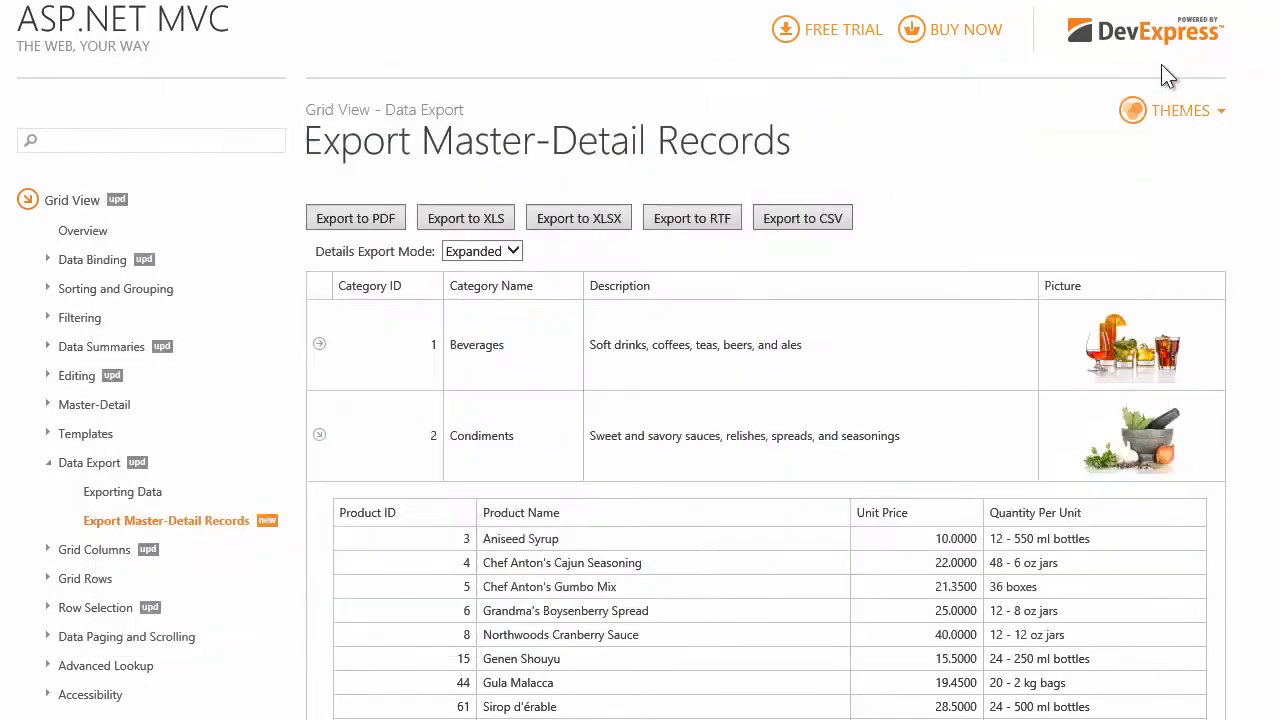
mouse_move(94, 550)
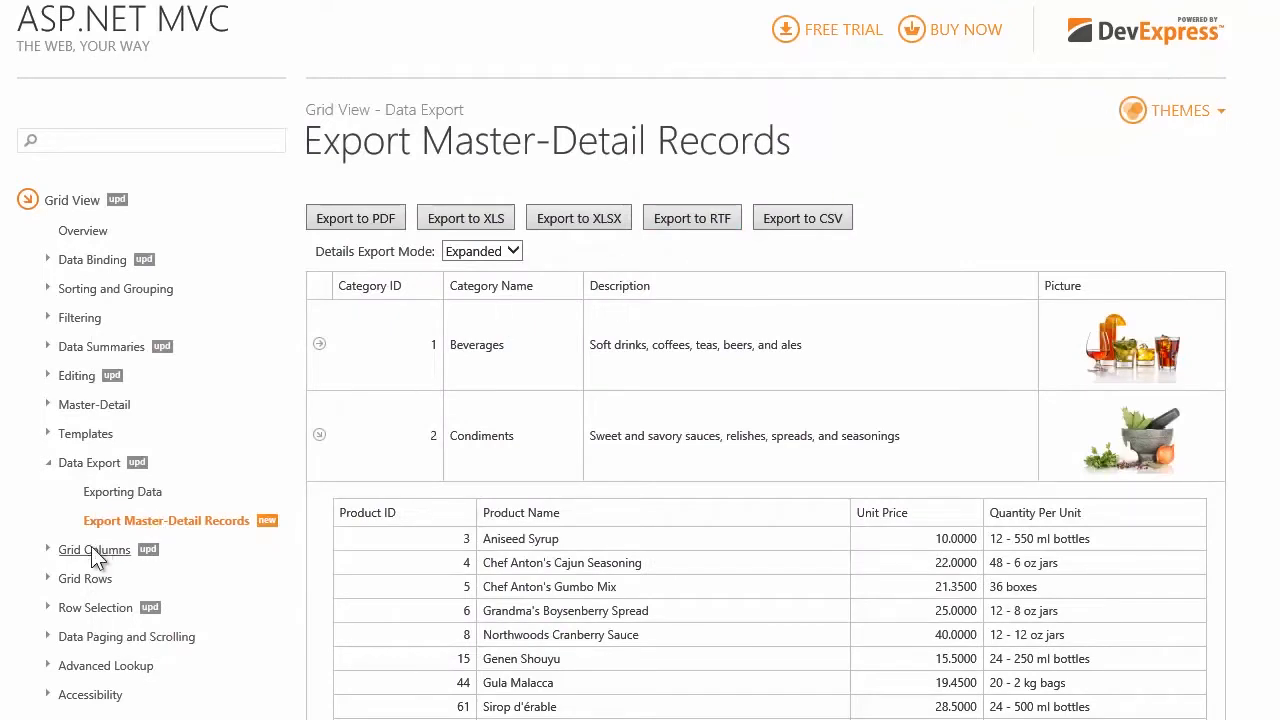
Open the Context Menu grid demo and expand the Produce category group.
click(94, 548)
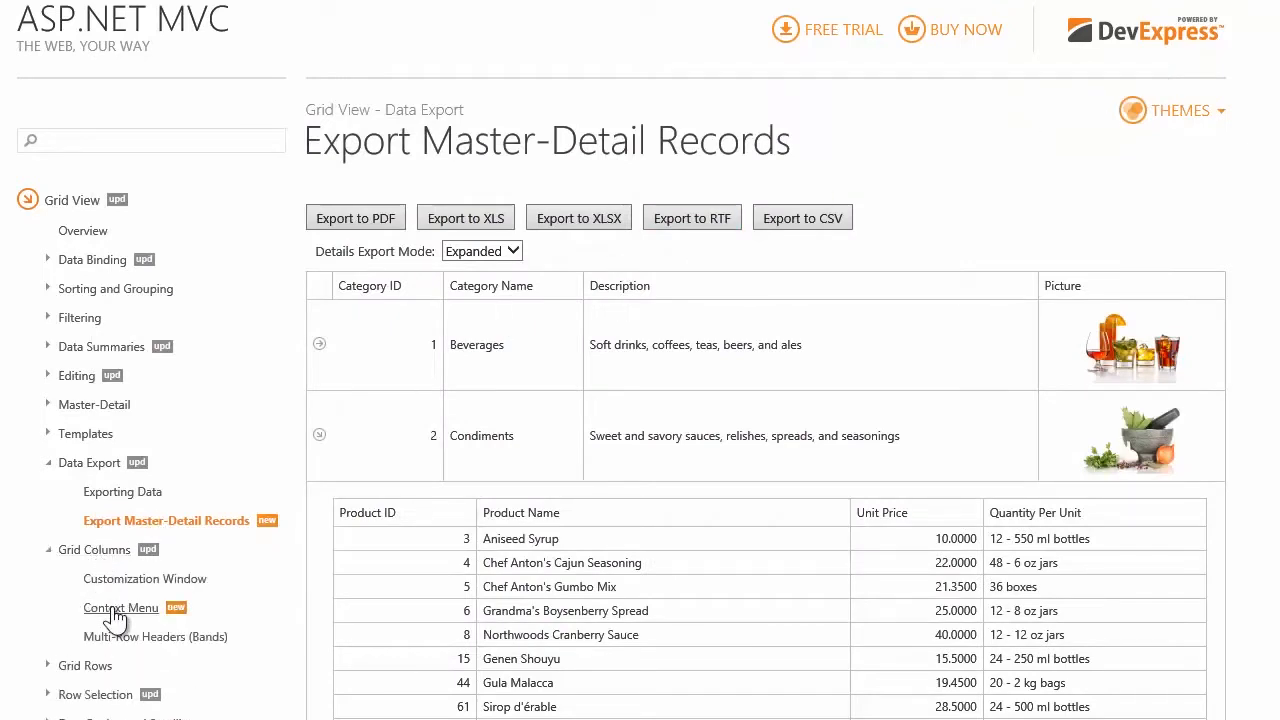
click(120, 608)
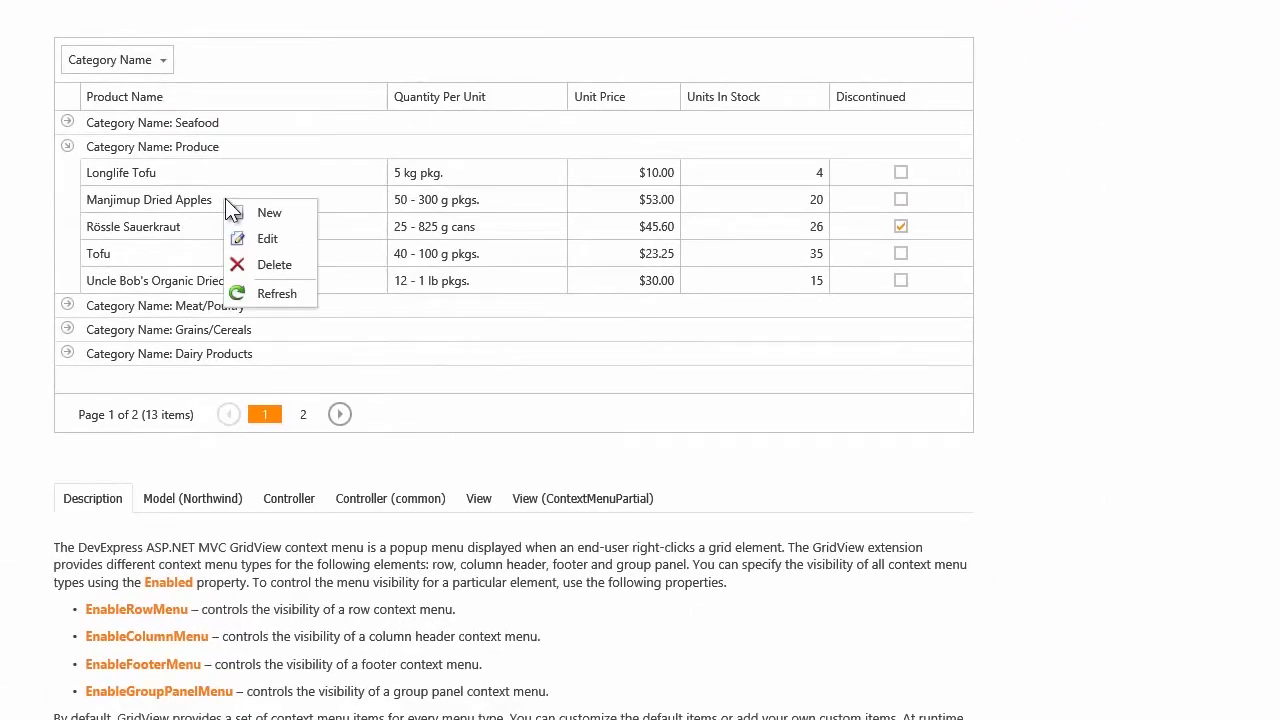
click(156, 204)
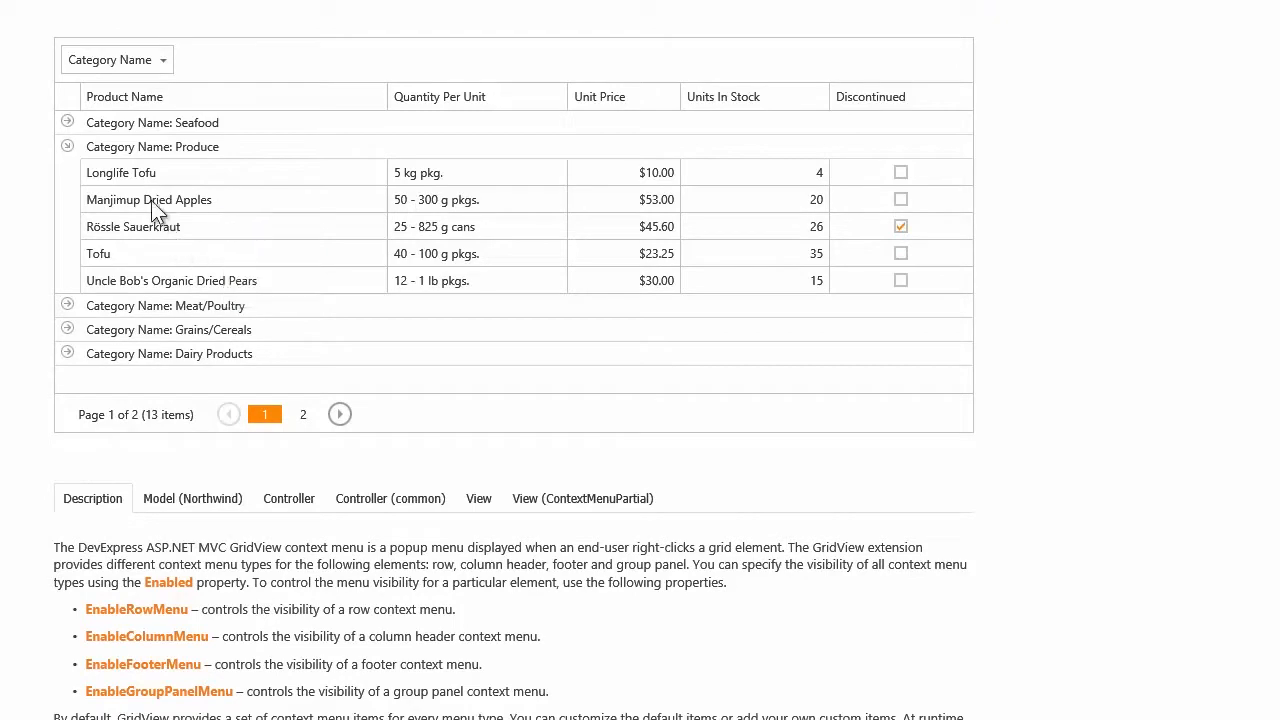
Ungroup Category Name via the context menu and bring up grouping options for the Discontinued column.
right_click(110, 60)
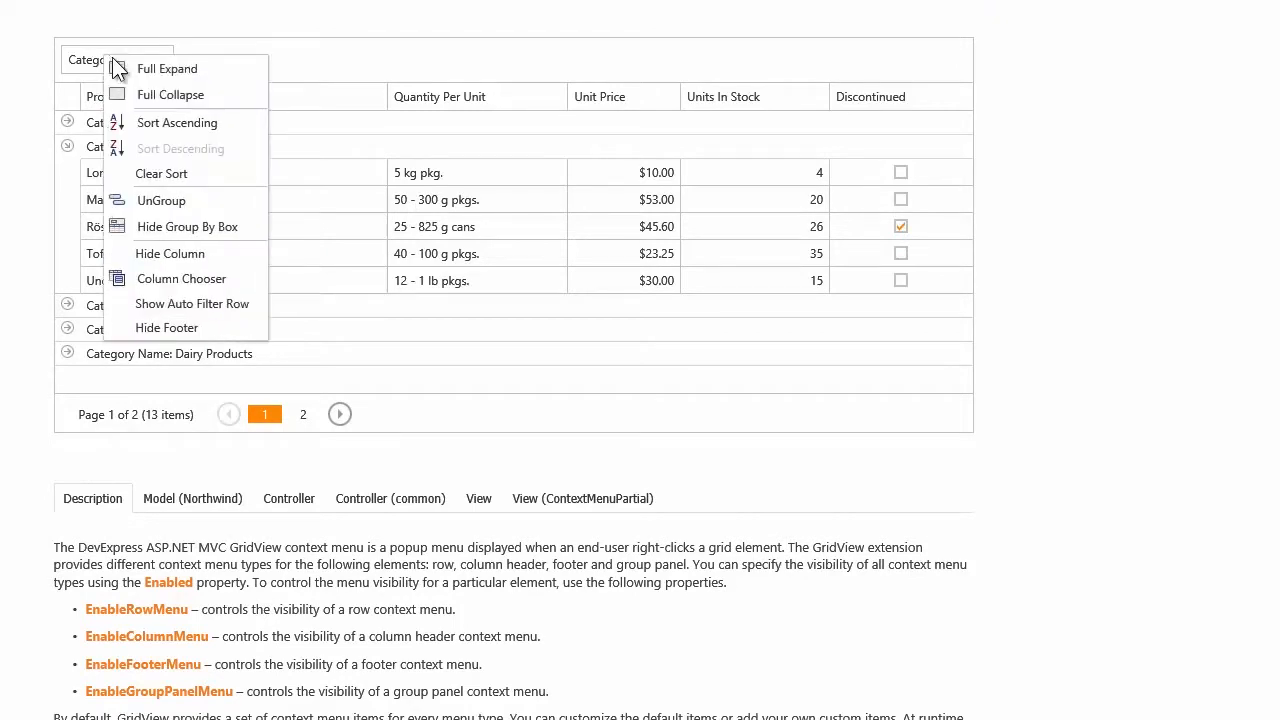
click(160, 200)
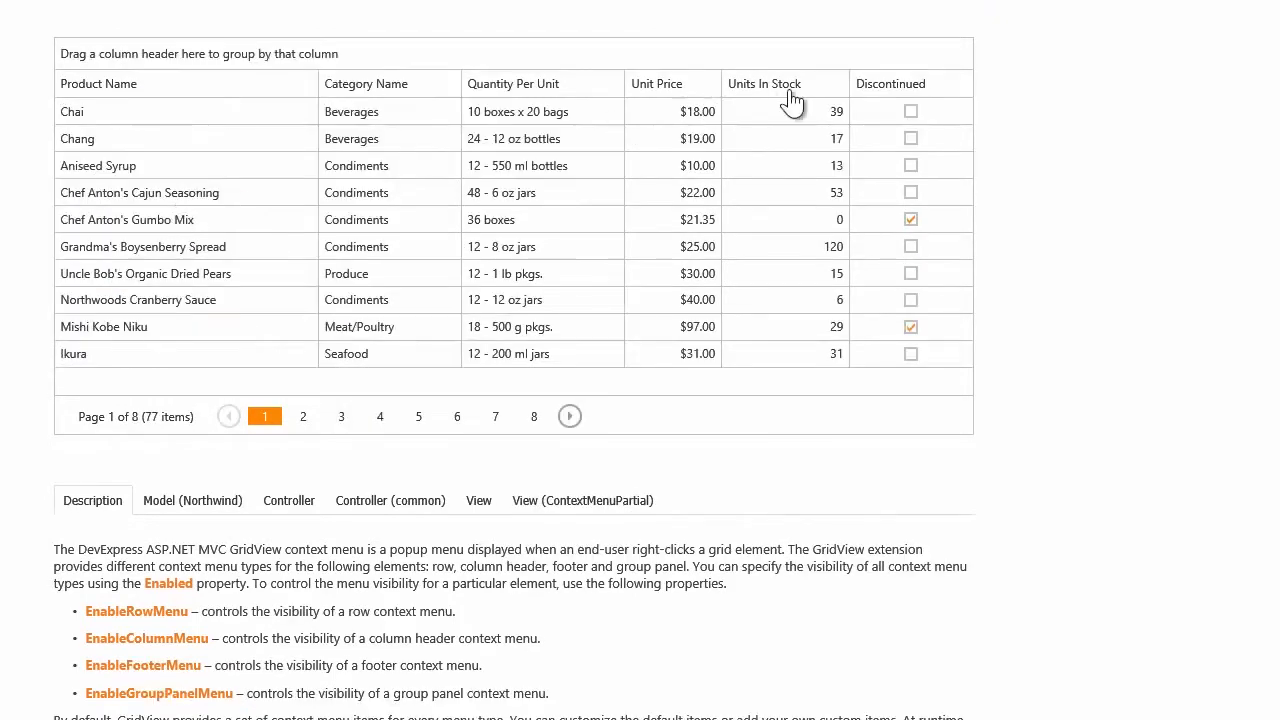
right_click(890, 84)
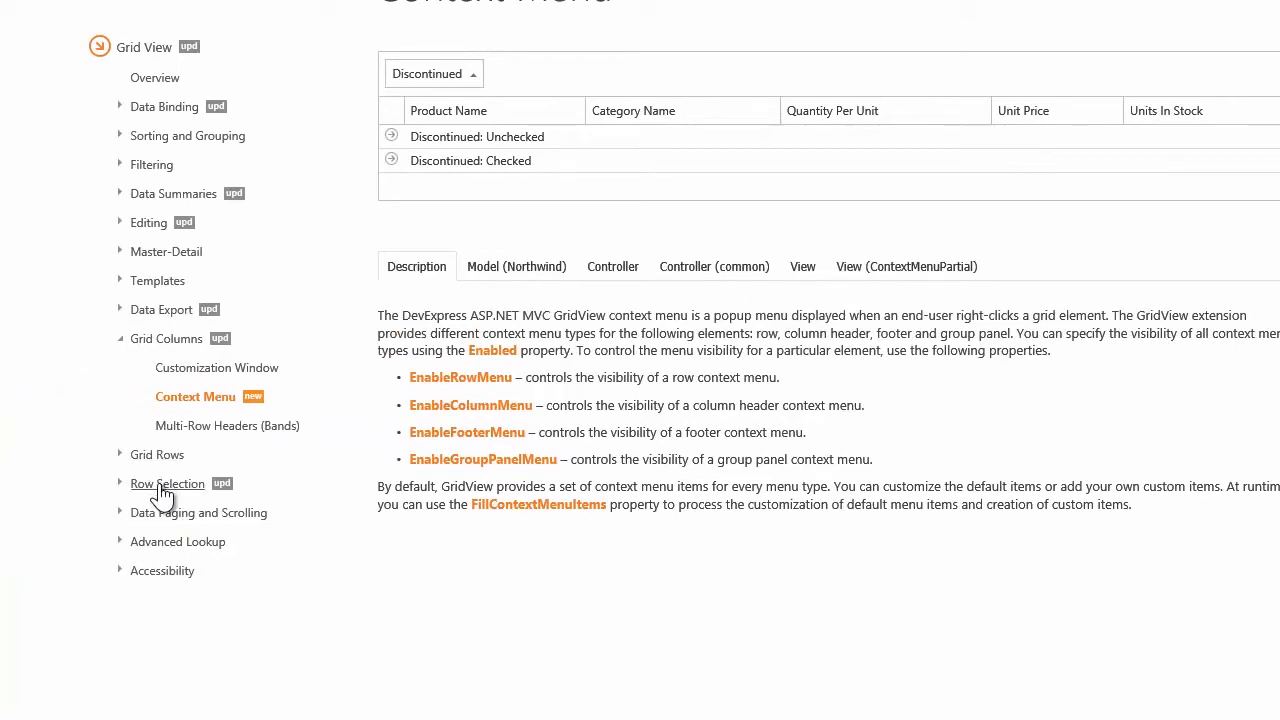
Open the Select All Rows demo and select all rows on the current page with the header checkbox.
click(168, 482)
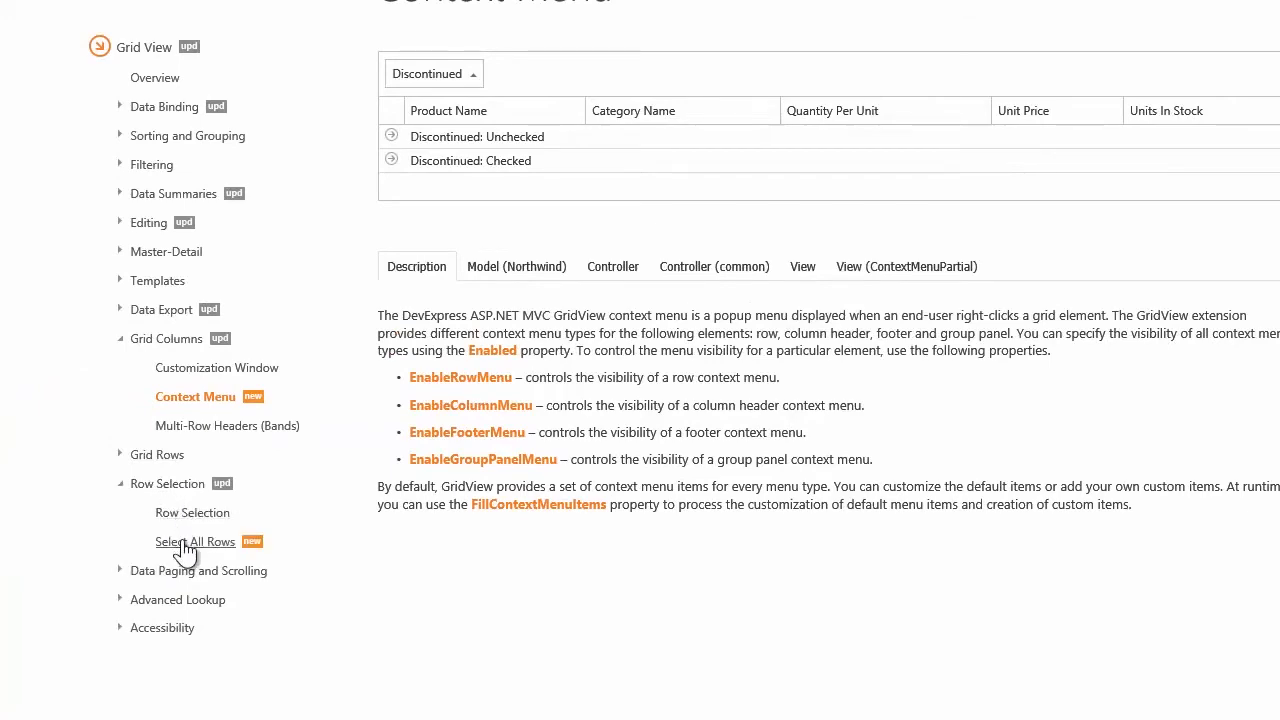
click(196, 540)
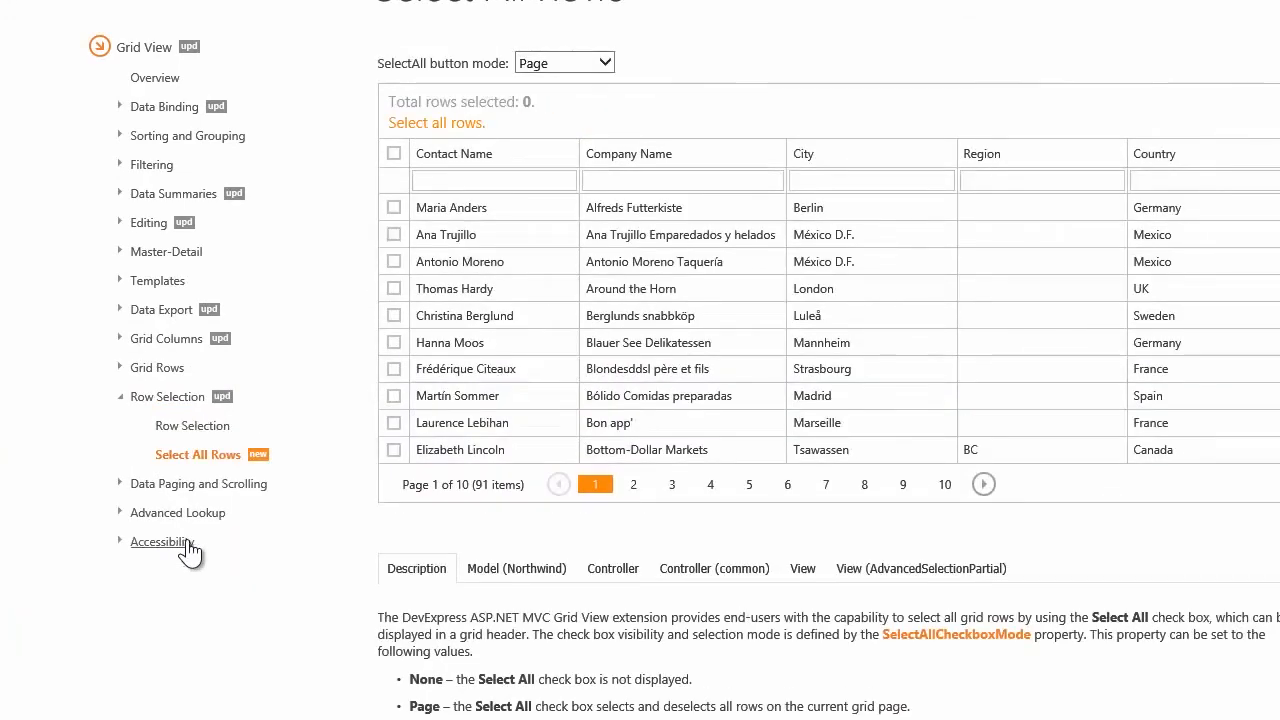
mouse_move(364, 522)
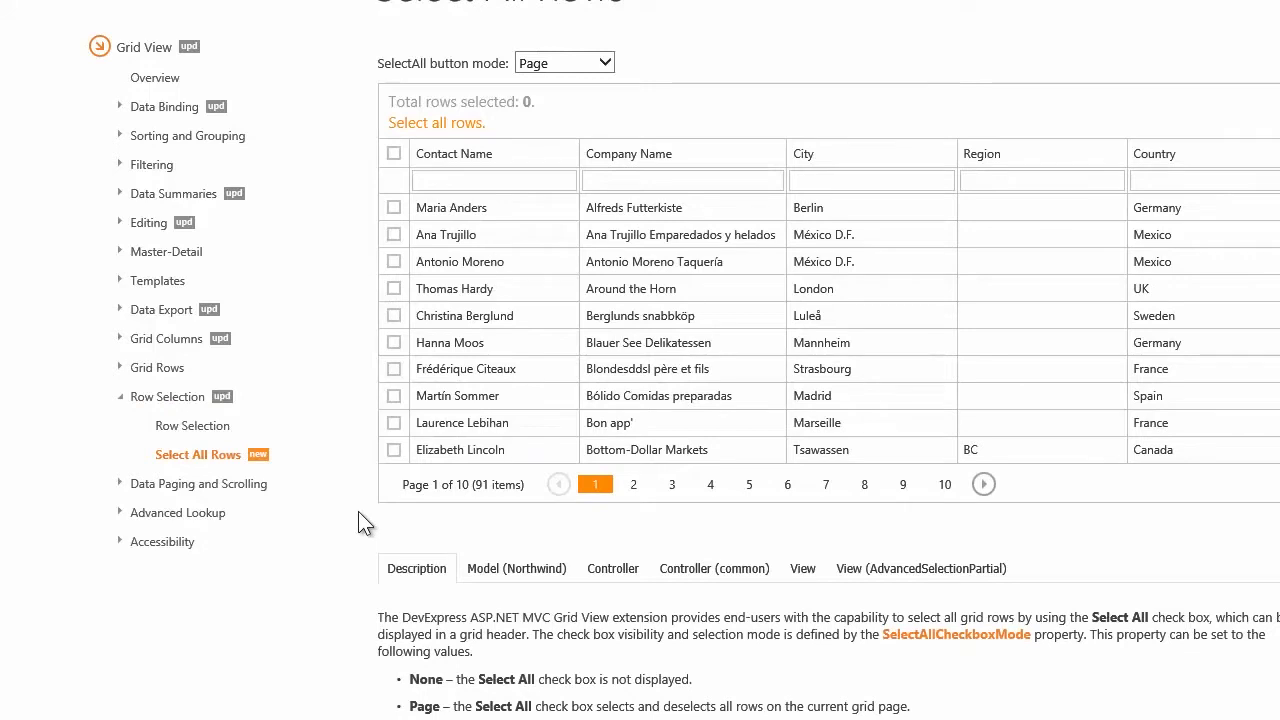
click(394, 160)
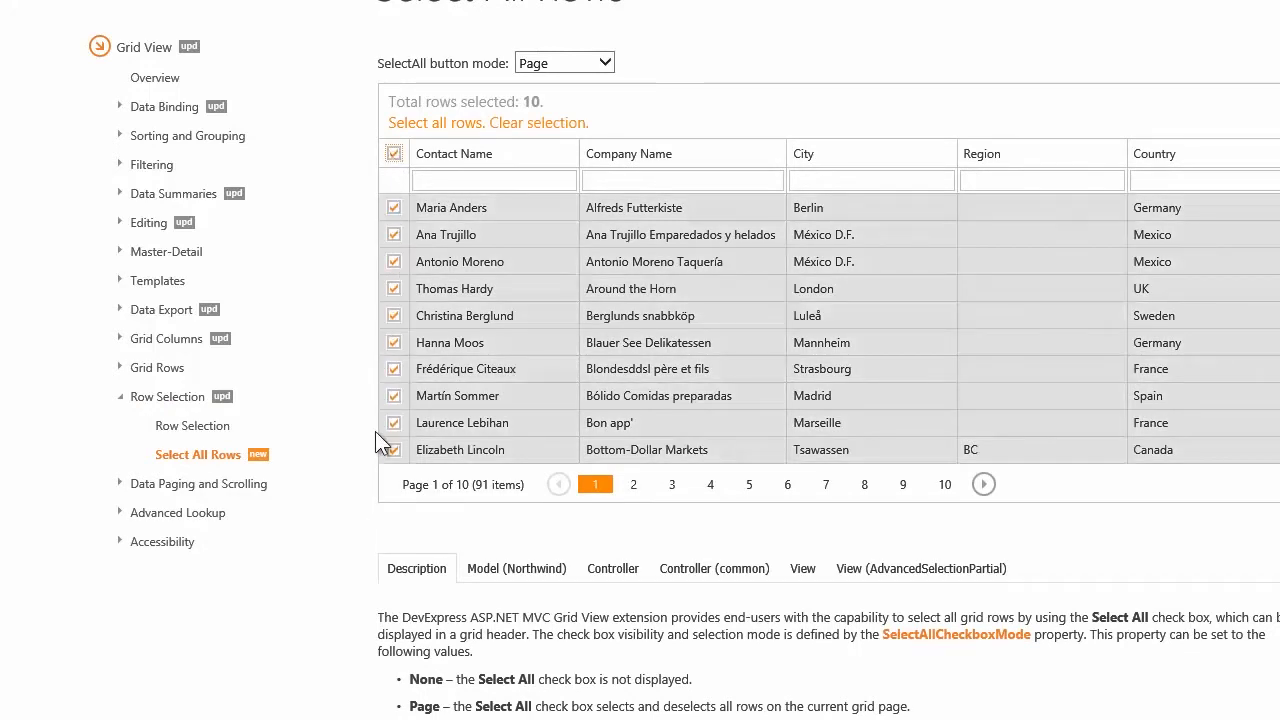
Switch the select-all mode to AllPages and select all 91 rows across every page.
click(564, 62)
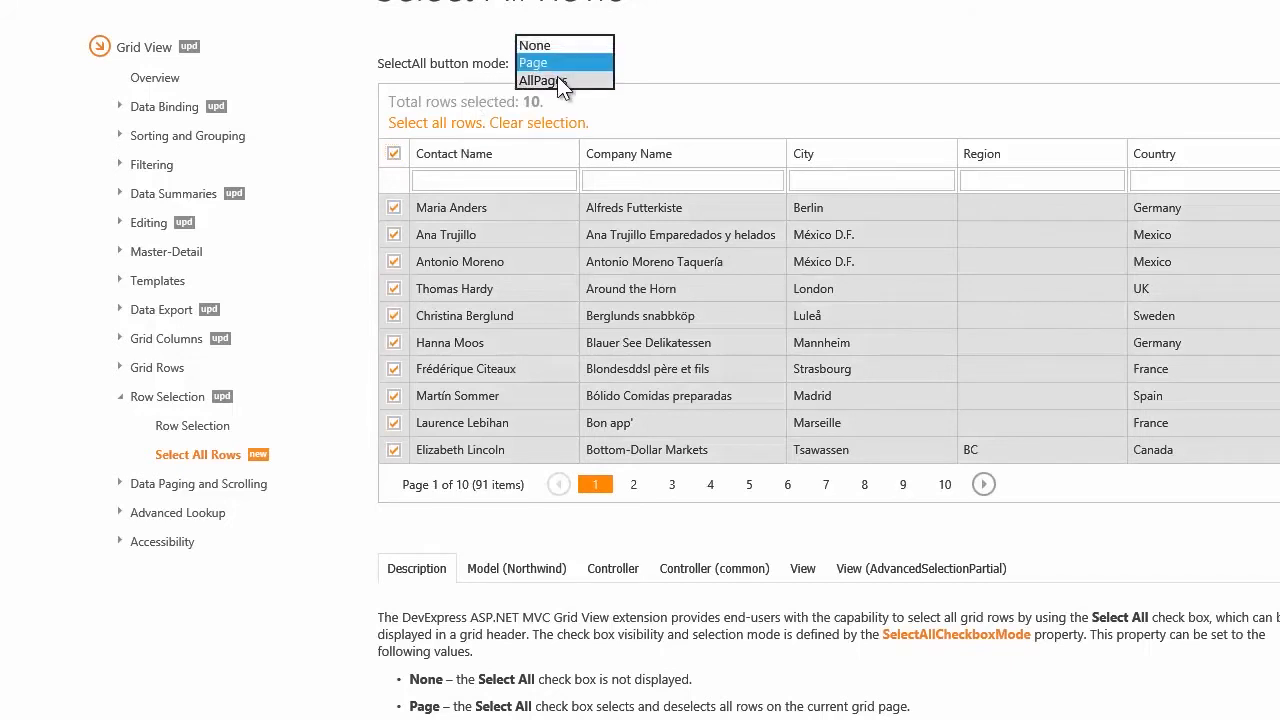
click(542, 80)
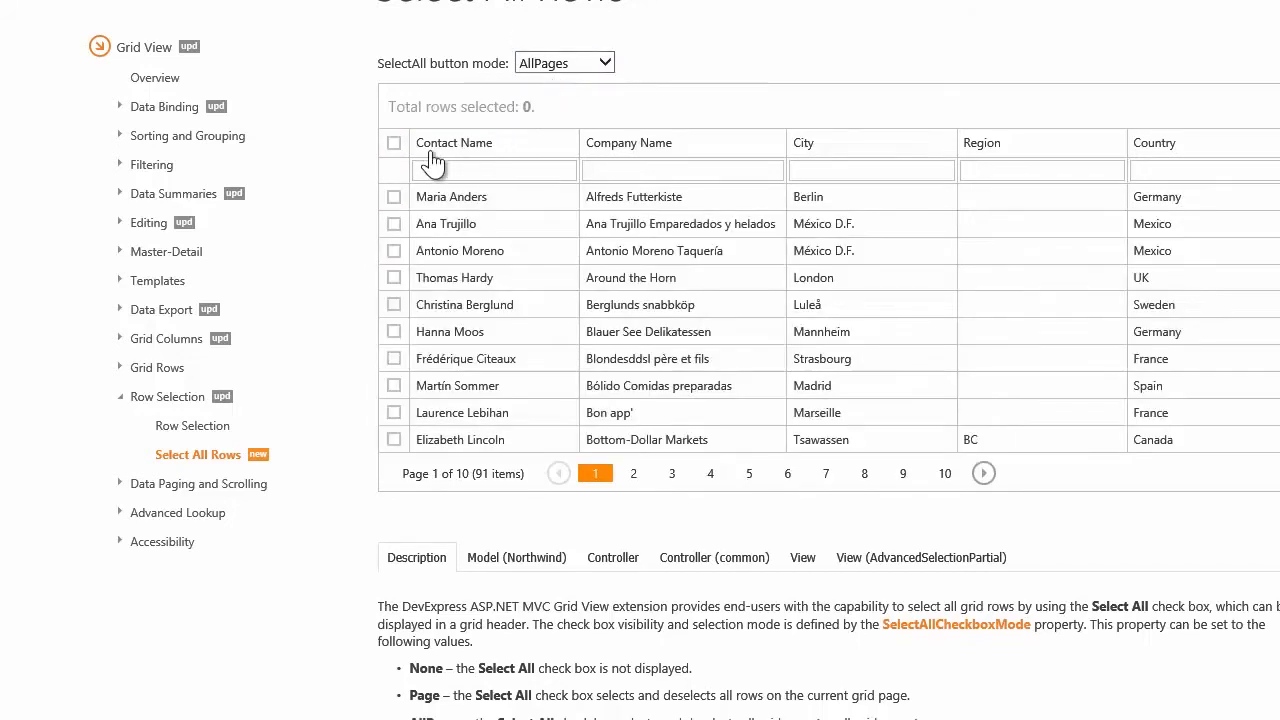
click(394, 142)
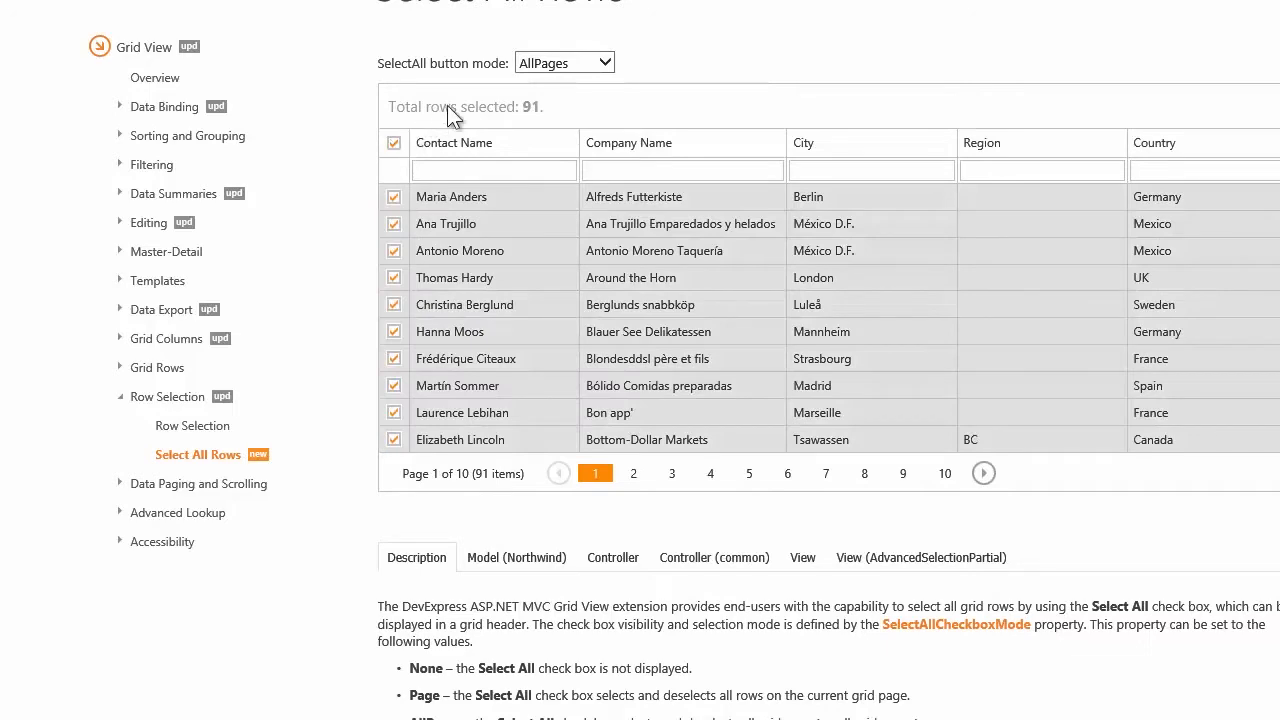
mouse_move(500, 490)
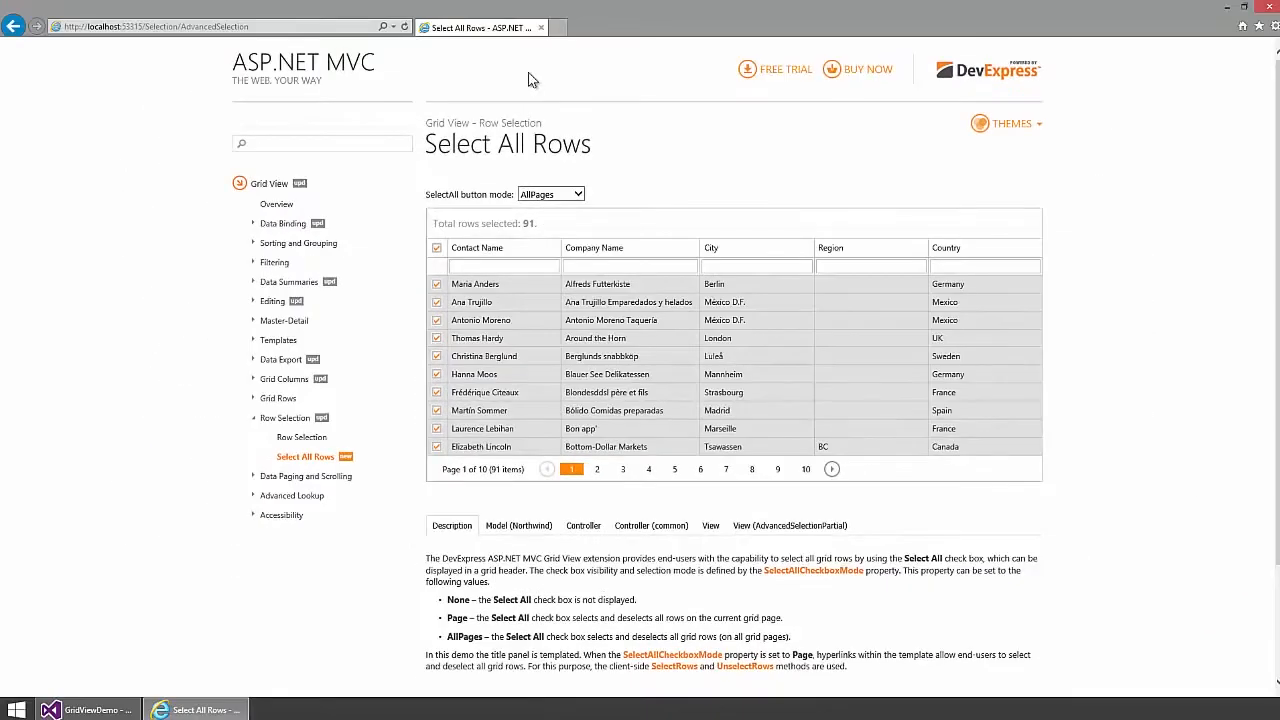
mouse_move(540, 28)
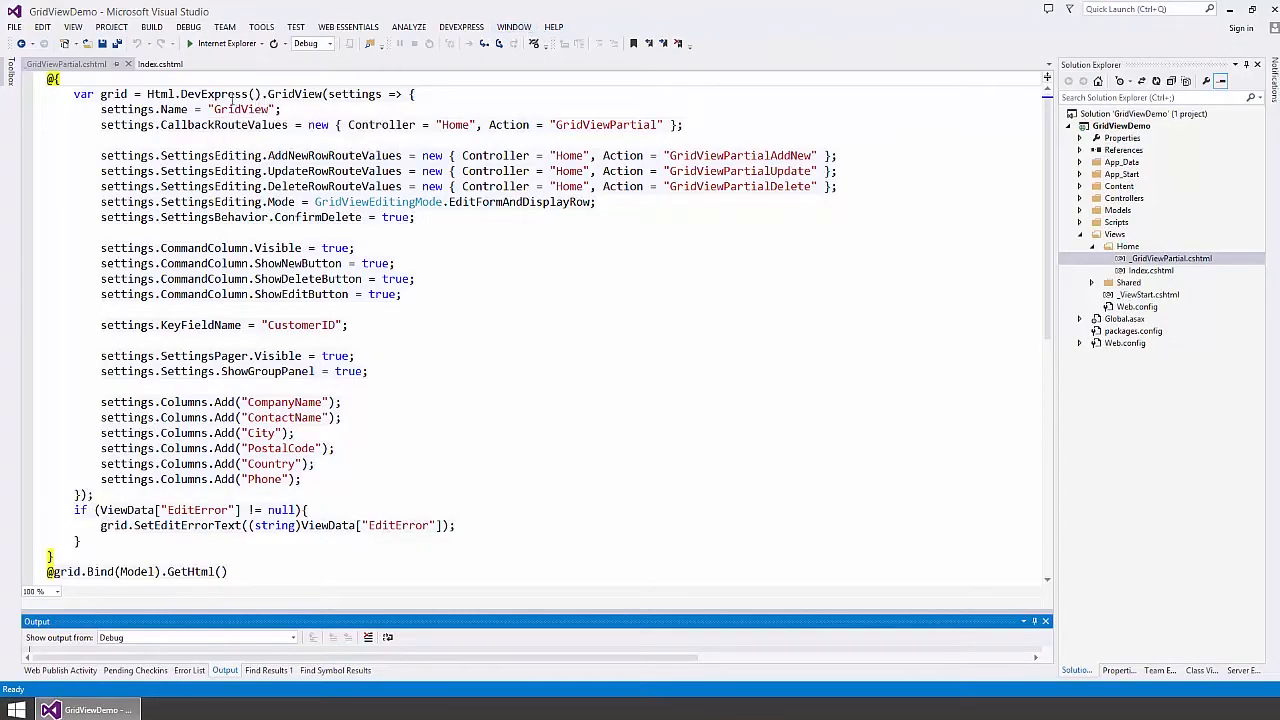
Review Index.cshtml and _GridViewPartial.cshtml, run the project in the browser, then start a blank line after the Columns.Add calls.
click(160, 62)
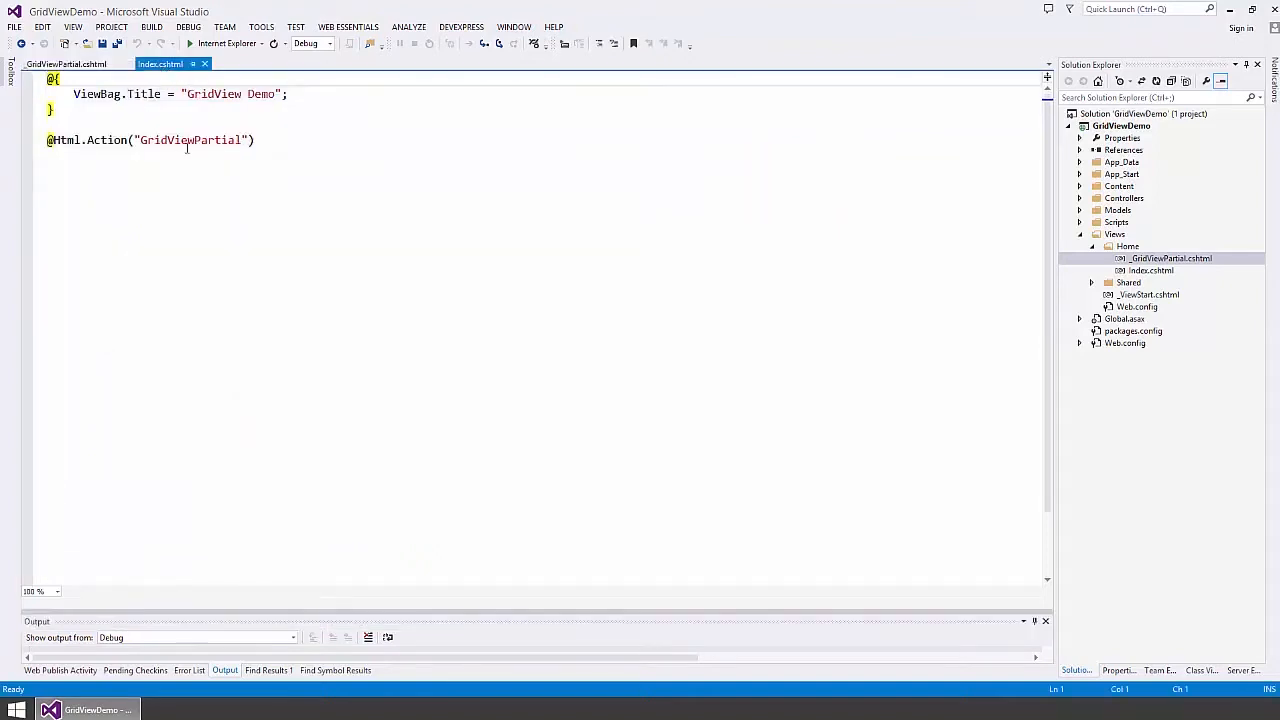
click(66, 62)
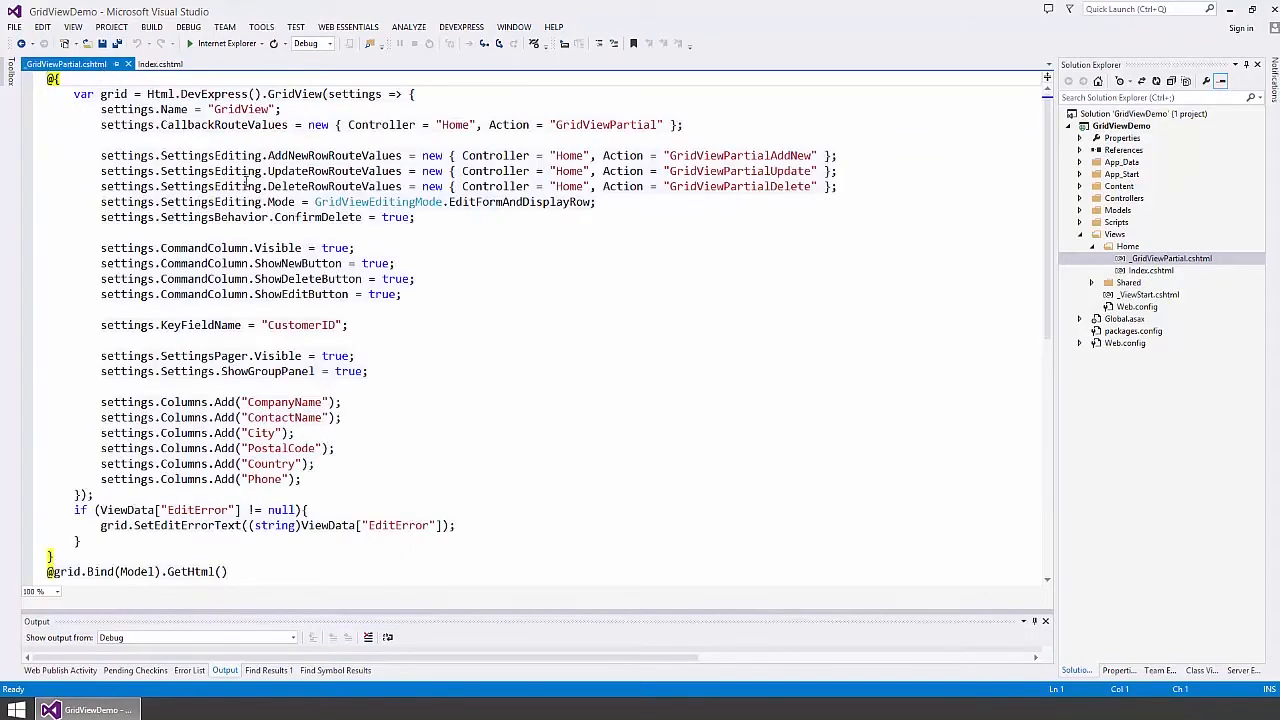
click(188, 44)
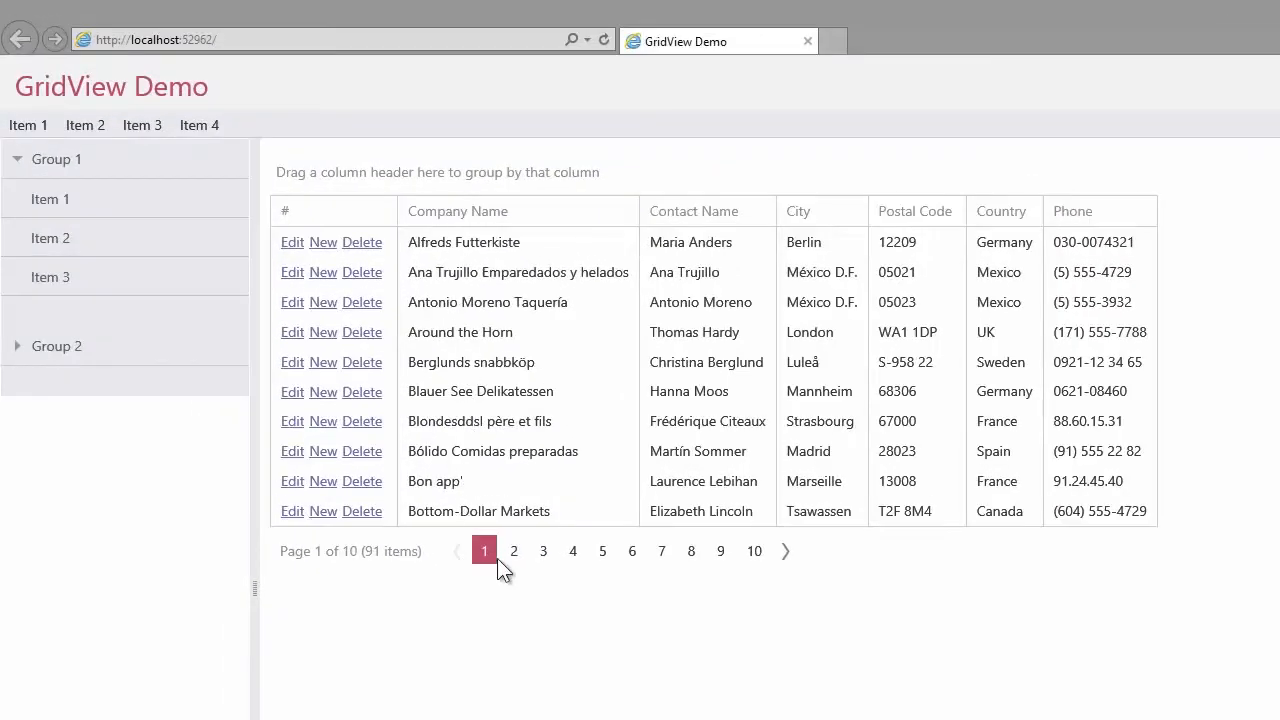
click(512, 550)
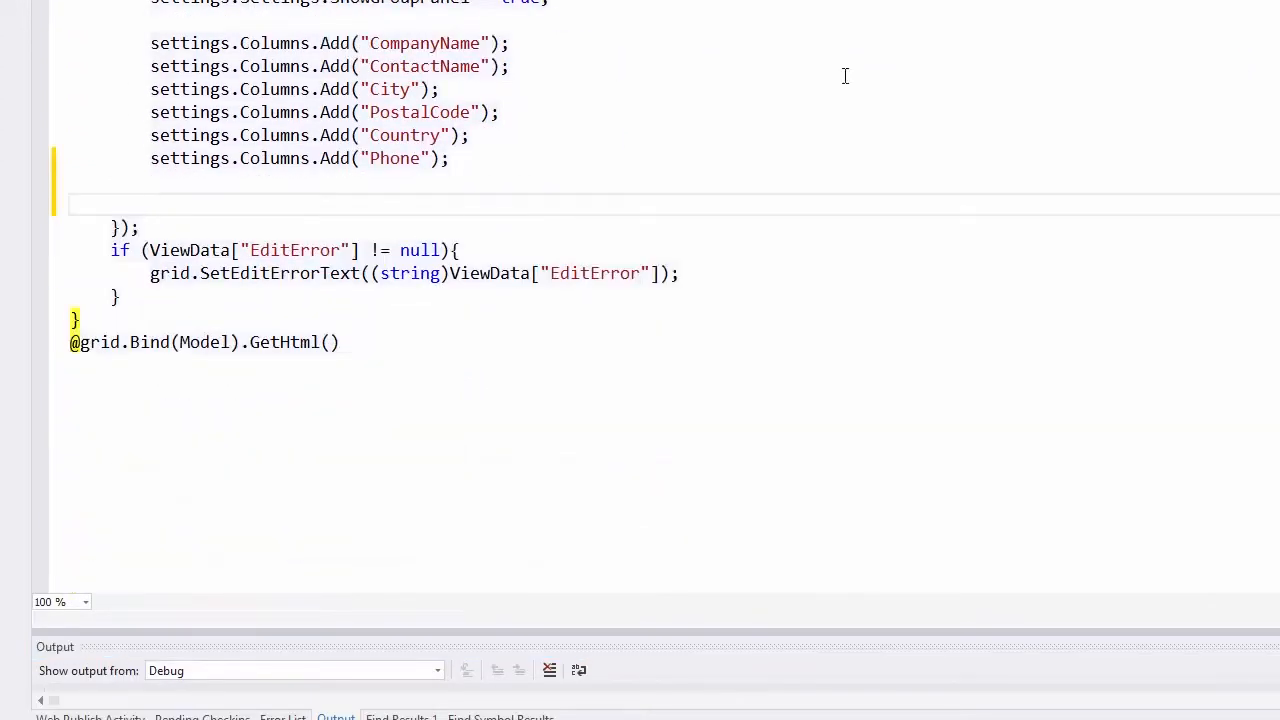
Add settings.GroupSummary.Add(SummaryItemType.Count, "City") to the grid settings.
text(settings.GroupSummary.Add())
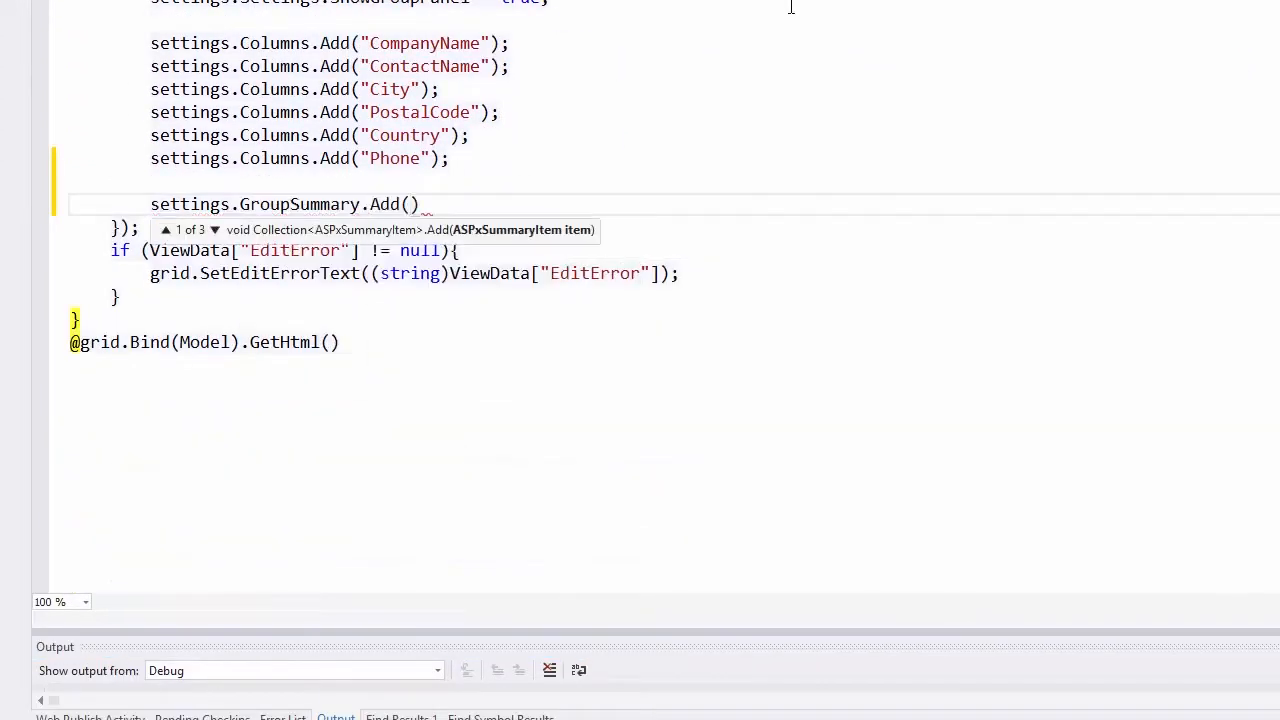
text(DevExpress.Data.SummaryItemType.)
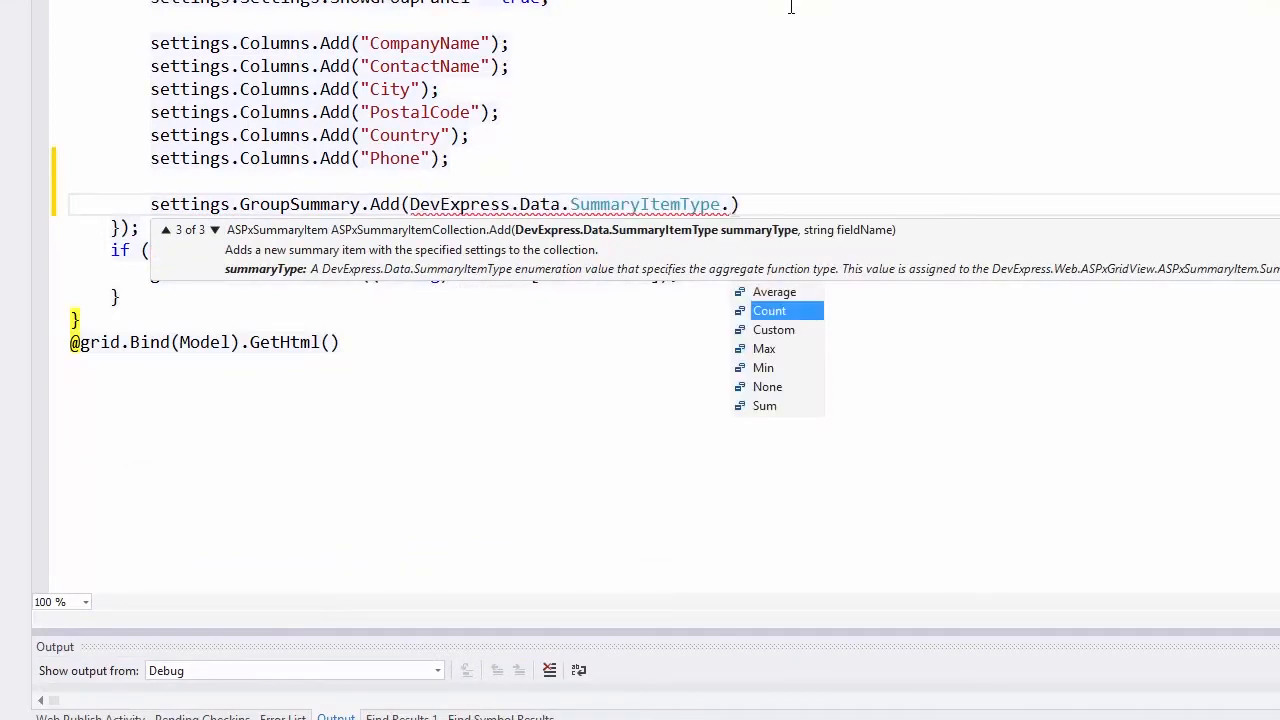
double_click(768, 310)
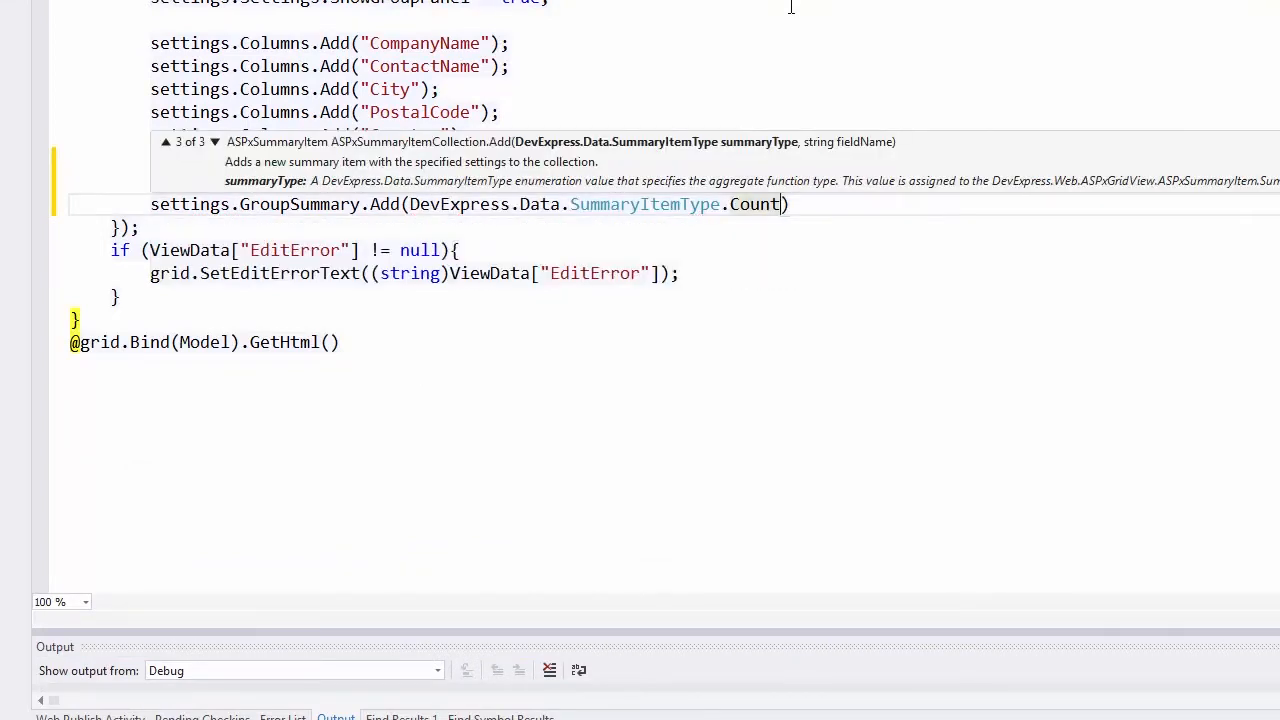
text(, "City");)
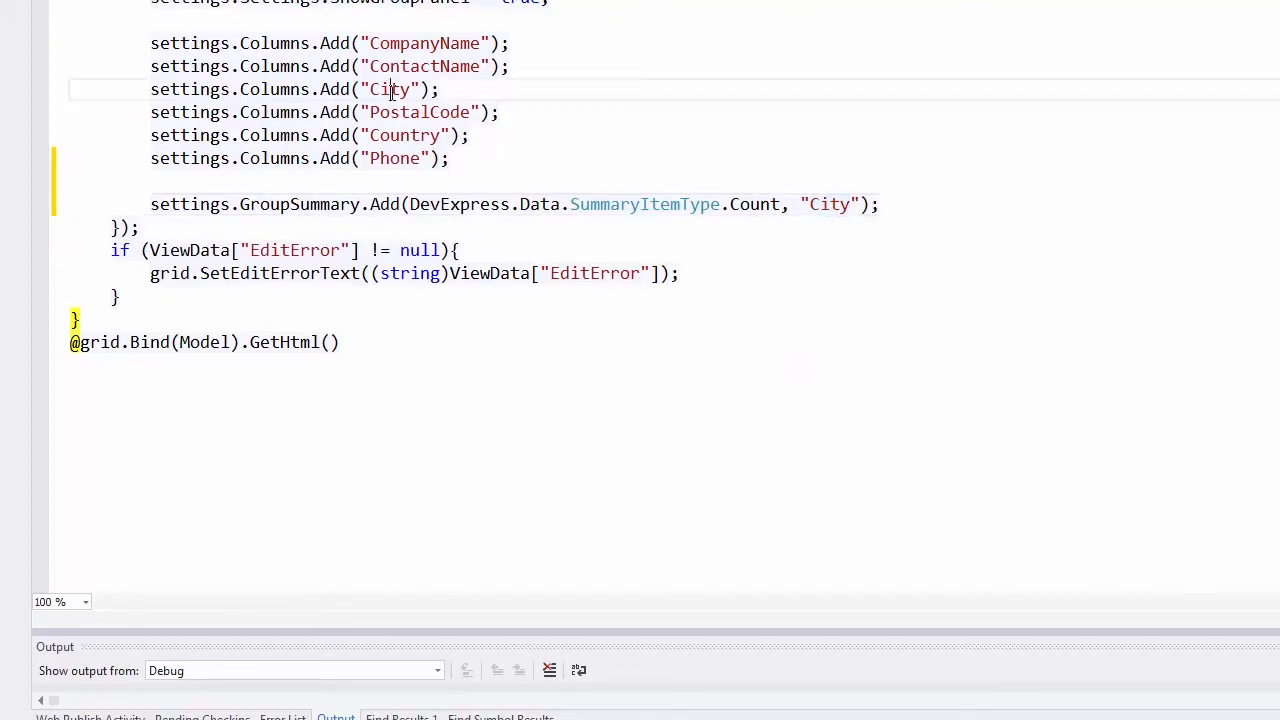
Add a GroupSummarySortInfo for the Country groups and run the project to test summary sorting.
click(878, 204)
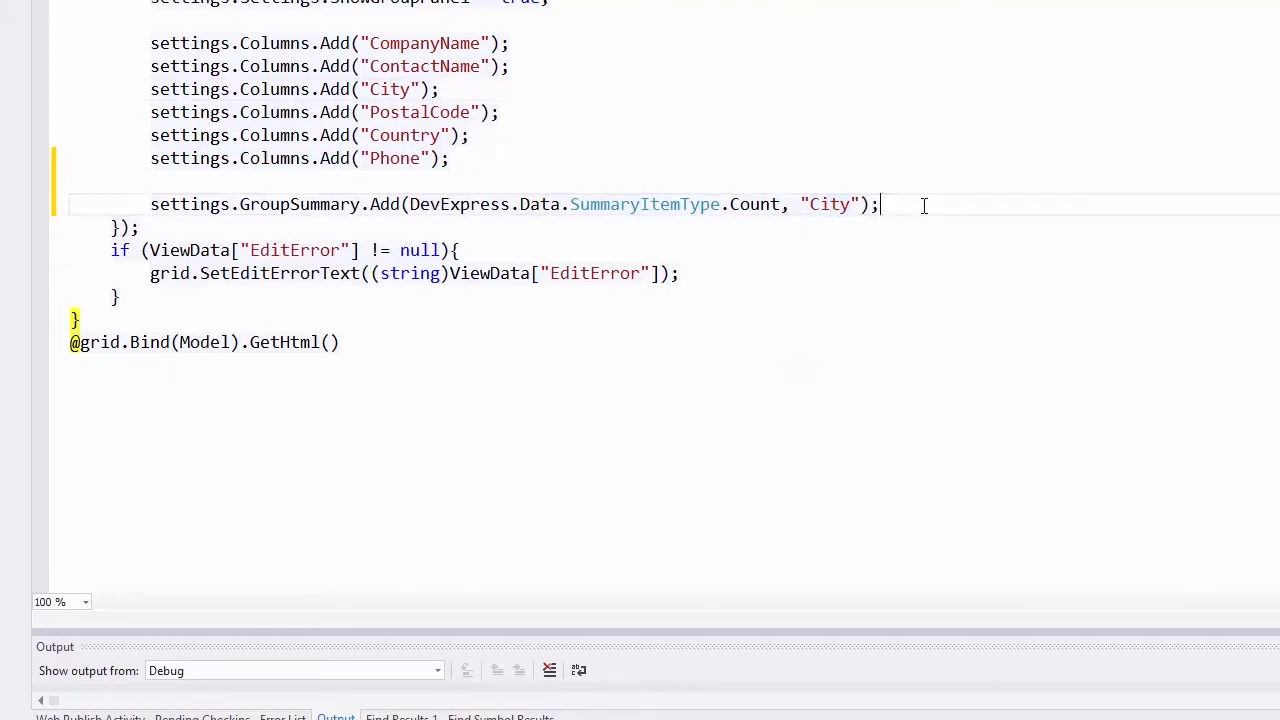
text(settings.)
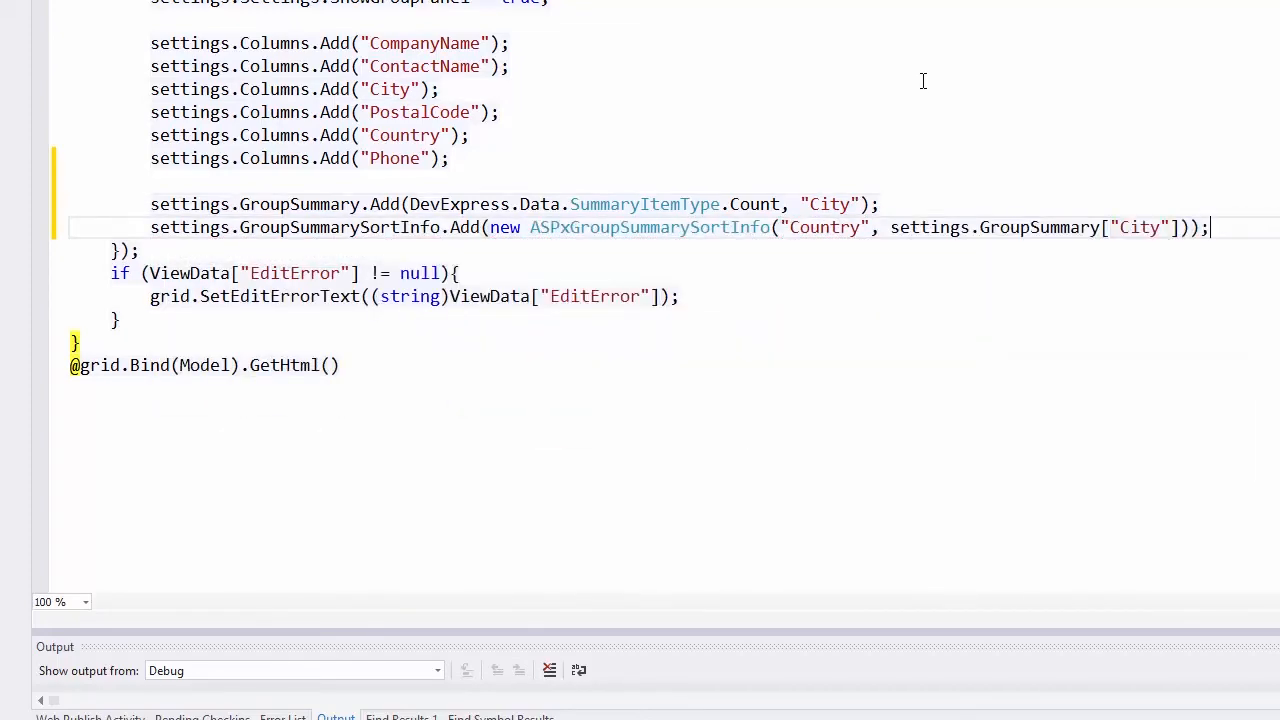
double_click(910, 228)
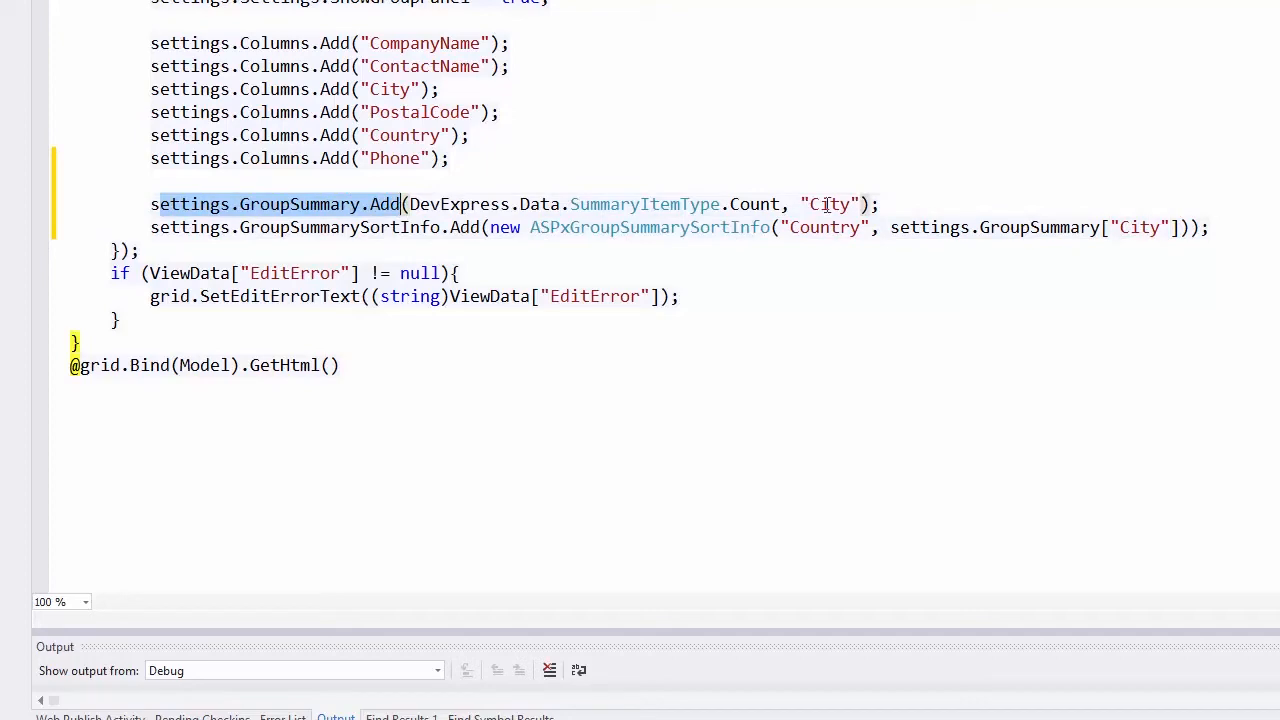
click(880, 204)
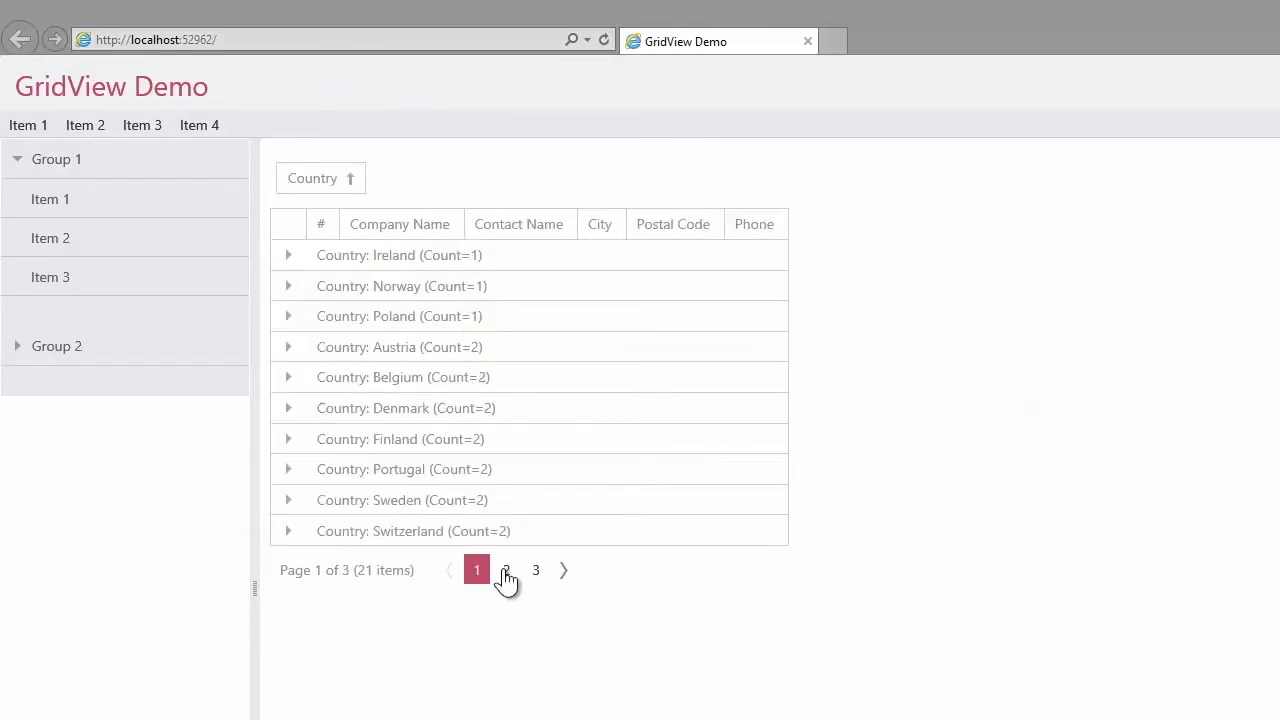
Page through group pages 2 and 3 to confirm Country groups are ordered by city count.
click(506, 570)
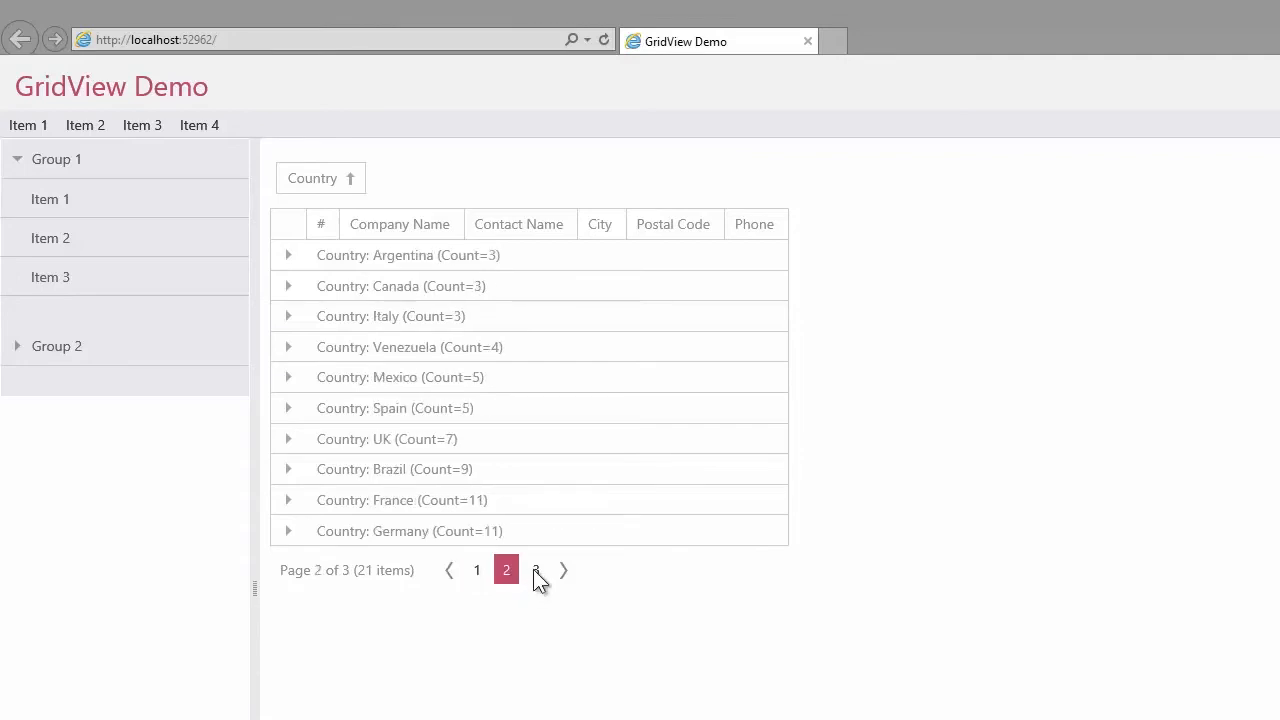
click(536, 570)
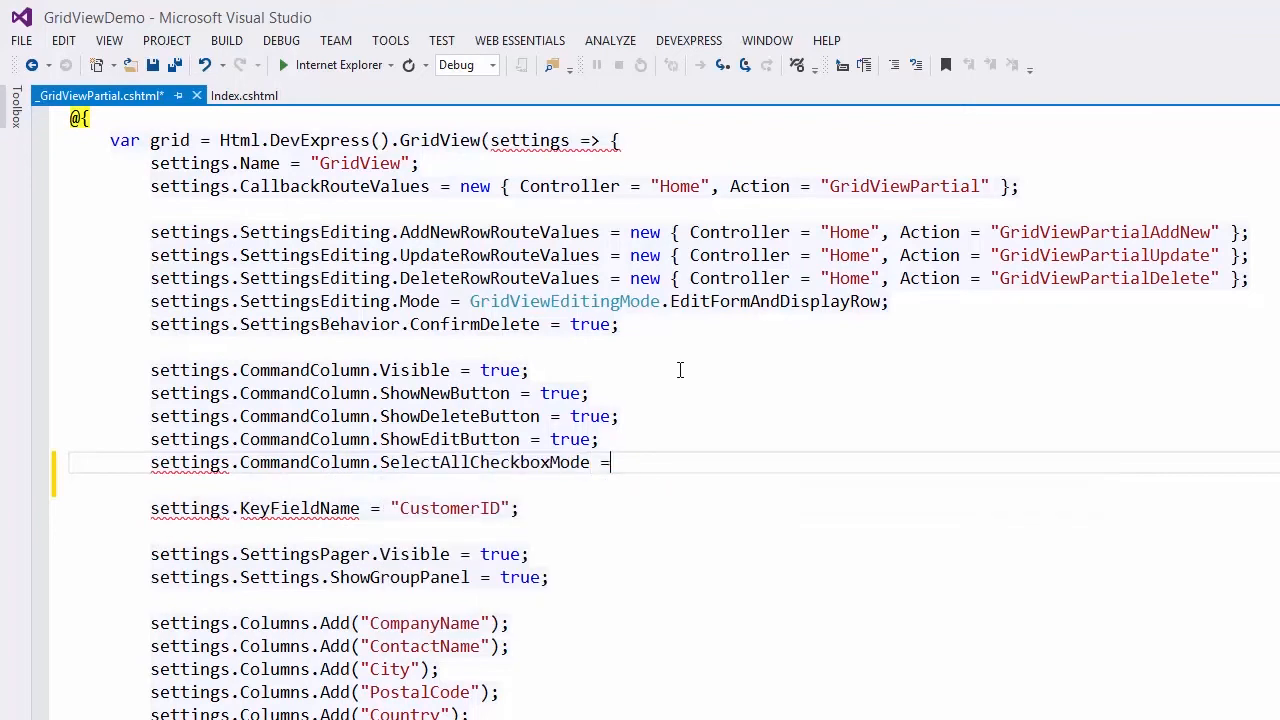
Set the command column's SelectAllCheckboxMode to a GridViewSelectAllCheckBoxMode value and rerun the demo.
text(GridViewSelectAllCheckBoxMode.)
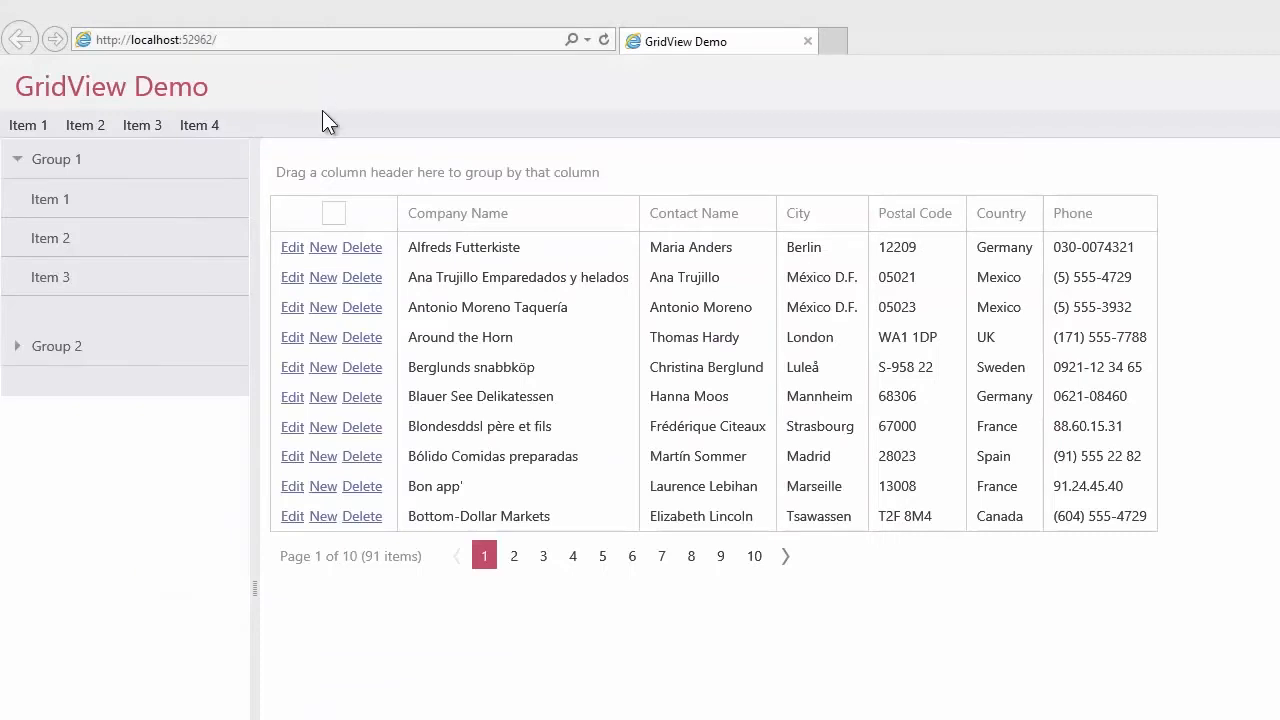
Use the header select-all checkbox on pages 1 and 2, confirming it selects only the current page's rows.
click(332, 212)
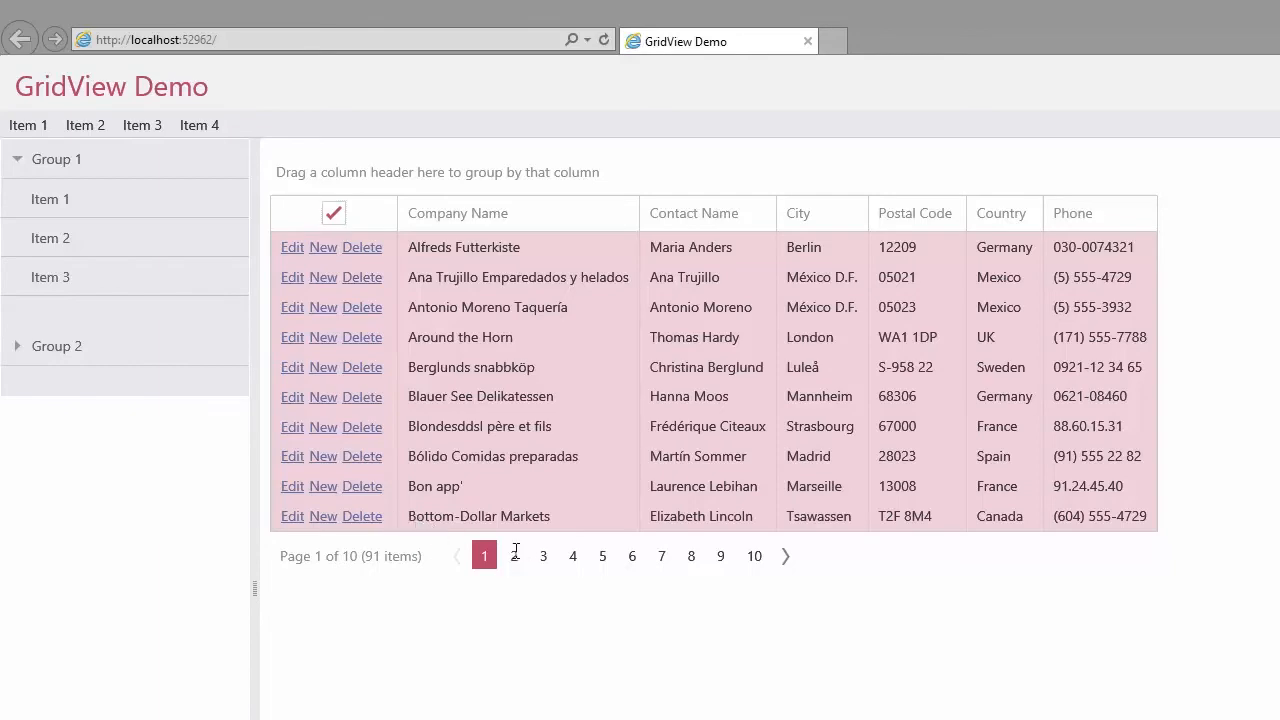
click(512, 556)
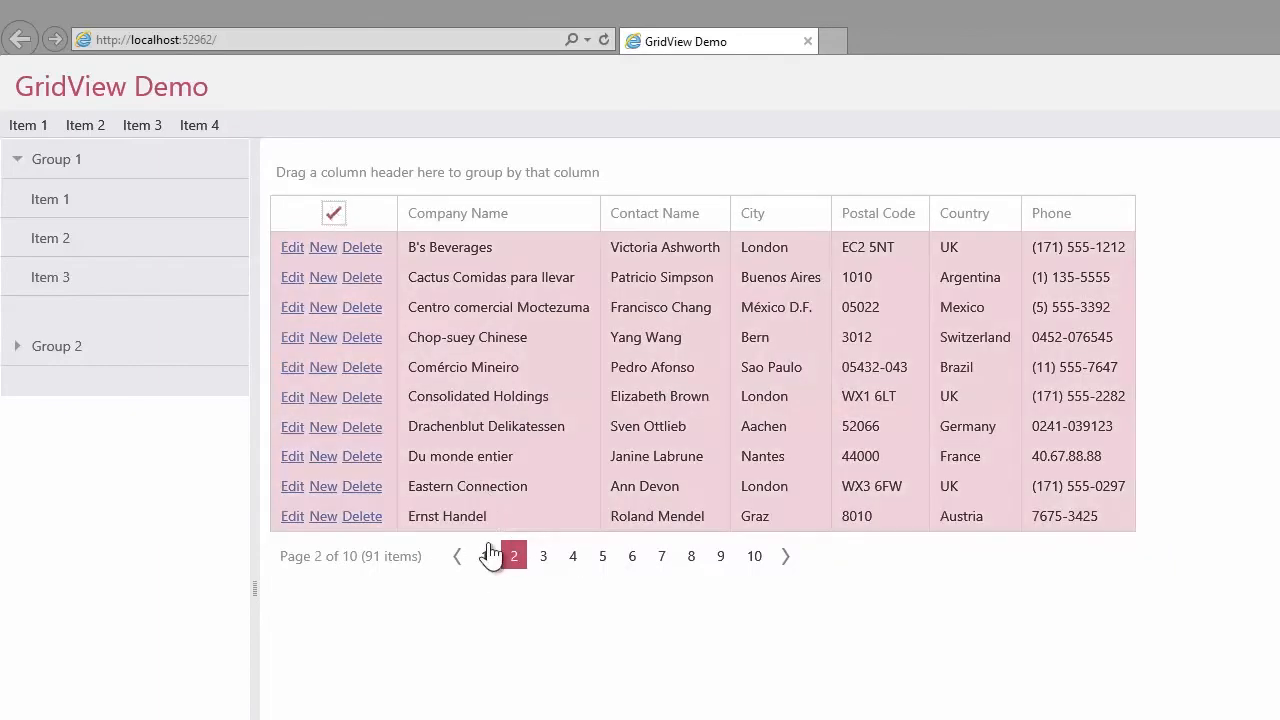
click(484, 556)
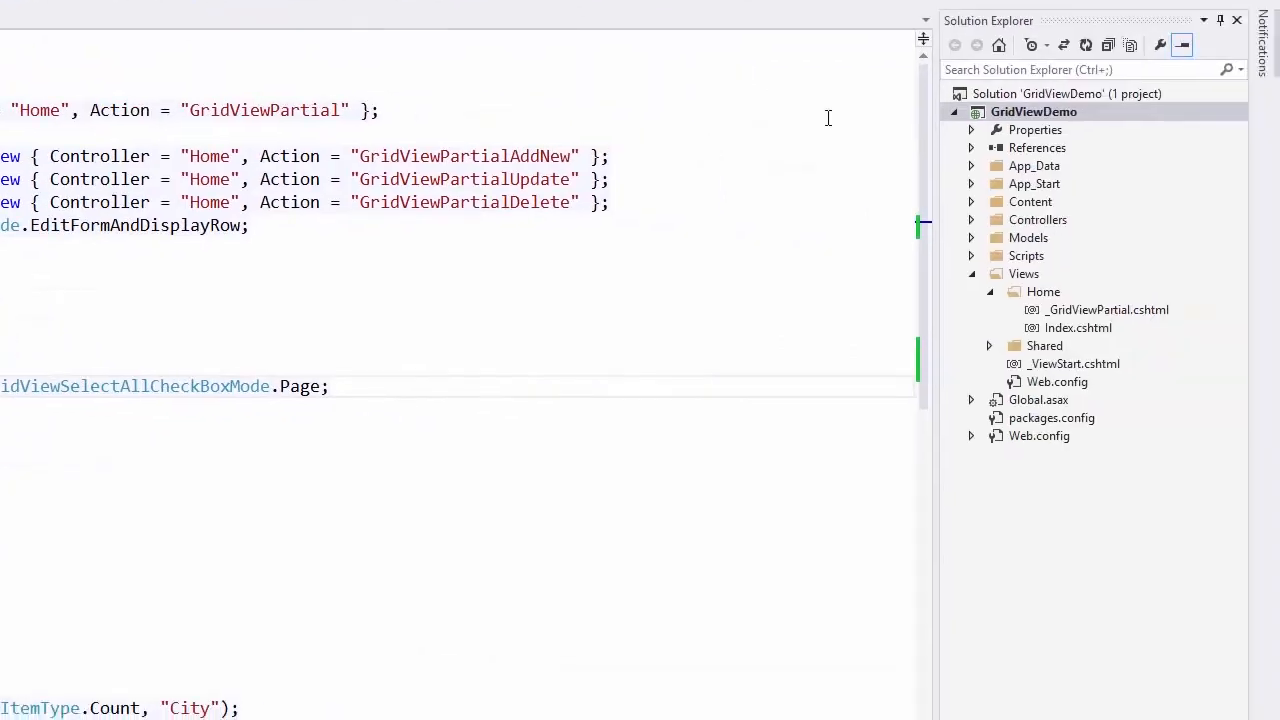
Review Customer.cs Required annotations and _Layout.cshtml's jQuery validate script references from Solution Explorer.
click(970, 236)
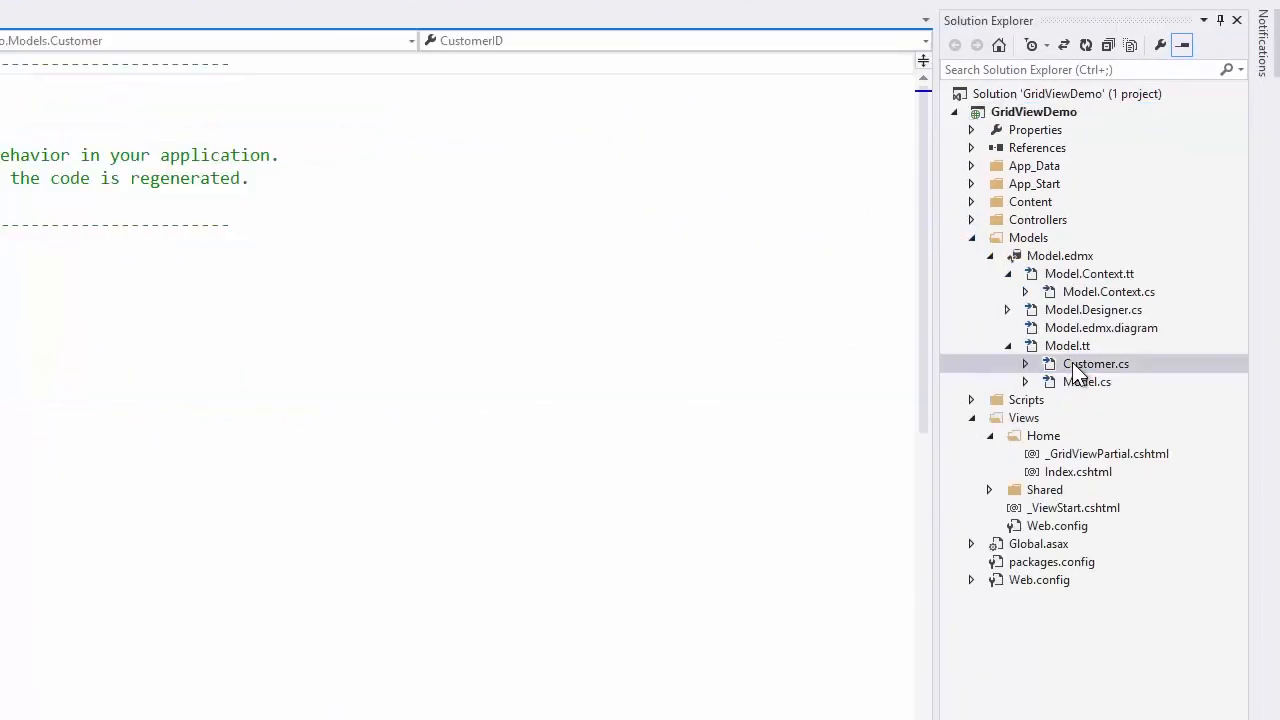
double_click(1096, 364)
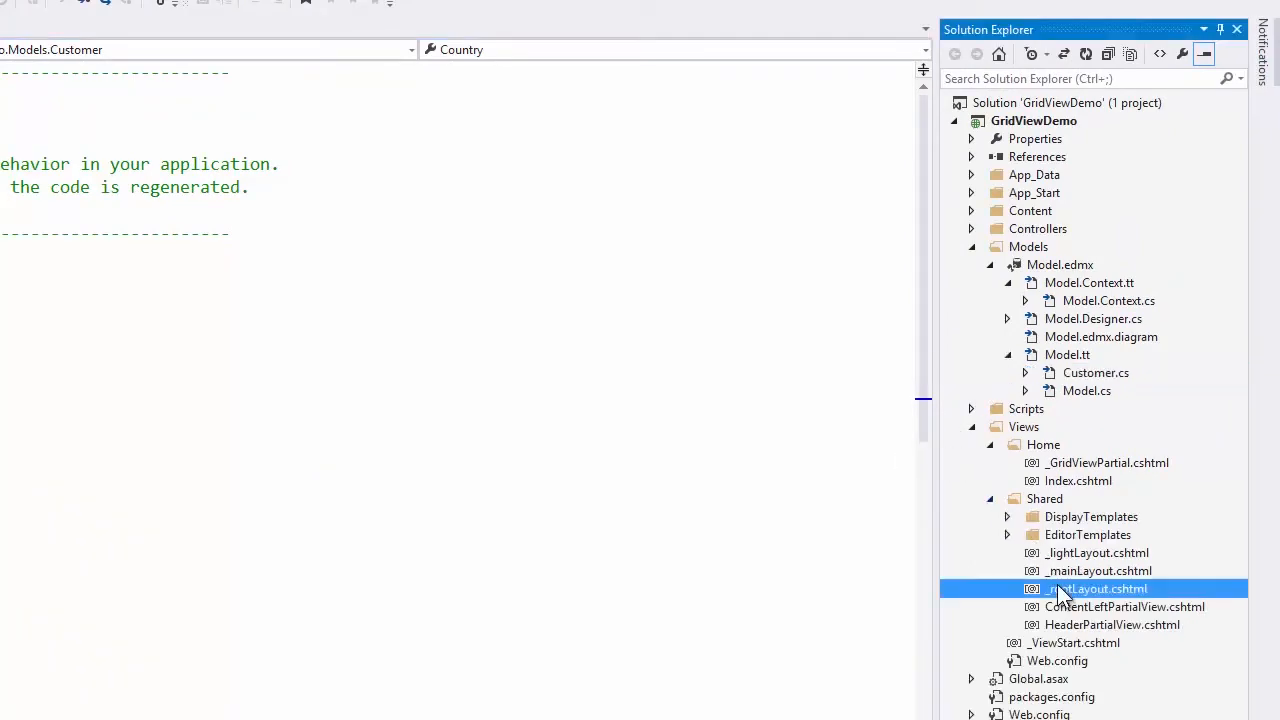
double_click(1096, 588)
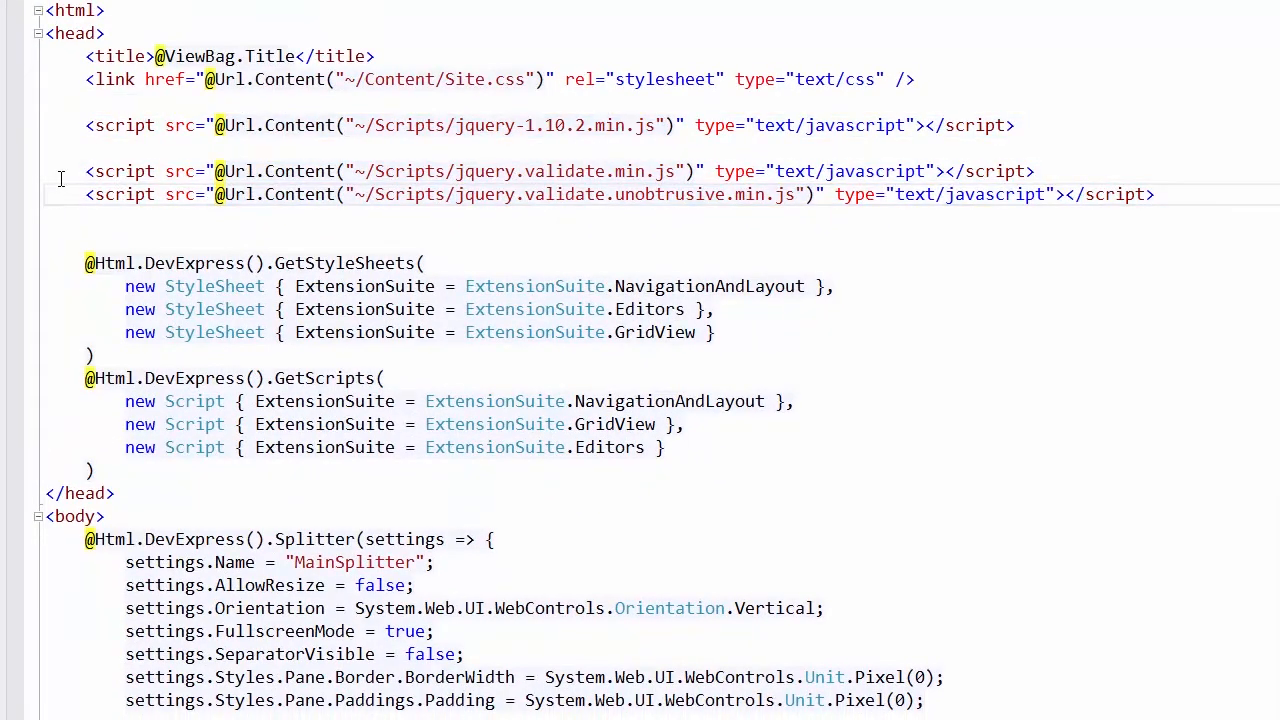
click(44, 14)
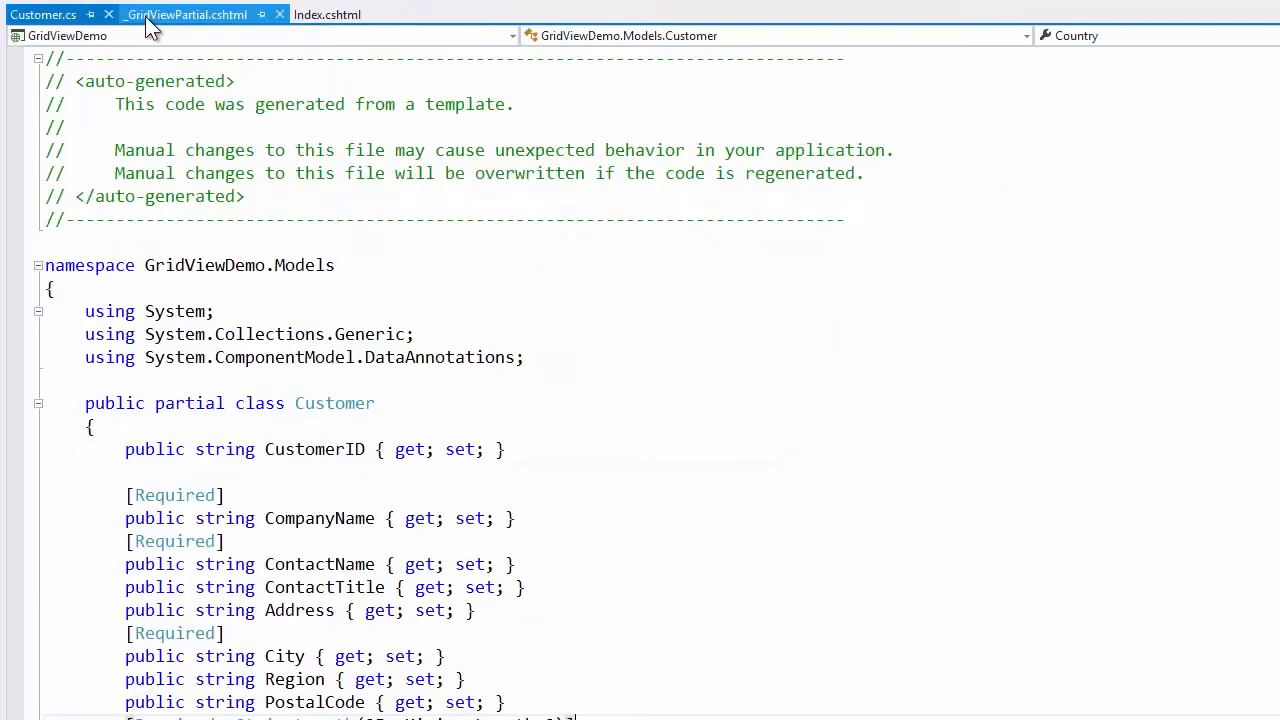
click(44, 14)
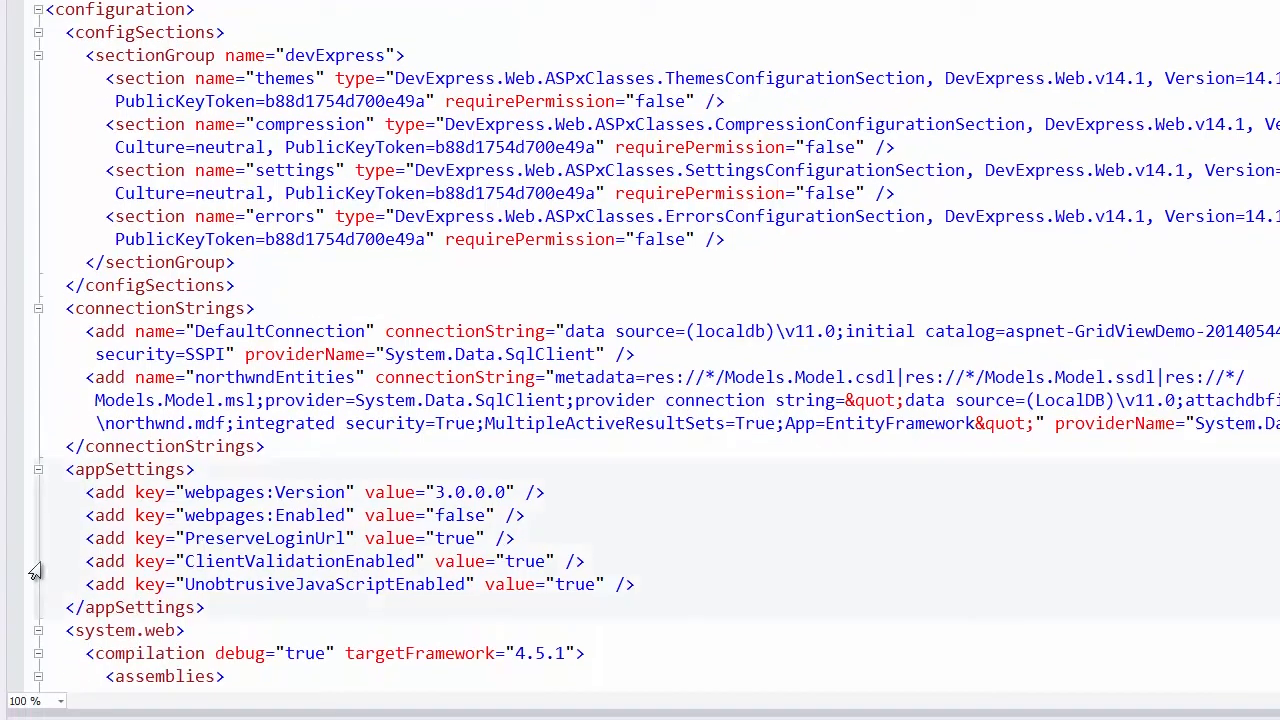
Highlight the ClientValidationEnabled and UnobtrusiveJavaScriptEnabled appSettings, then close Web.config.
drag(84, 560, 636, 584)
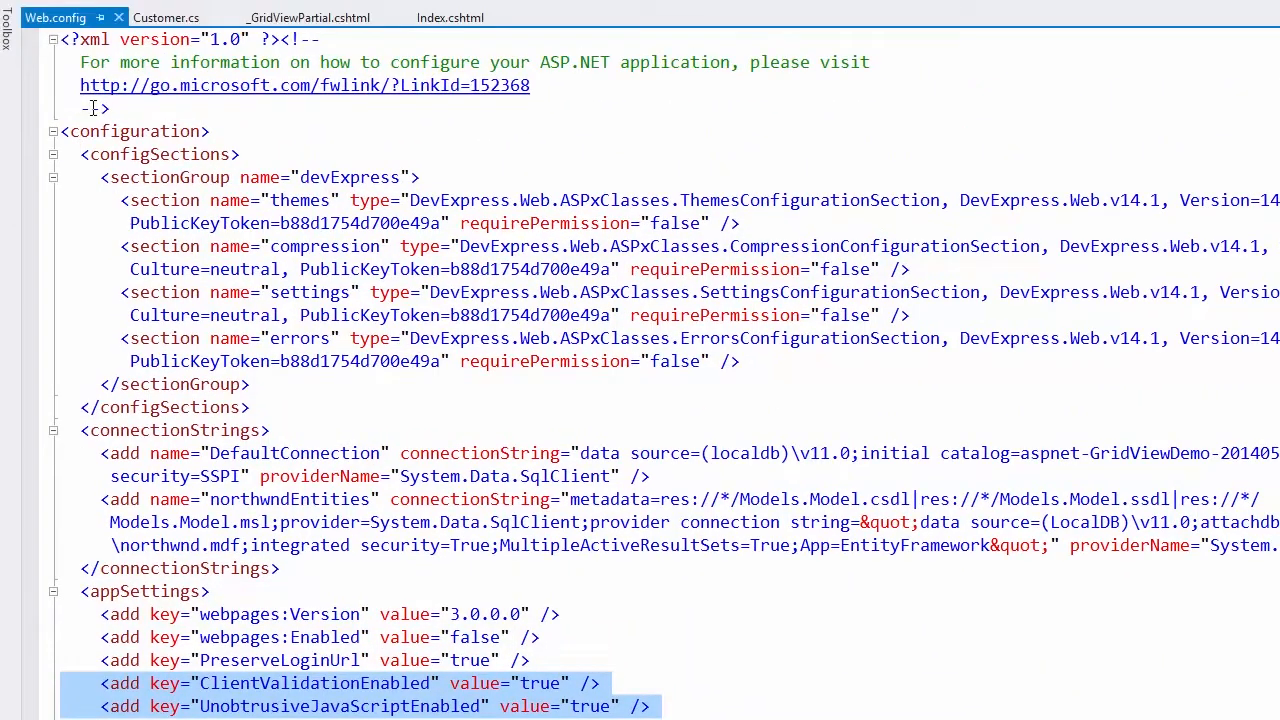
click(68, 96)
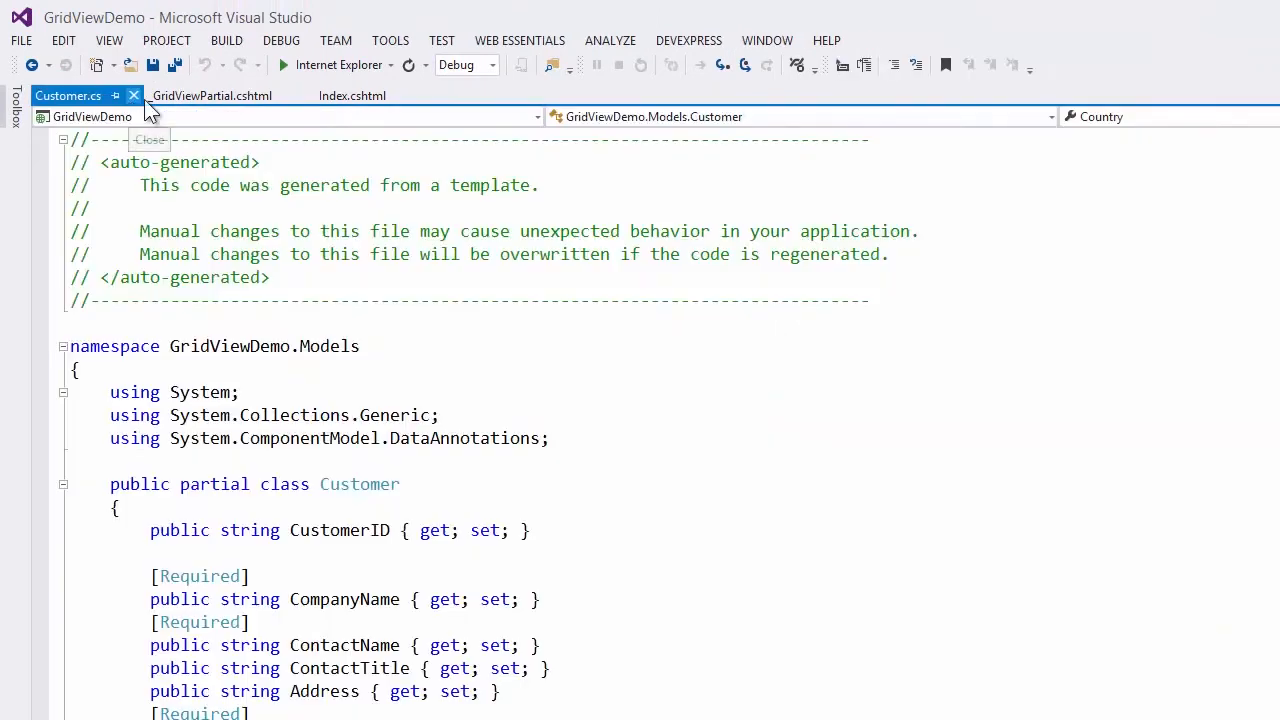
click(352, 96)
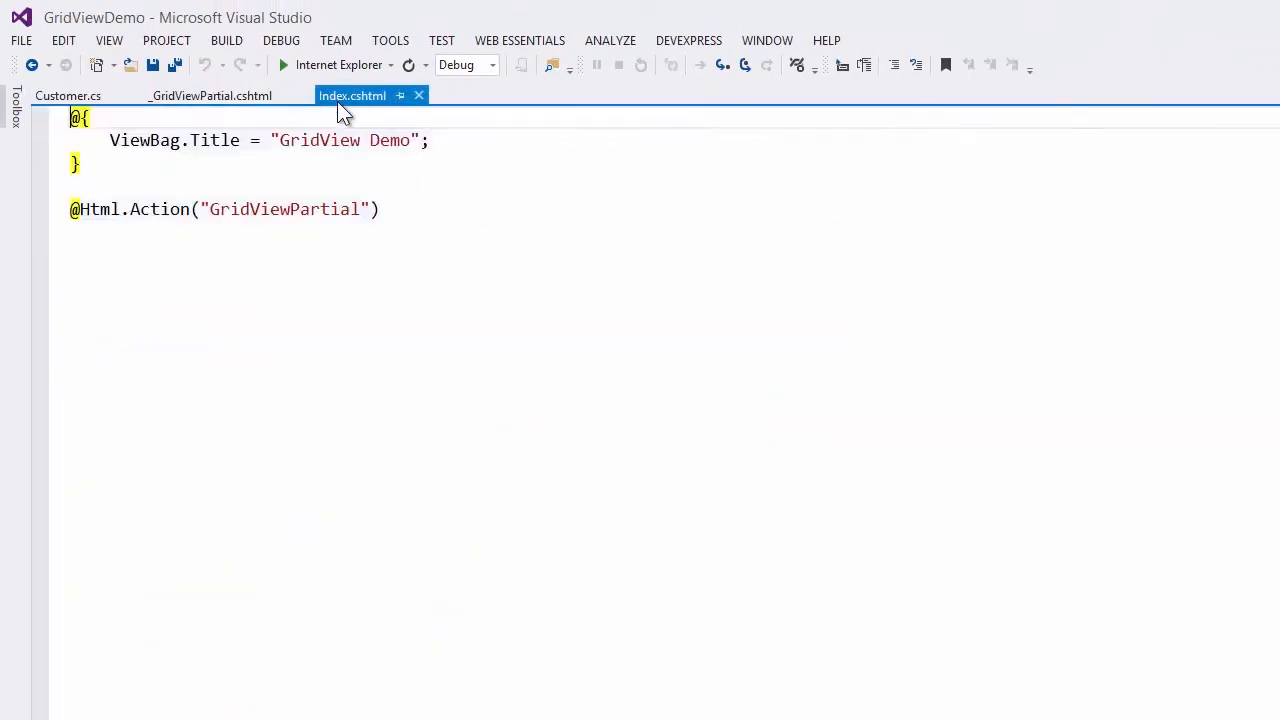
text(@usi)
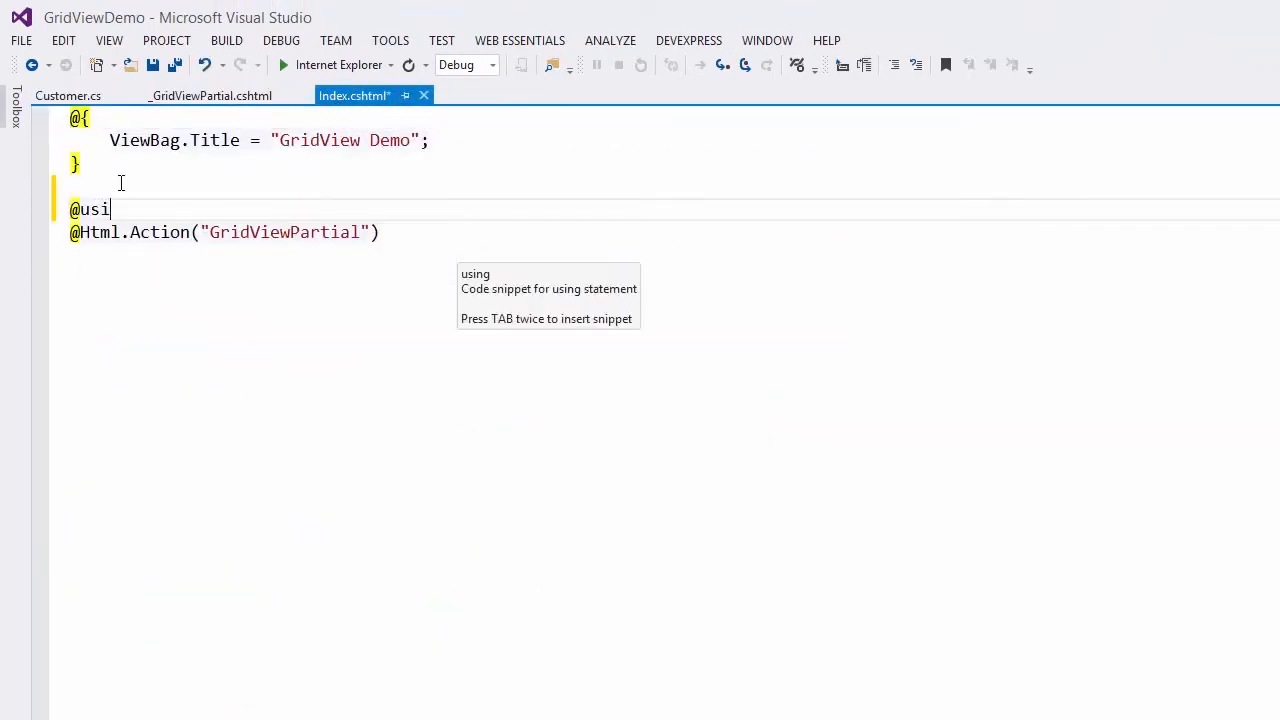
key(Tab)
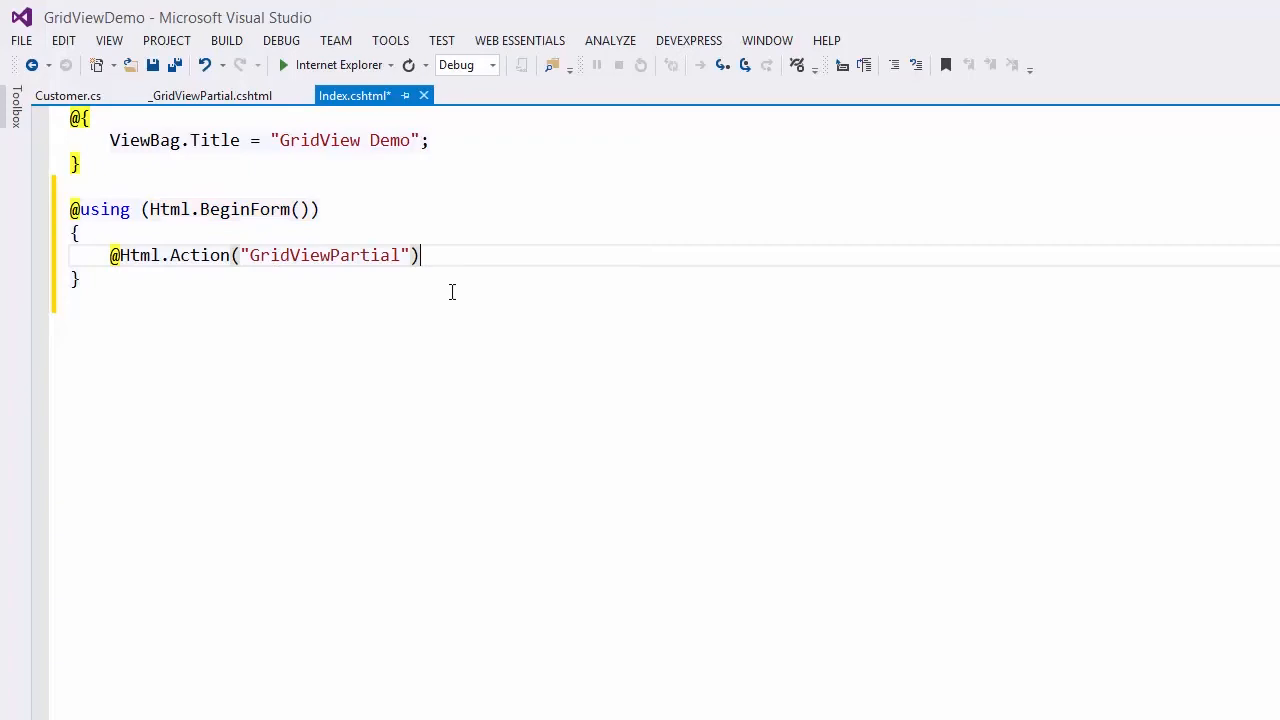
mouse_move(340, 64)
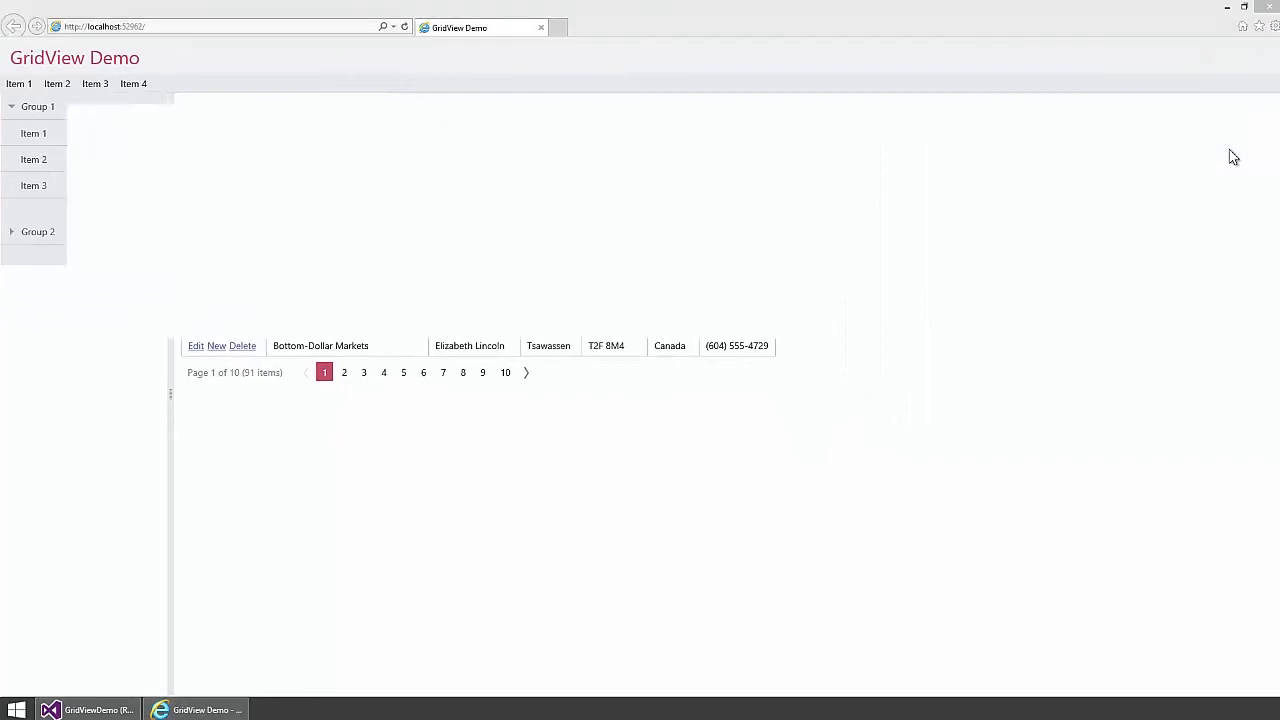
Record network traffic while paging to 2 and back to 1, then start editing the Around the Horn row.
key(F12)
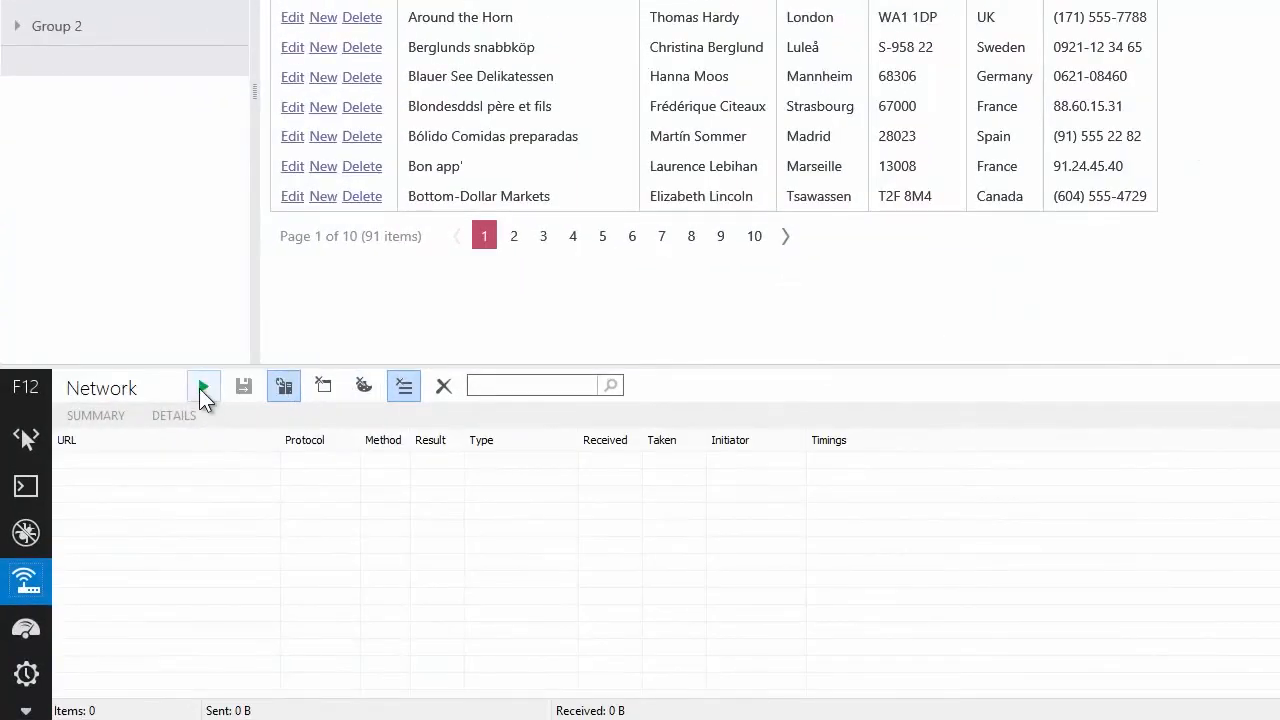
click(204, 386)
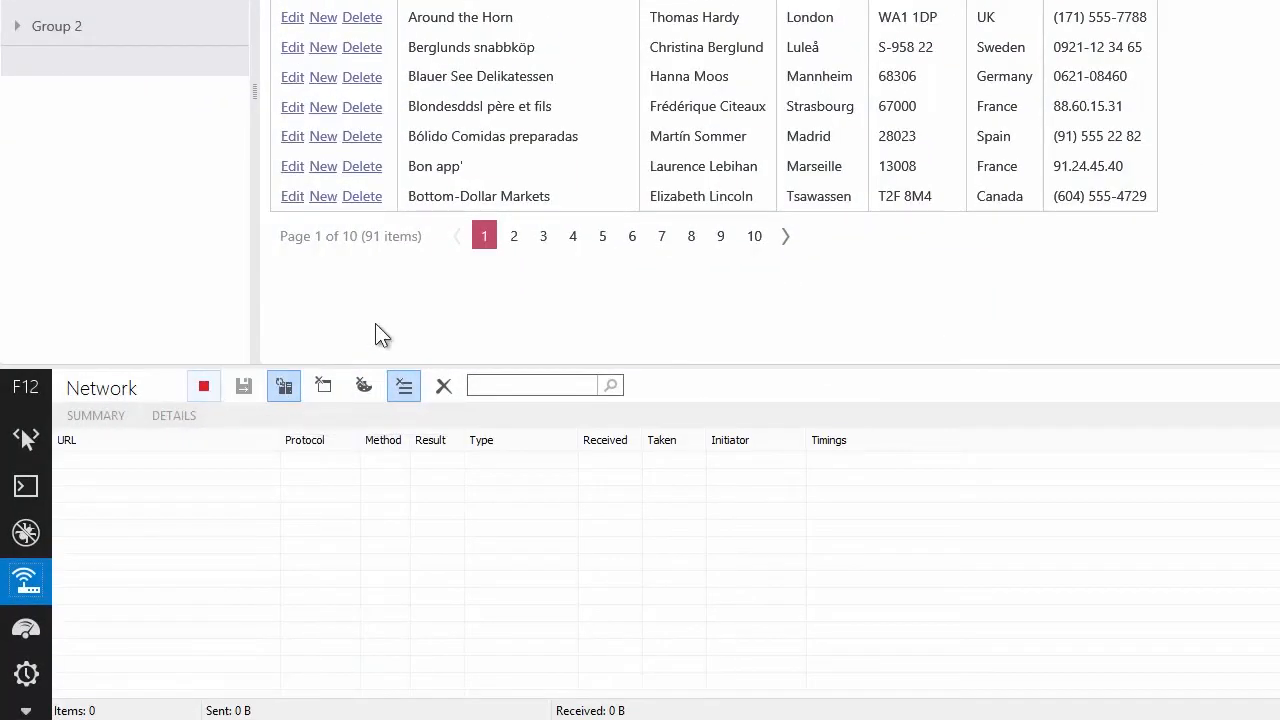
click(512, 236)
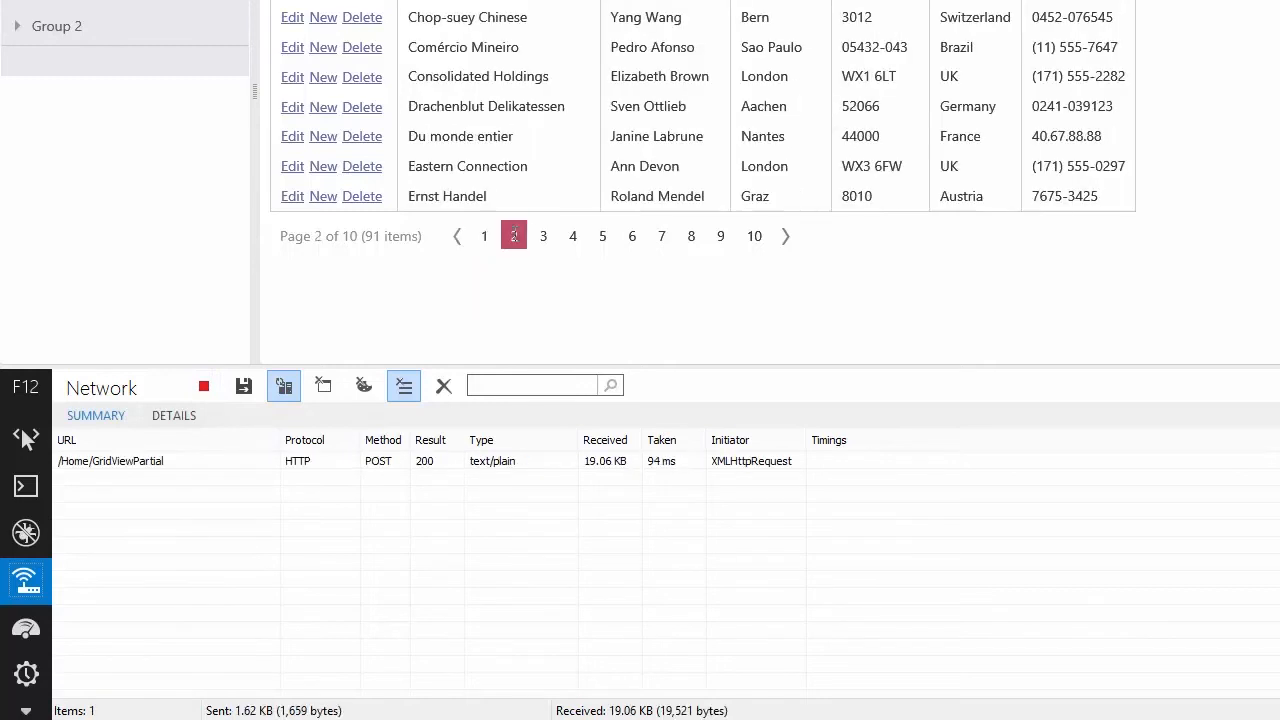
mouse_move(490, 248)
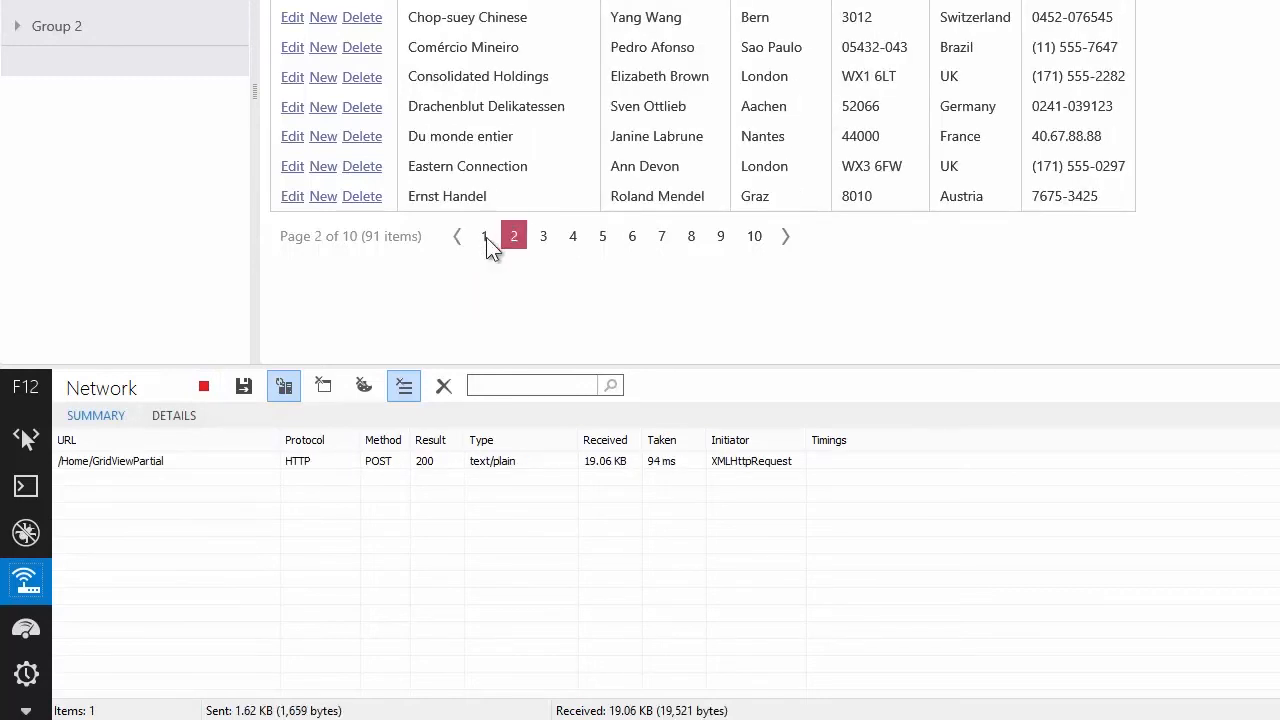
click(484, 236)
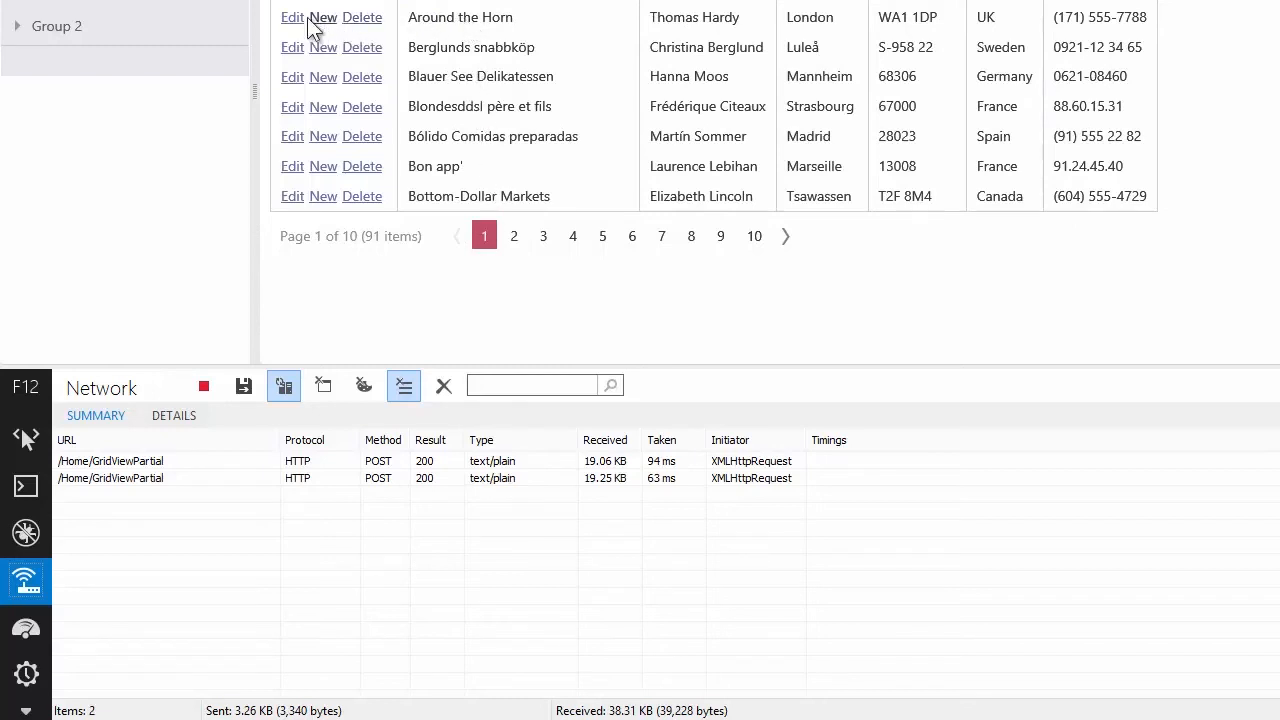
click(292, 16)
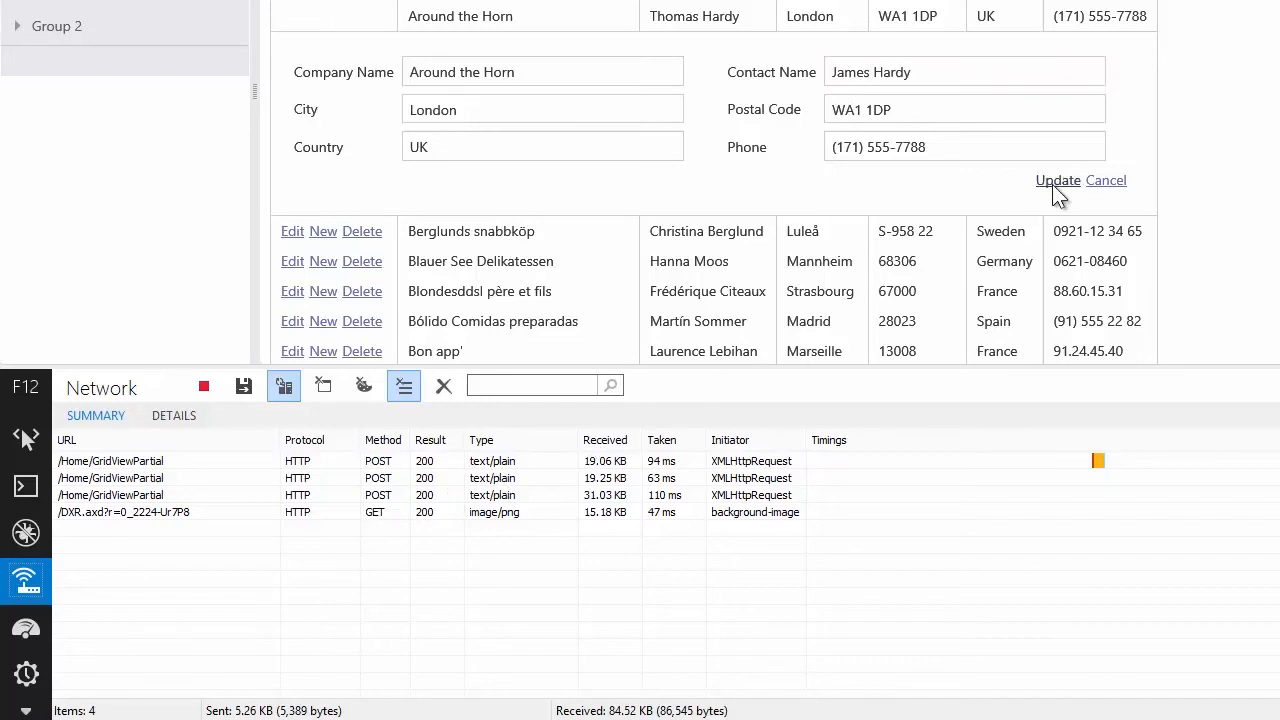
Update the Around the Horn row, logging a GridViewPartialUpdate POST, then reopen it for editing.
click(1056, 180)
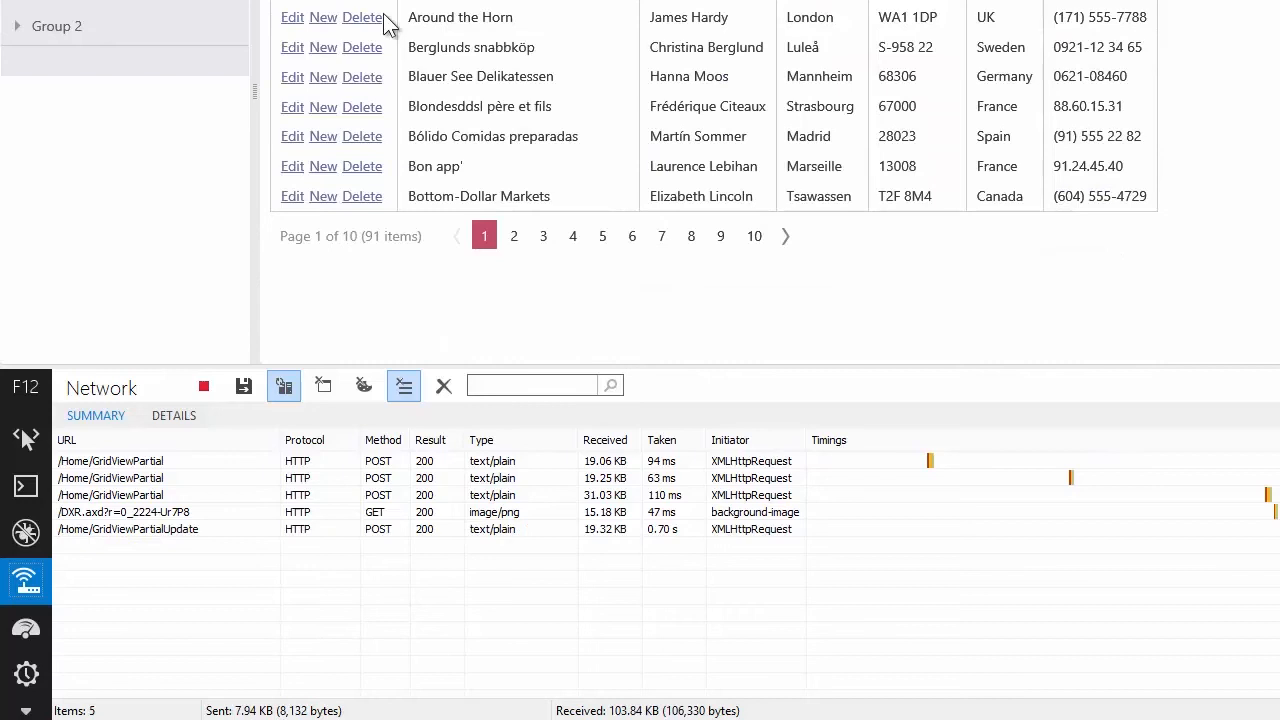
click(292, 16)
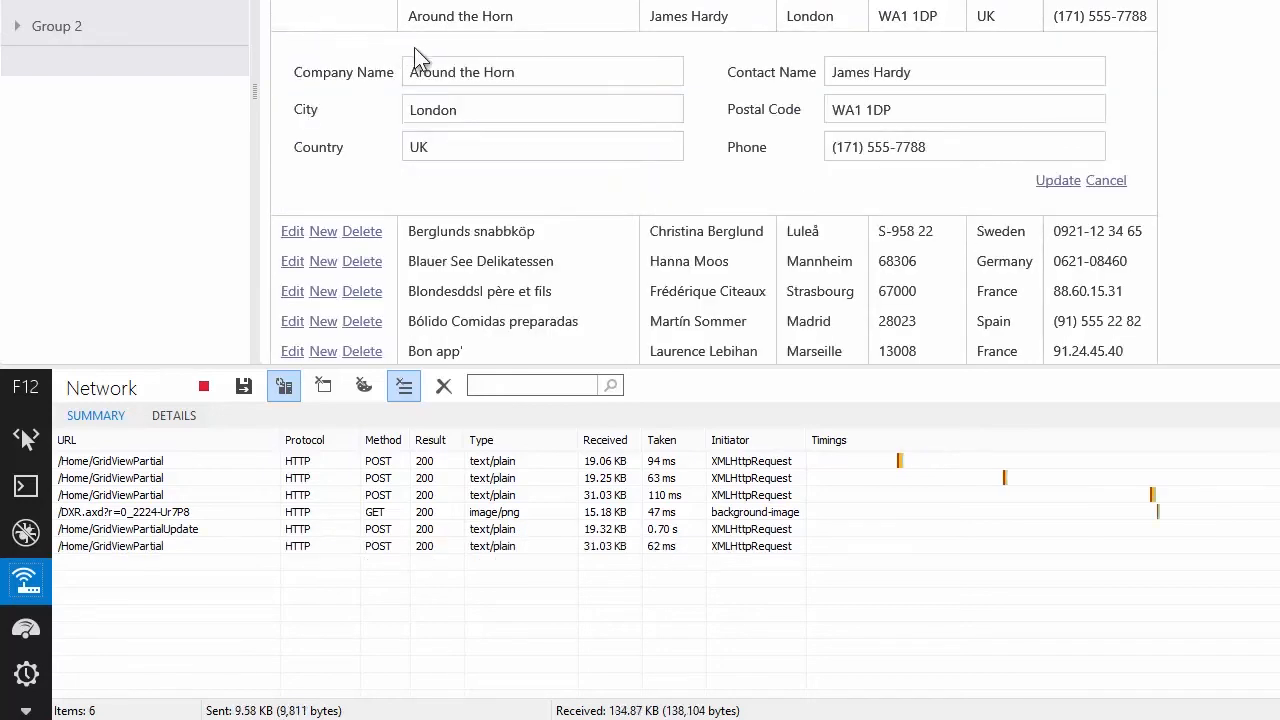
Shorten Country to one letter to trigger the client-side length error, then restore it to UK.
click(544, 148)
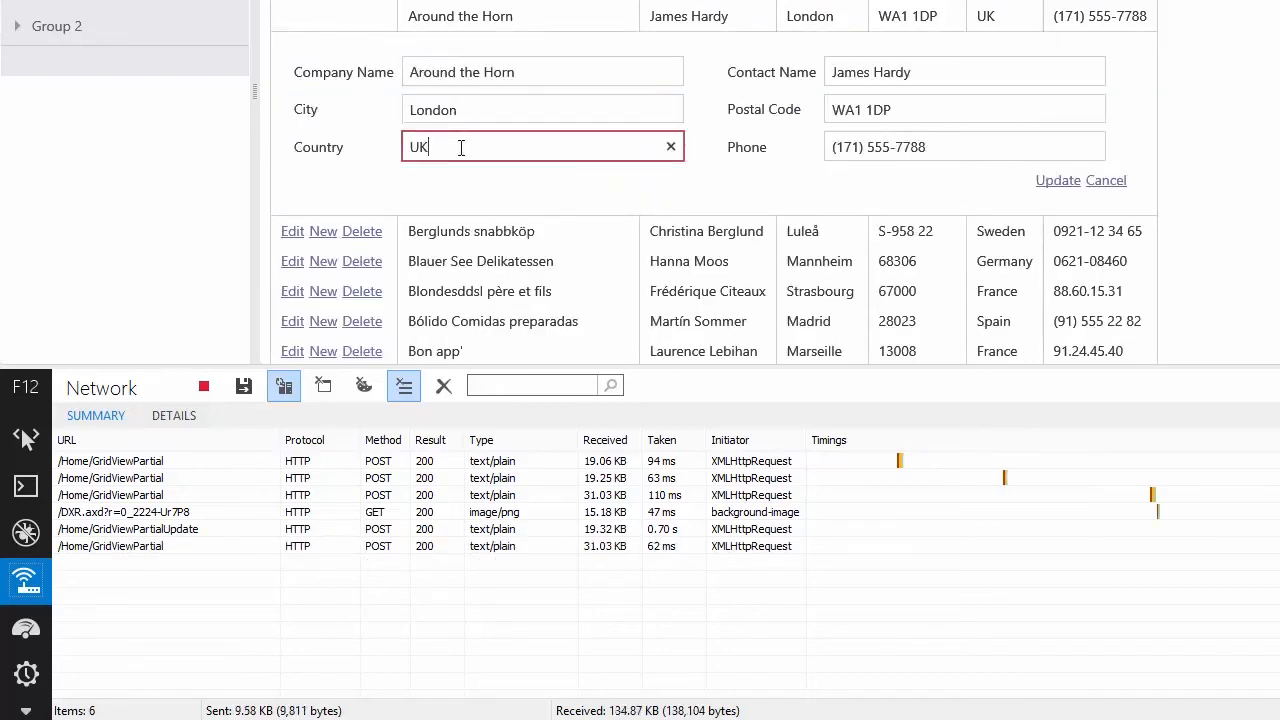
key(Backspace)
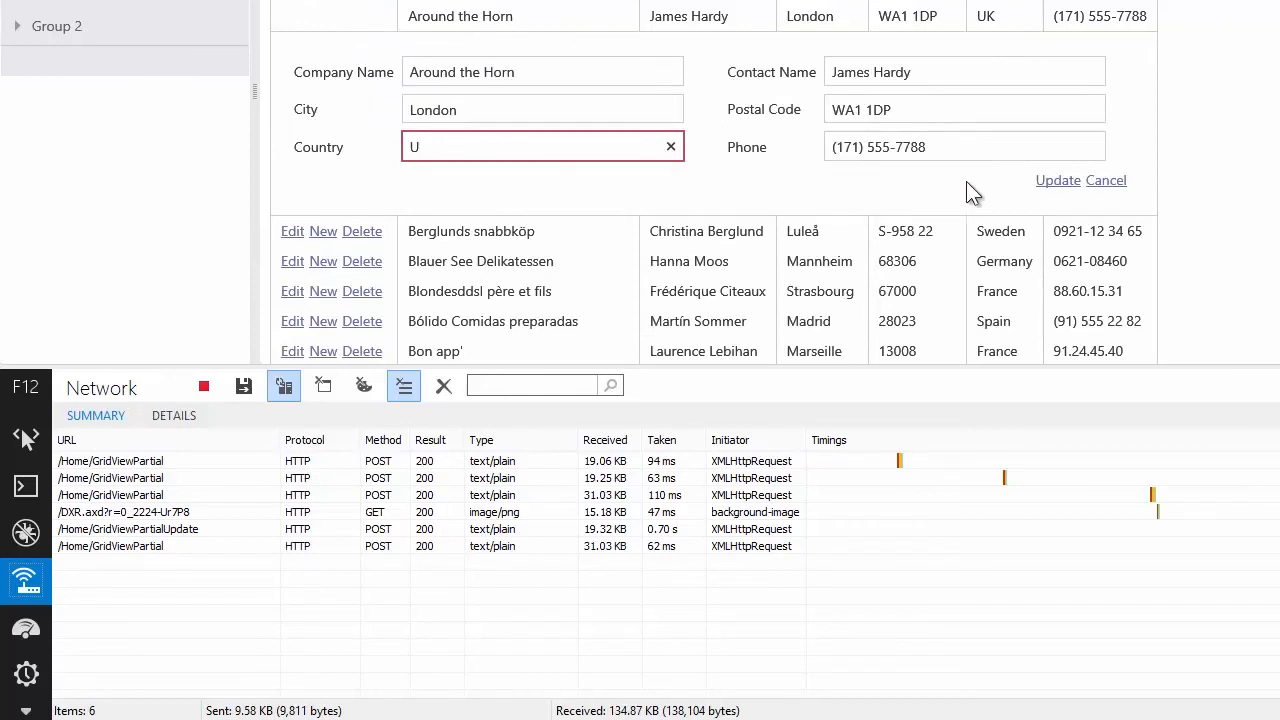
click(1056, 180)
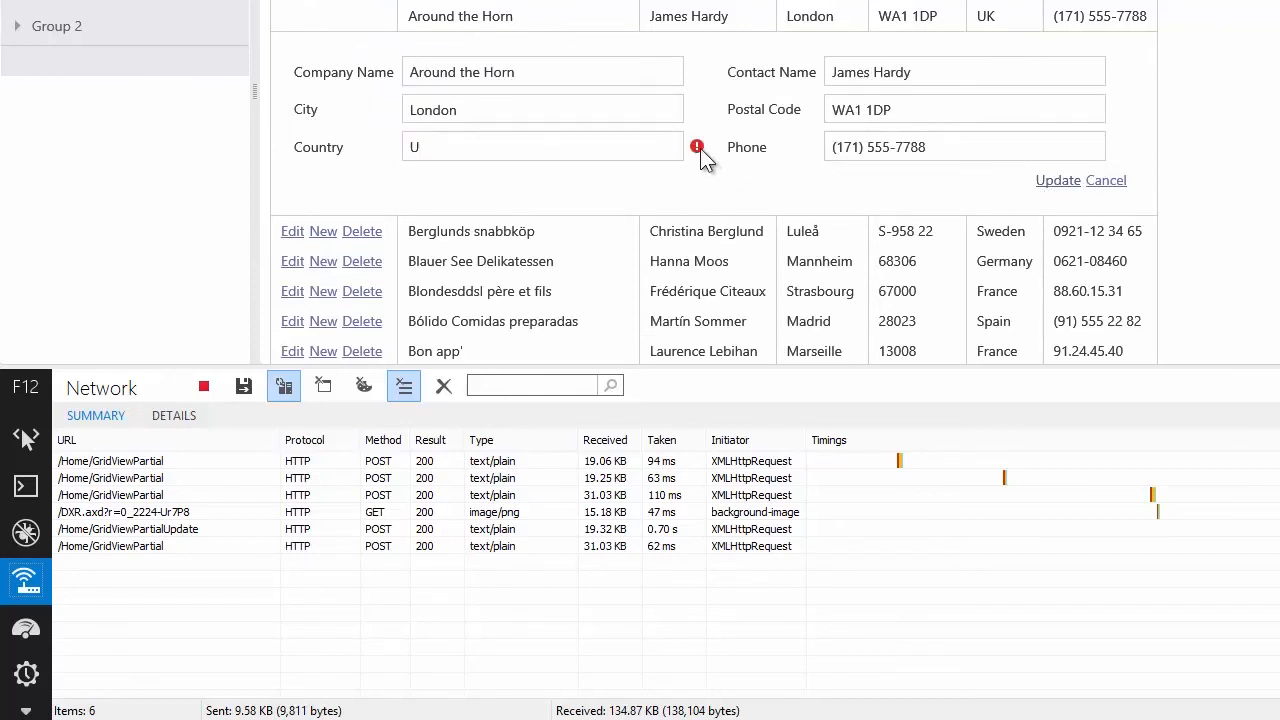
mouse_move(696, 146)
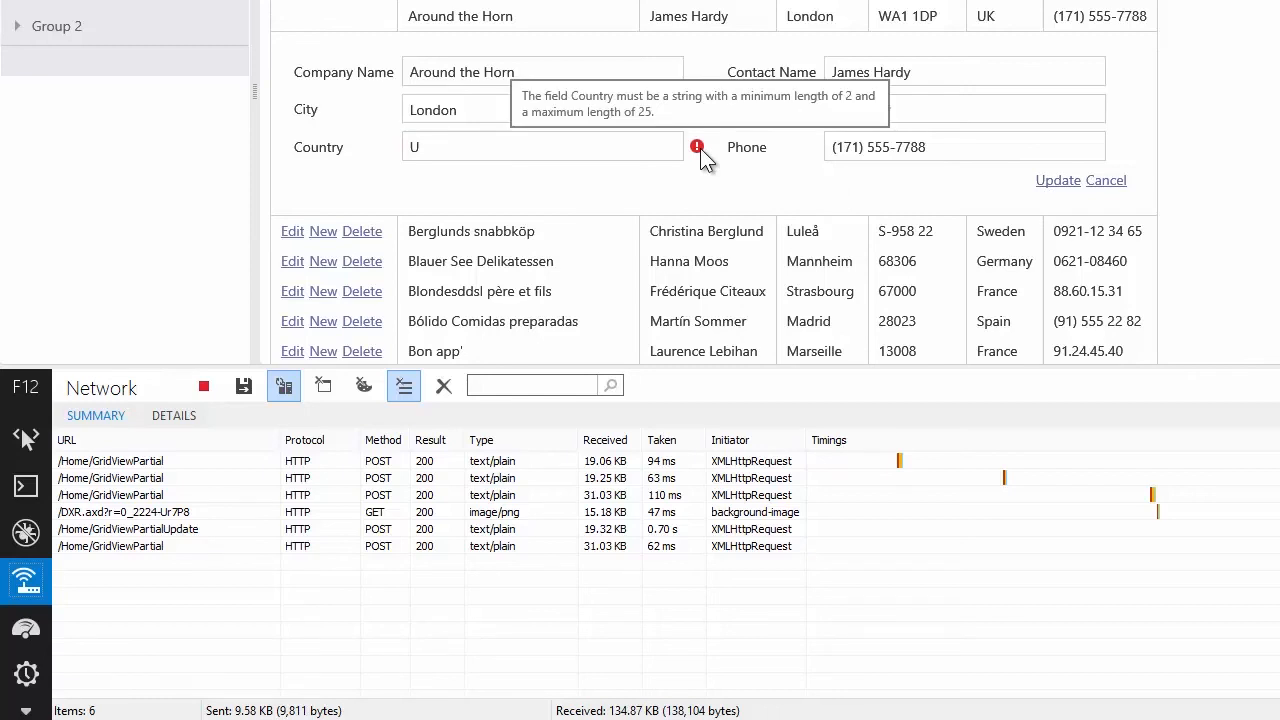
mouse_move(670, 310)
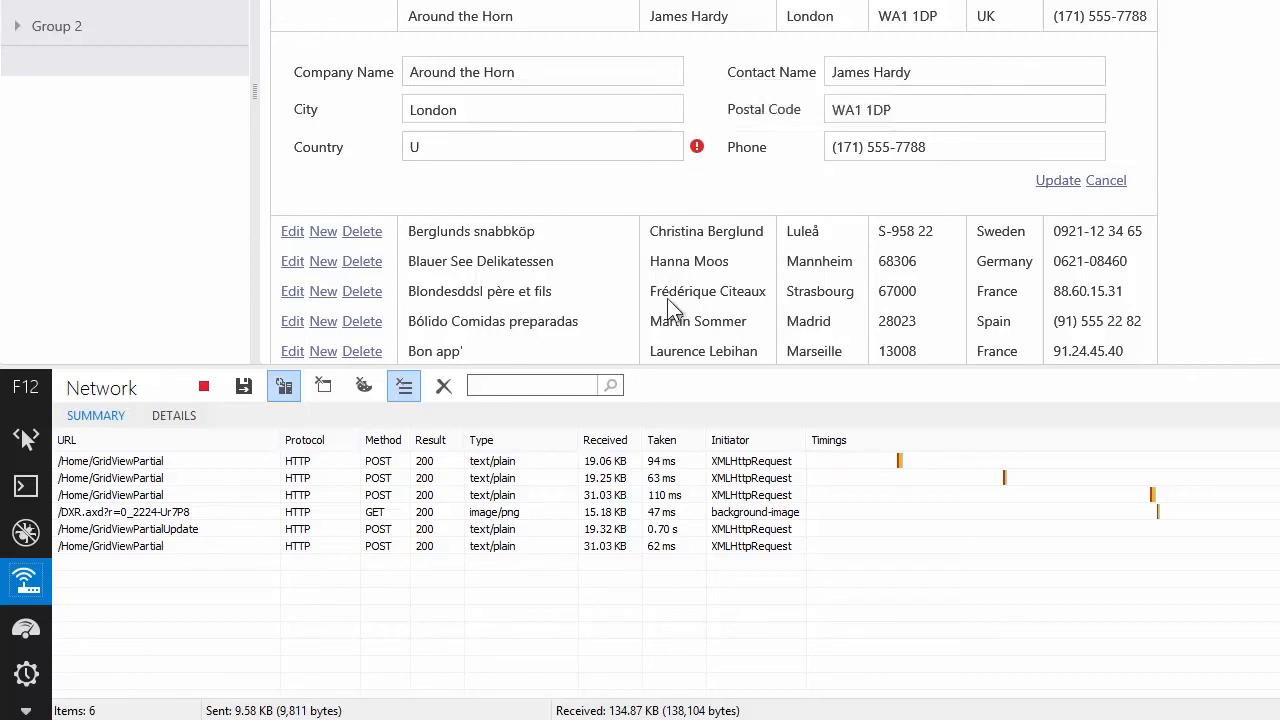
mouse_move(970, 216)
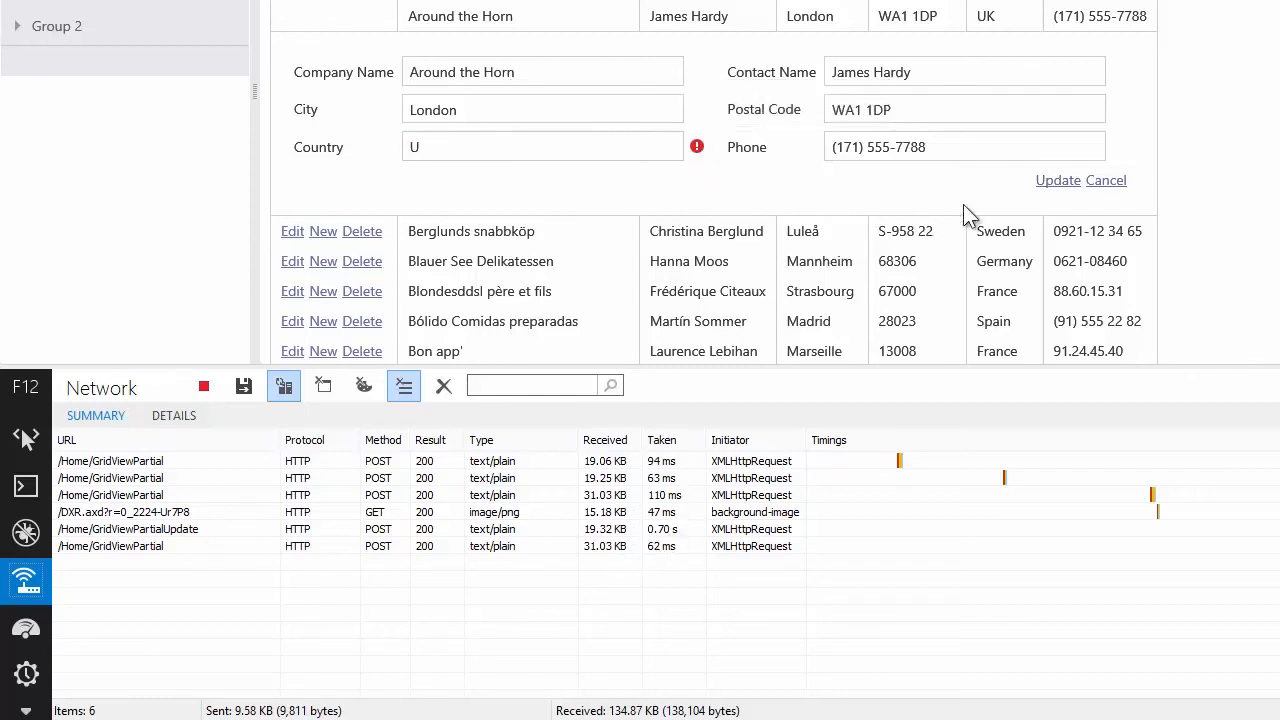
mouse_move(938, 176)
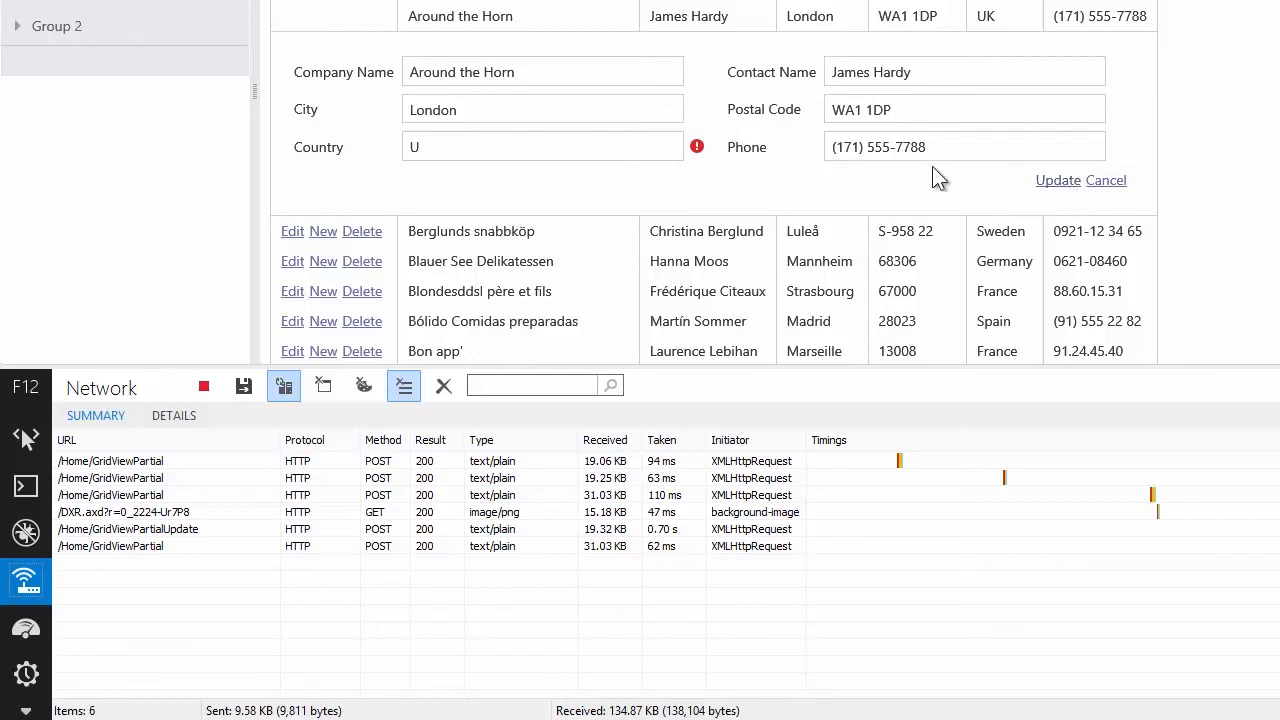
text(K)
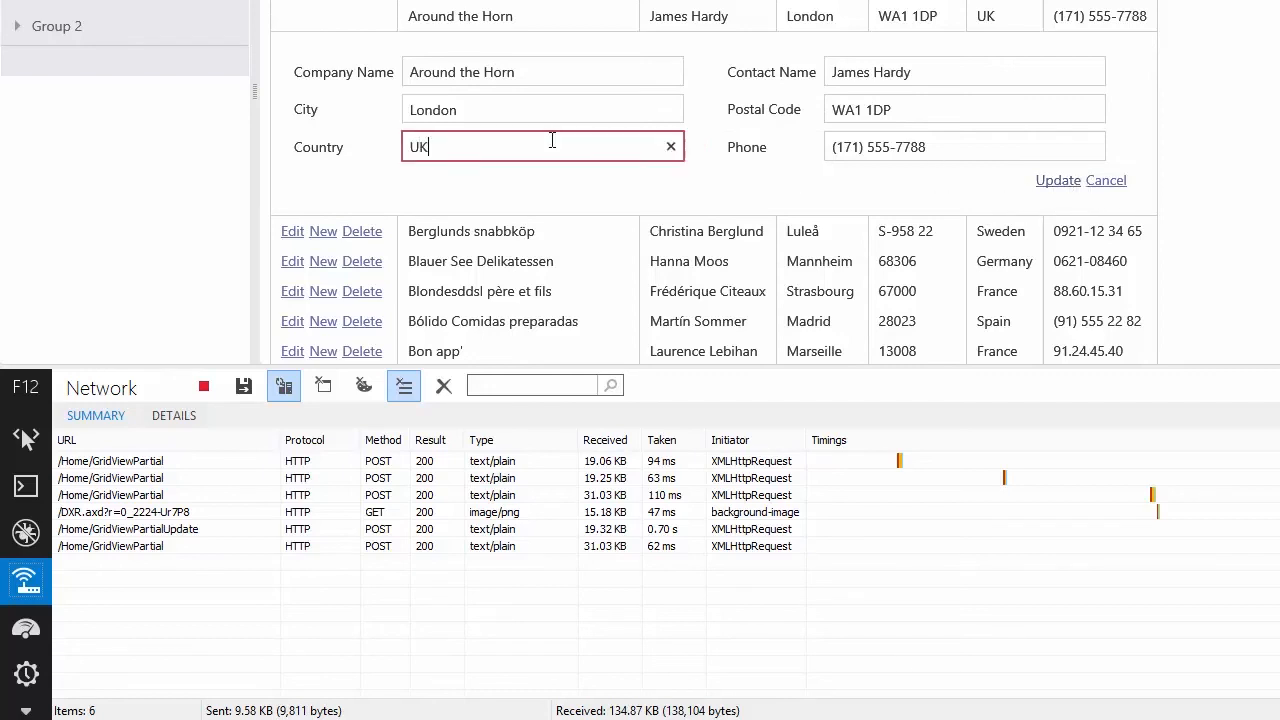